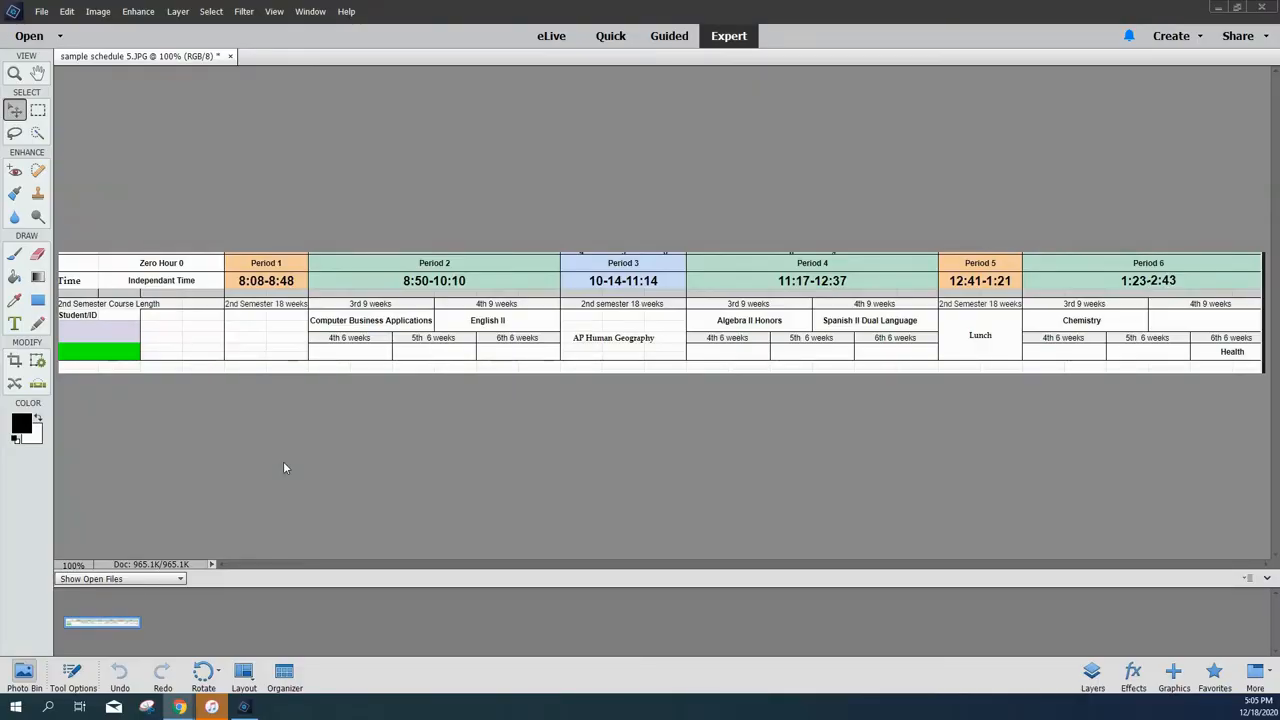
pyautogui.moveTo(350, 374)
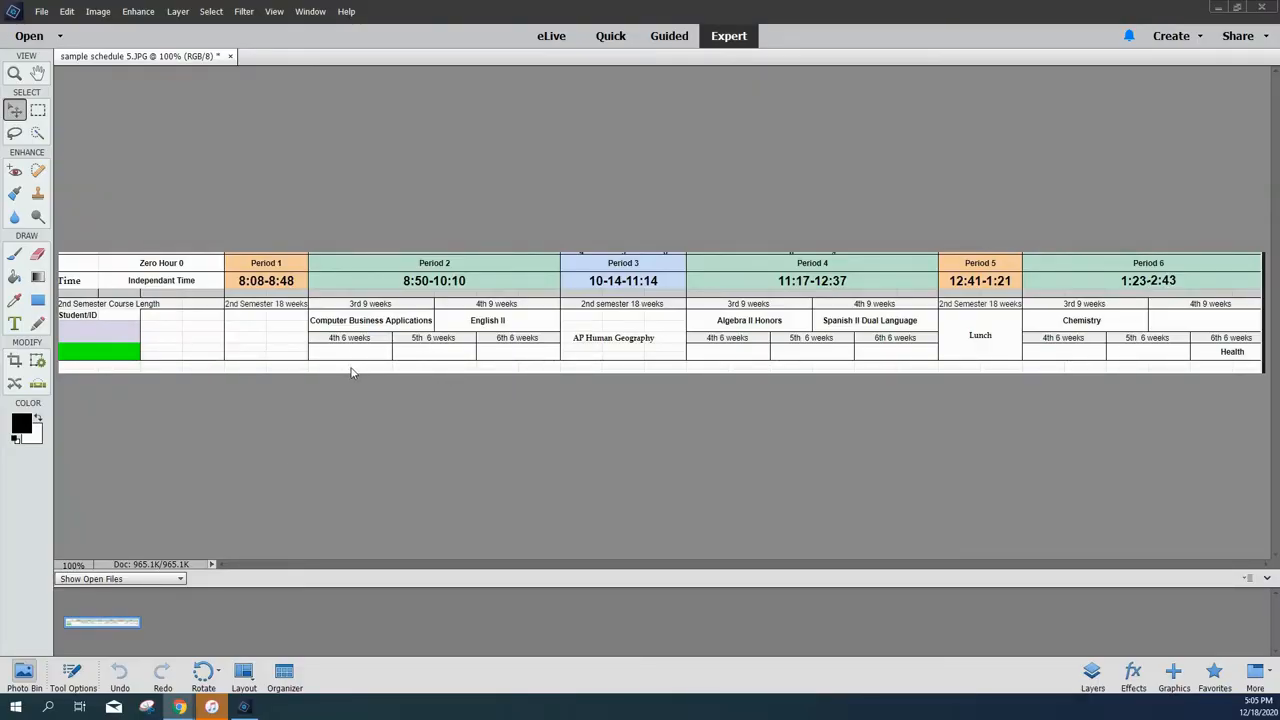
pyautogui.moveTo(364, 406)
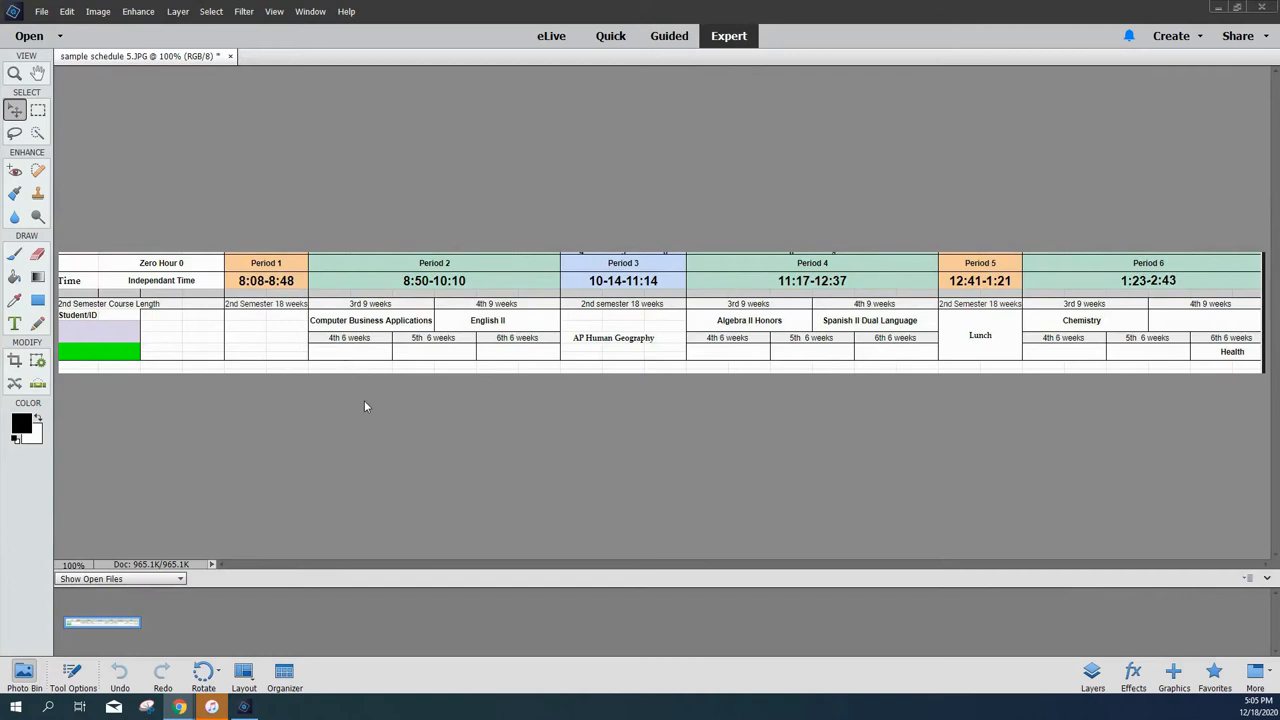
pyautogui.moveTo(280, 324)
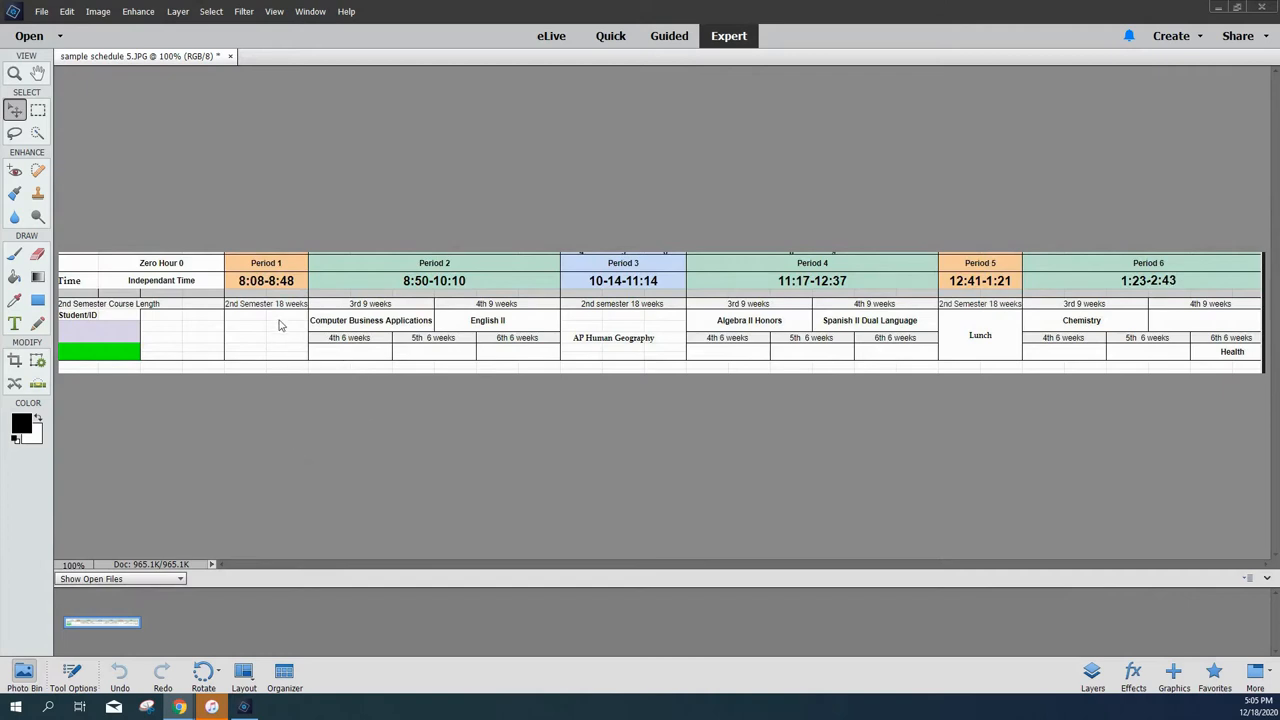
pyautogui.moveTo(576, 290)
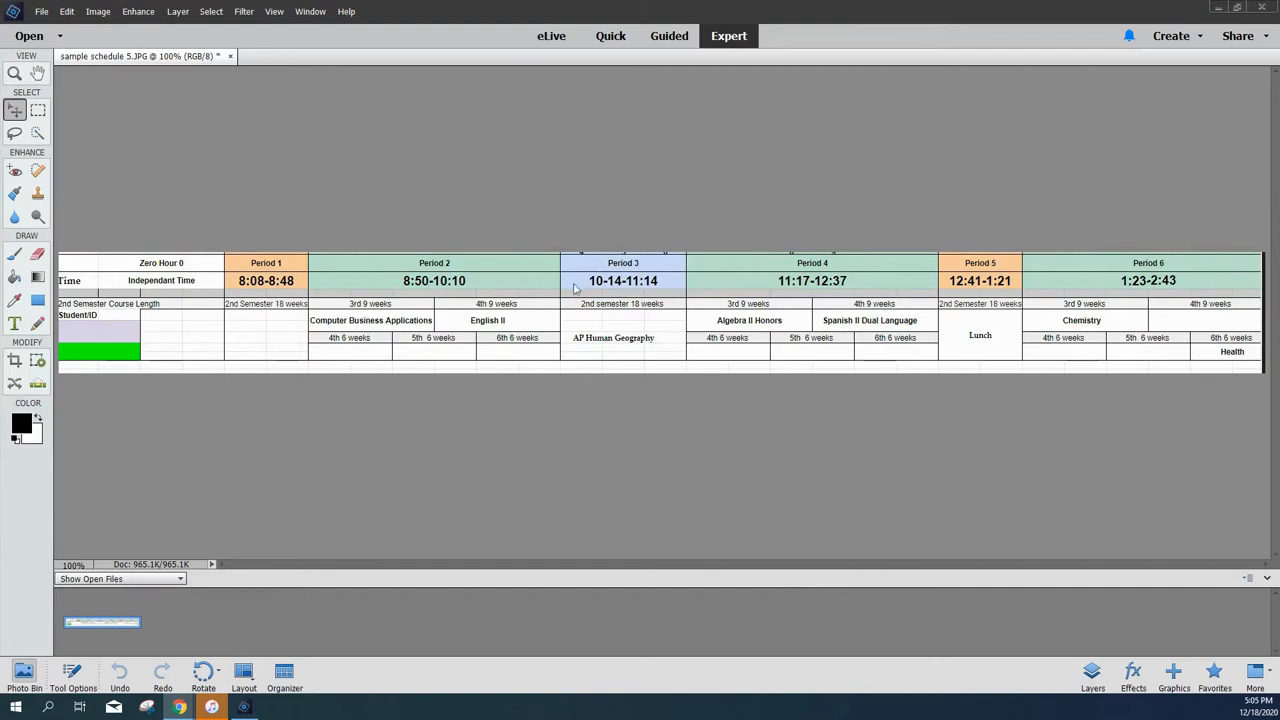
pyautogui.moveTo(432, 288)
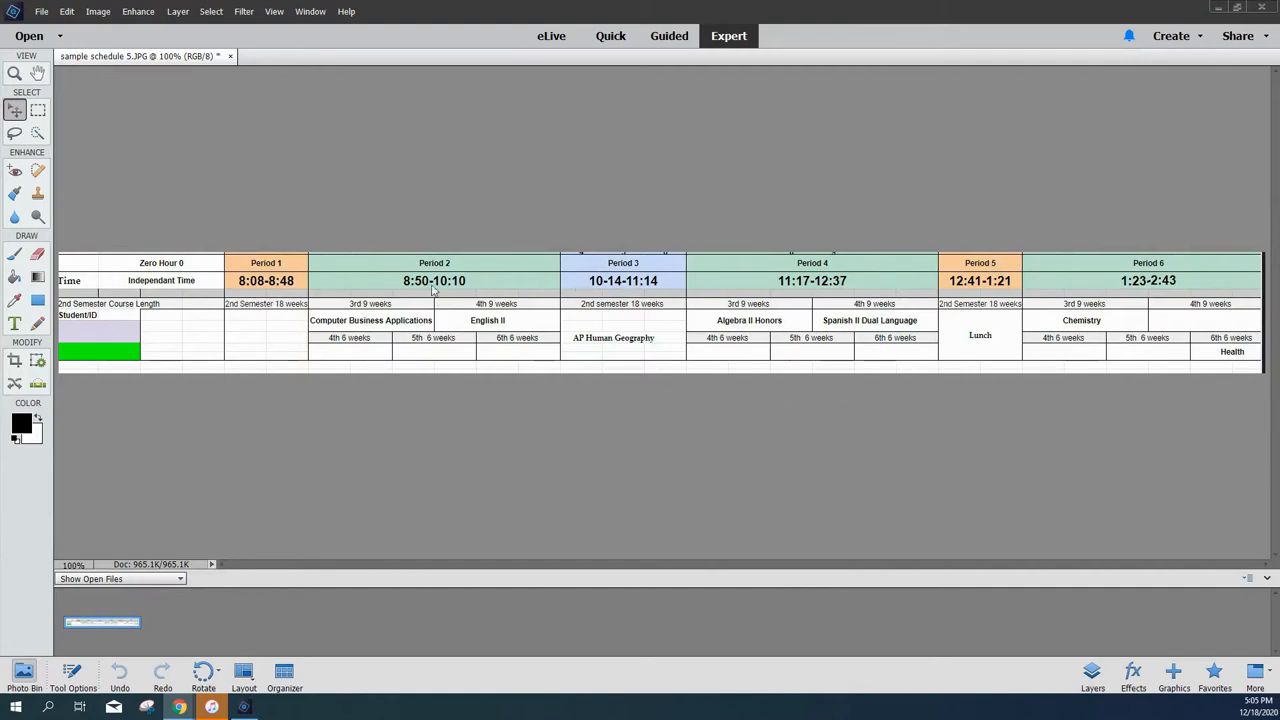
pyautogui.moveTo(756, 320)
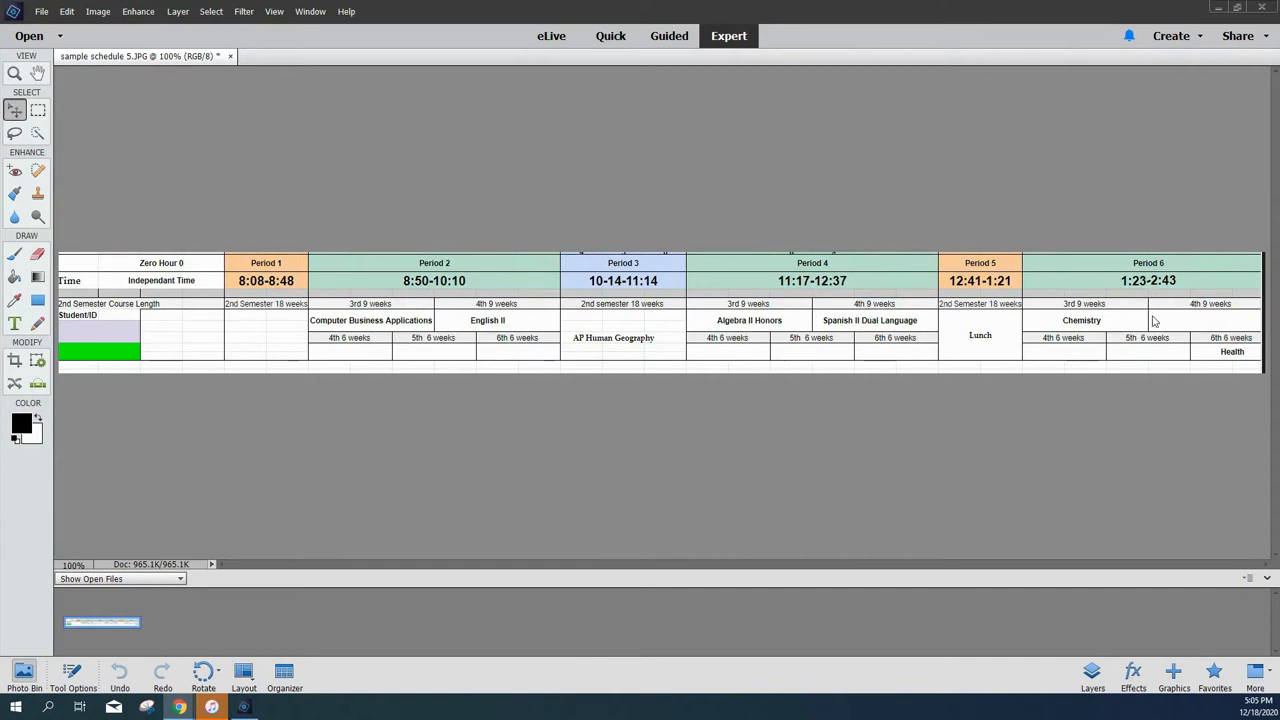
pyautogui.moveTo(980, 336)
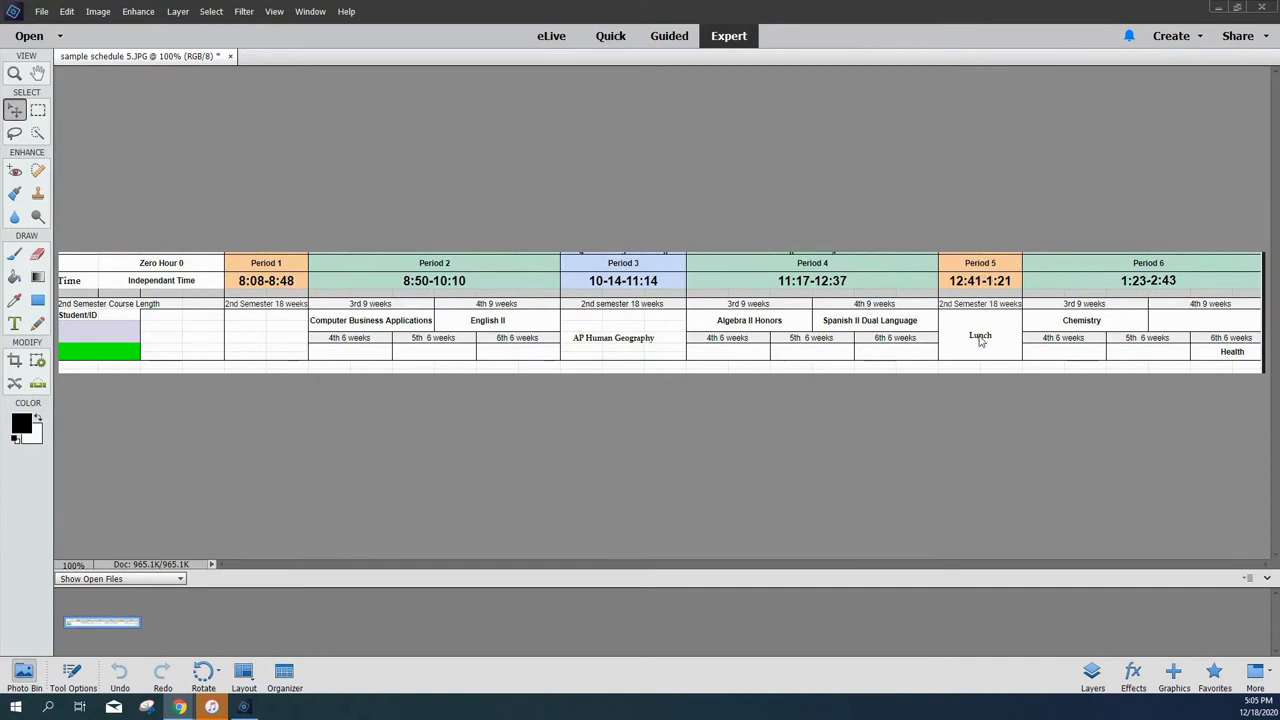
pyautogui.moveTo(280, 344)
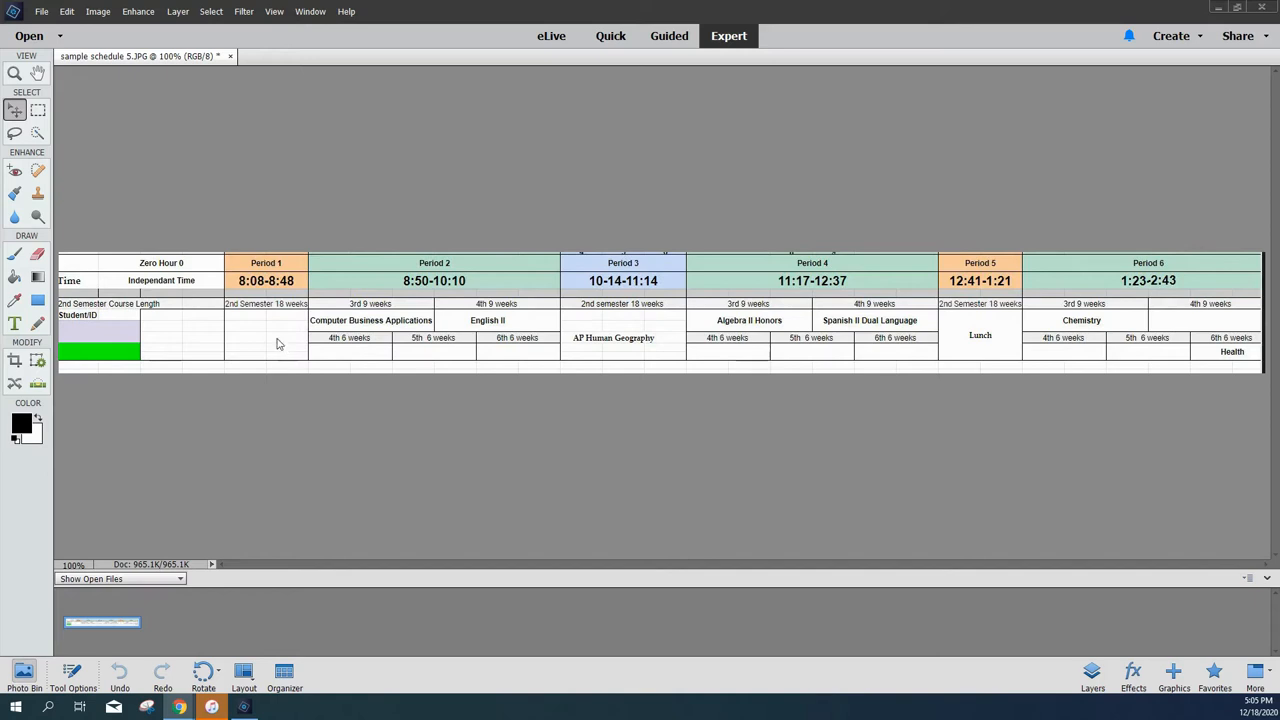
pyautogui.moveTo(596, 320)
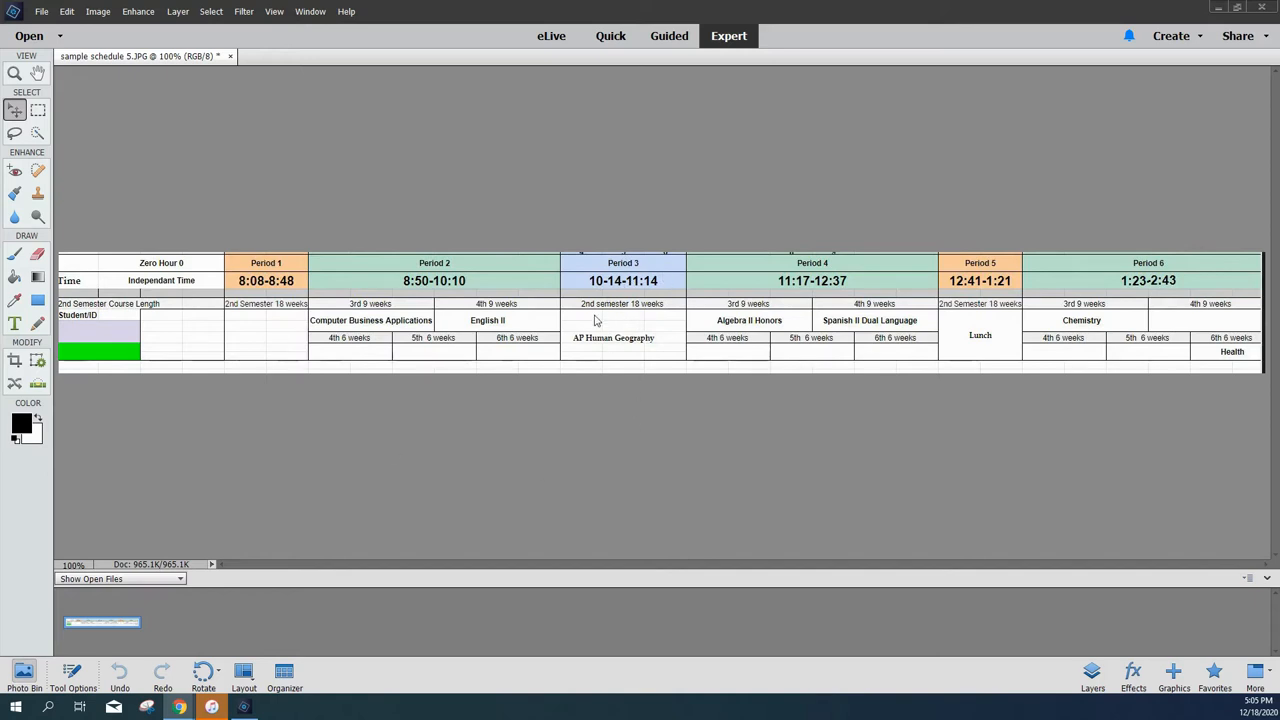
pyautogui.moveTo(598, 328)
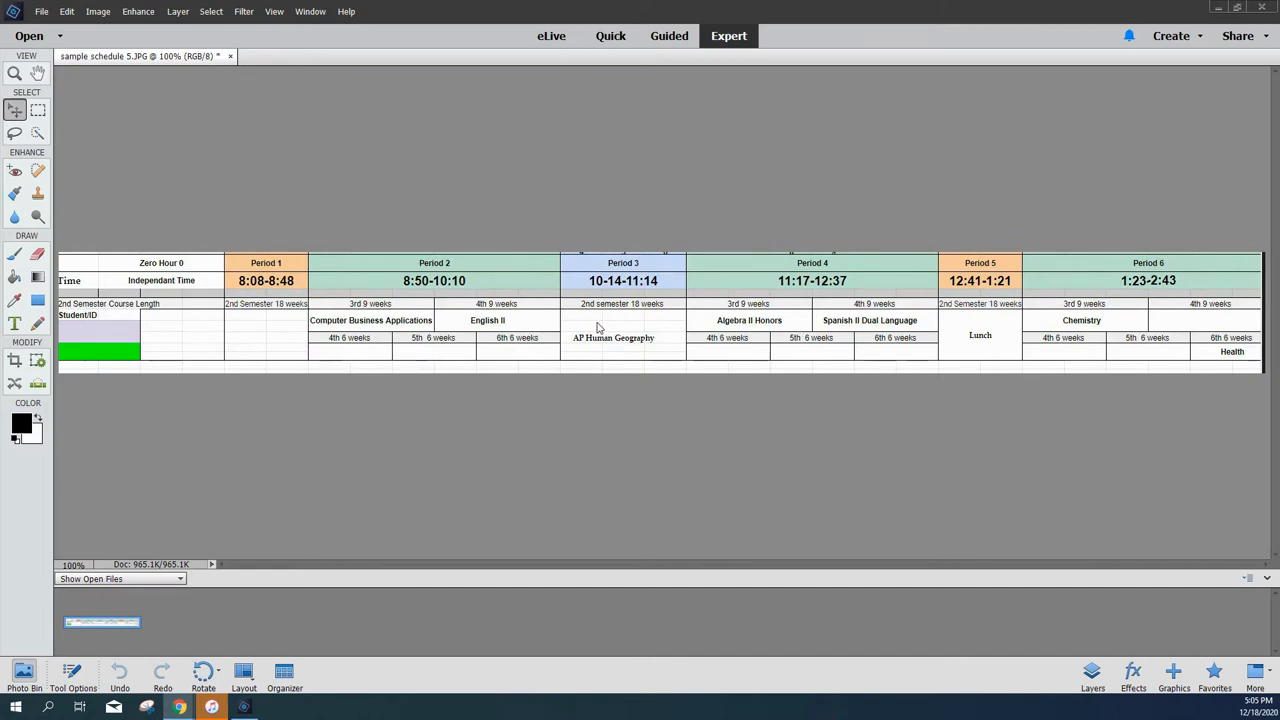
pyautogui.moveTo(618, 306)
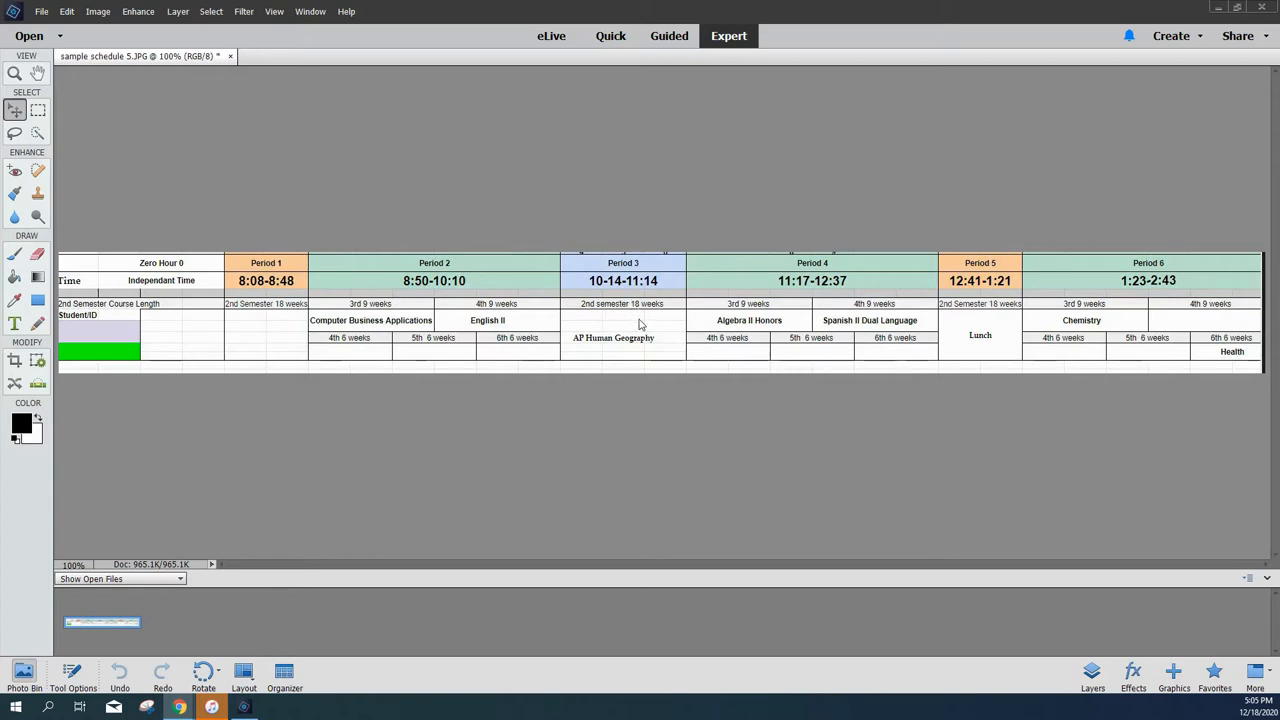
pyautogui.moveTo(344, 418)
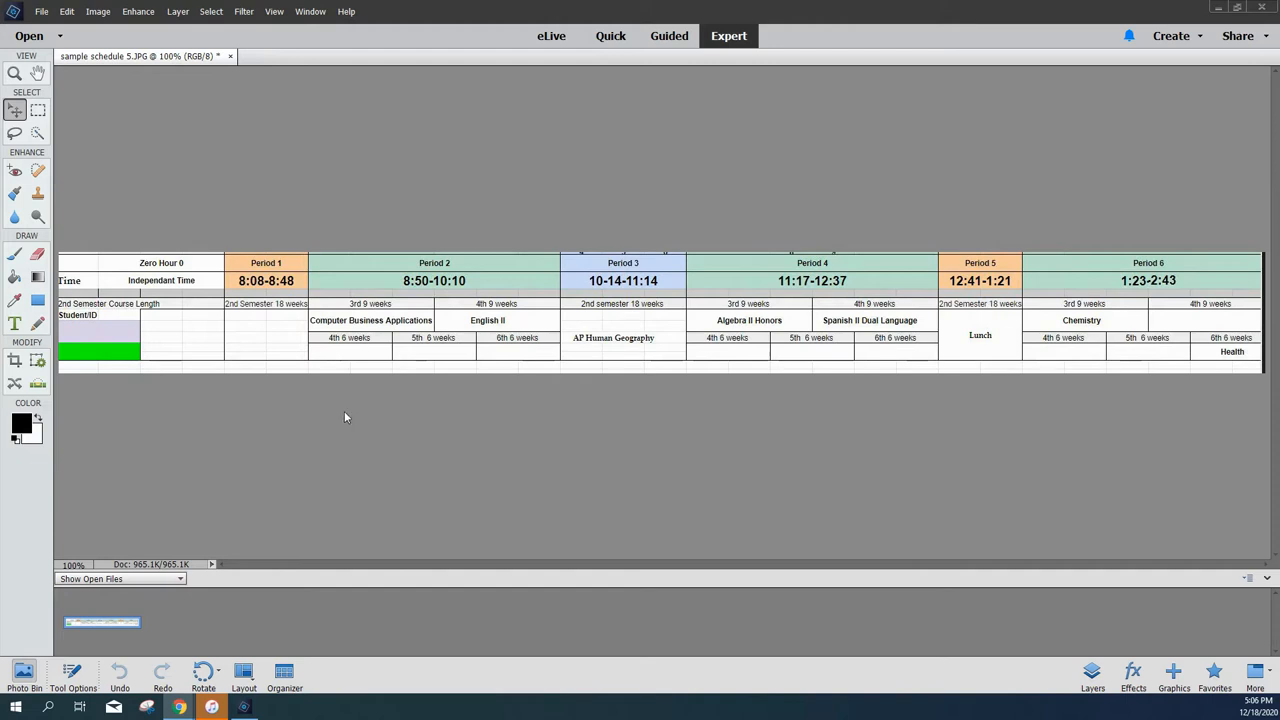
pyautogui.moveTo(328, 412)
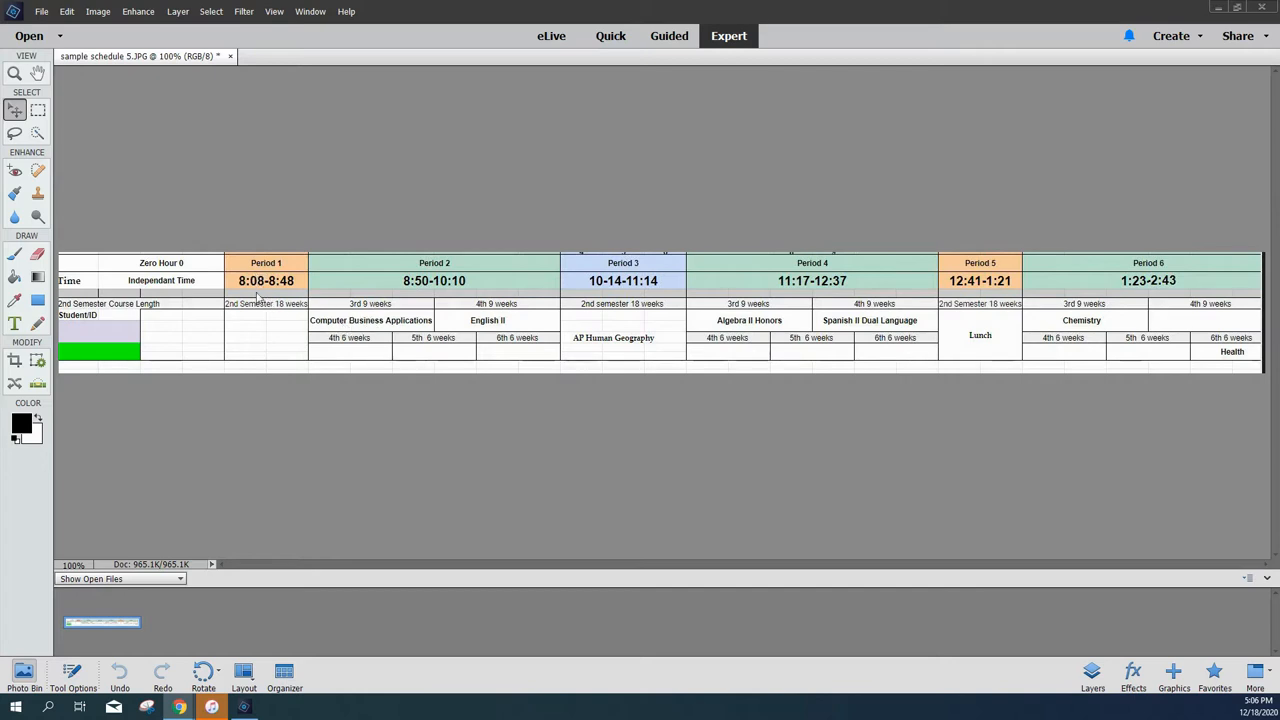
pyautogui.moveTo(340, 330)
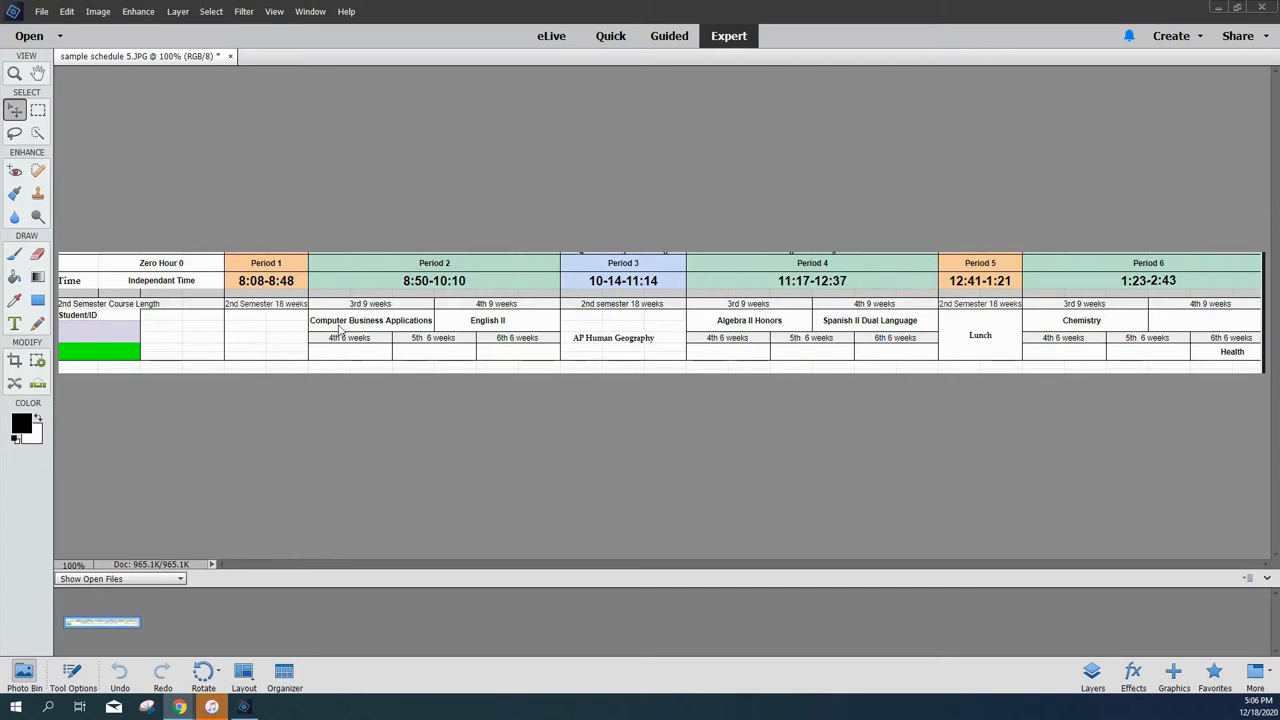
pyautogui.moveTo(396, 408)
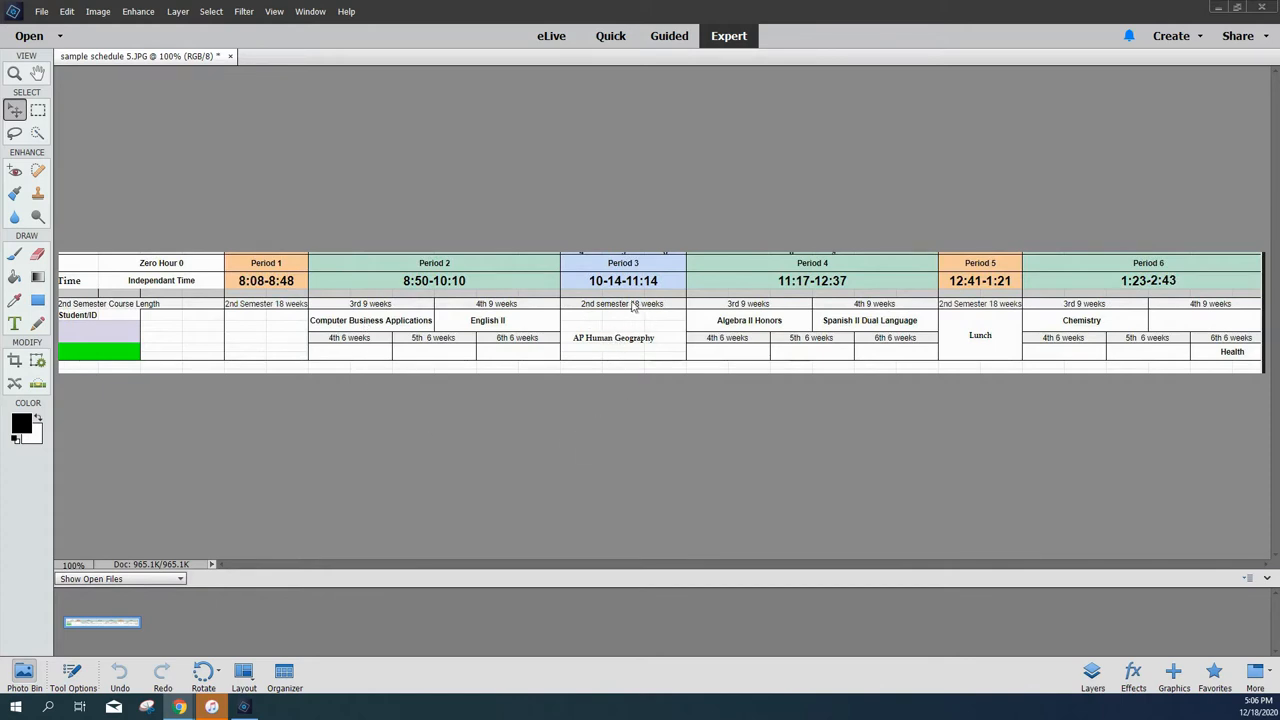
pyautogui.moveTo(736, 330)
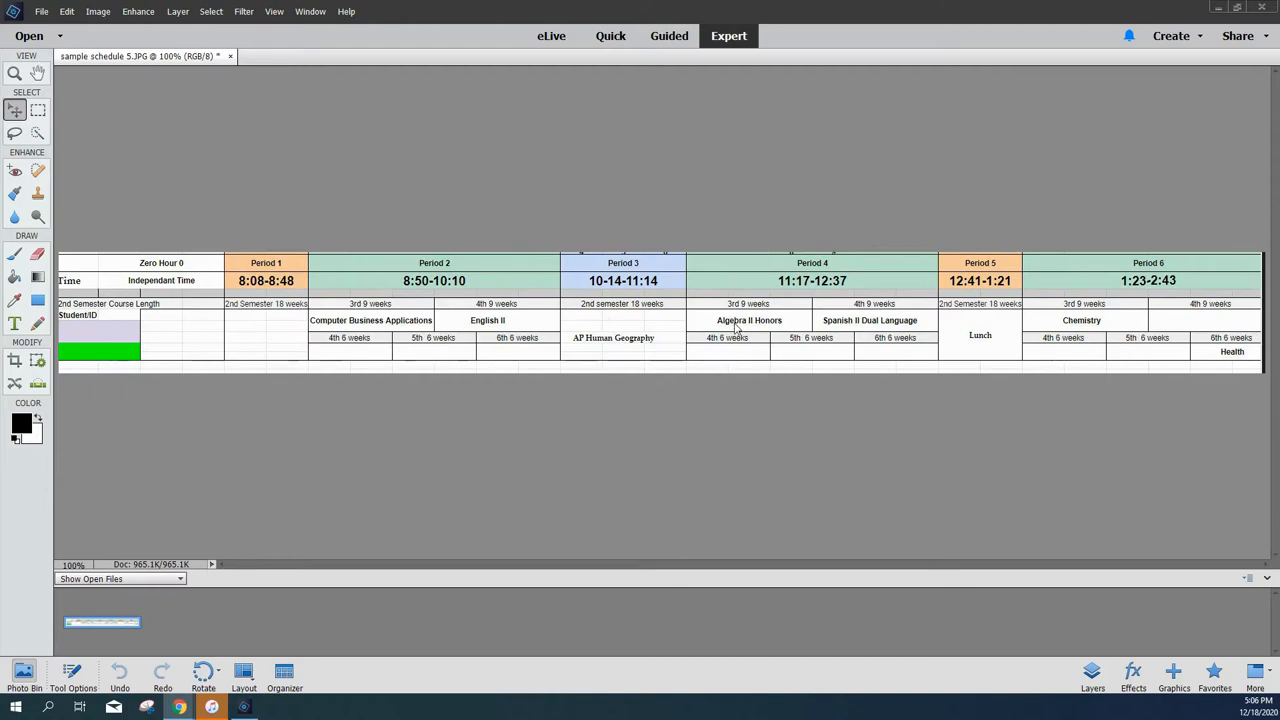
pyautogui.moveTo(1066, 378)
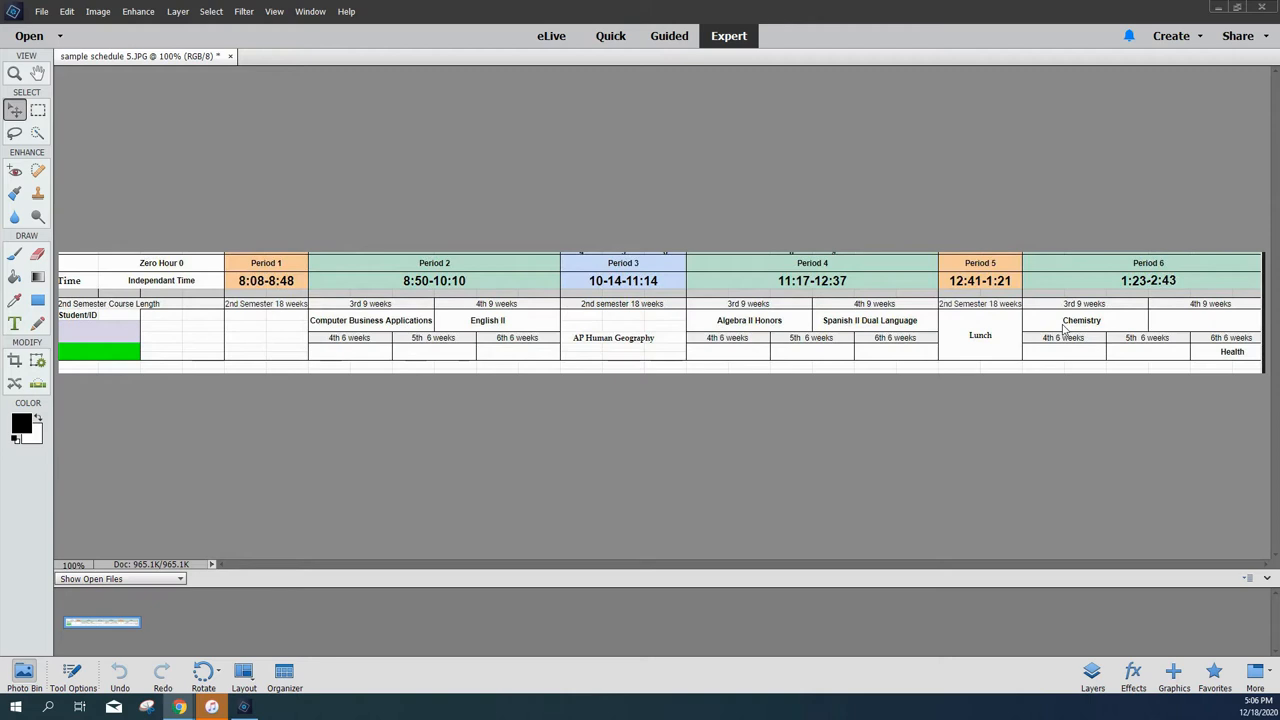
pyautogui.moveTo(964, 284)
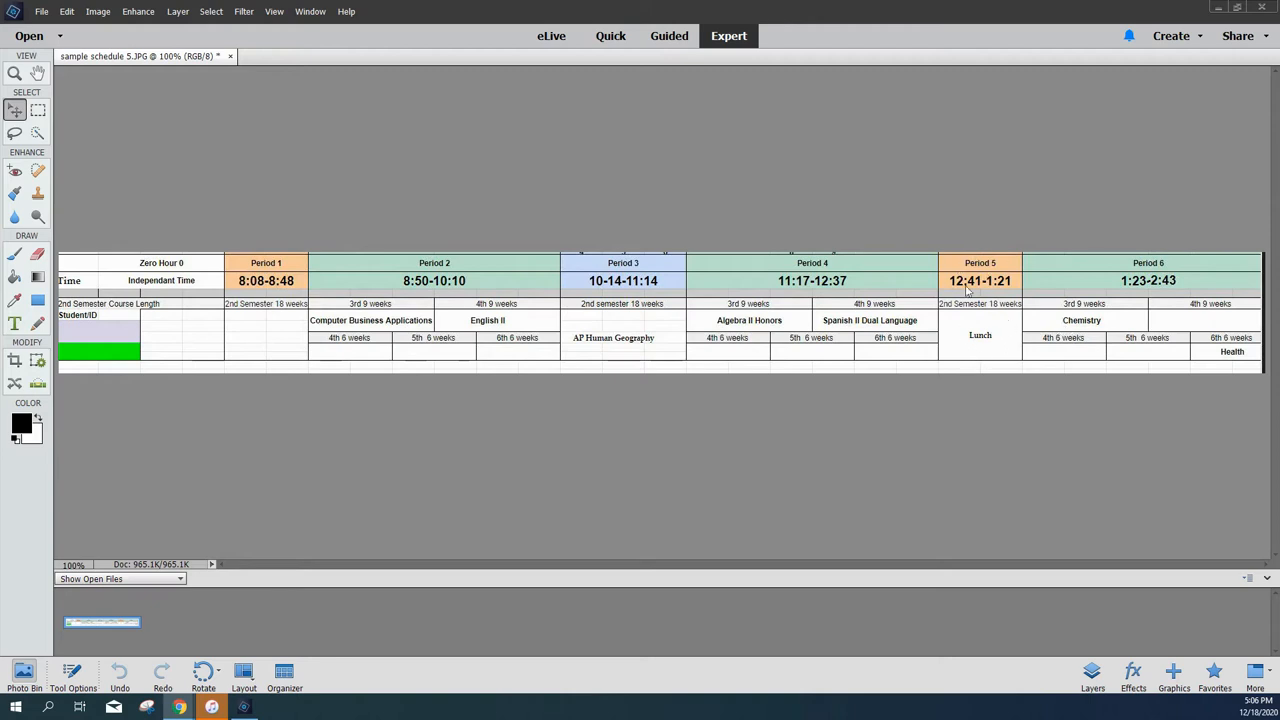
pyautogui.moveTo(976, 344)
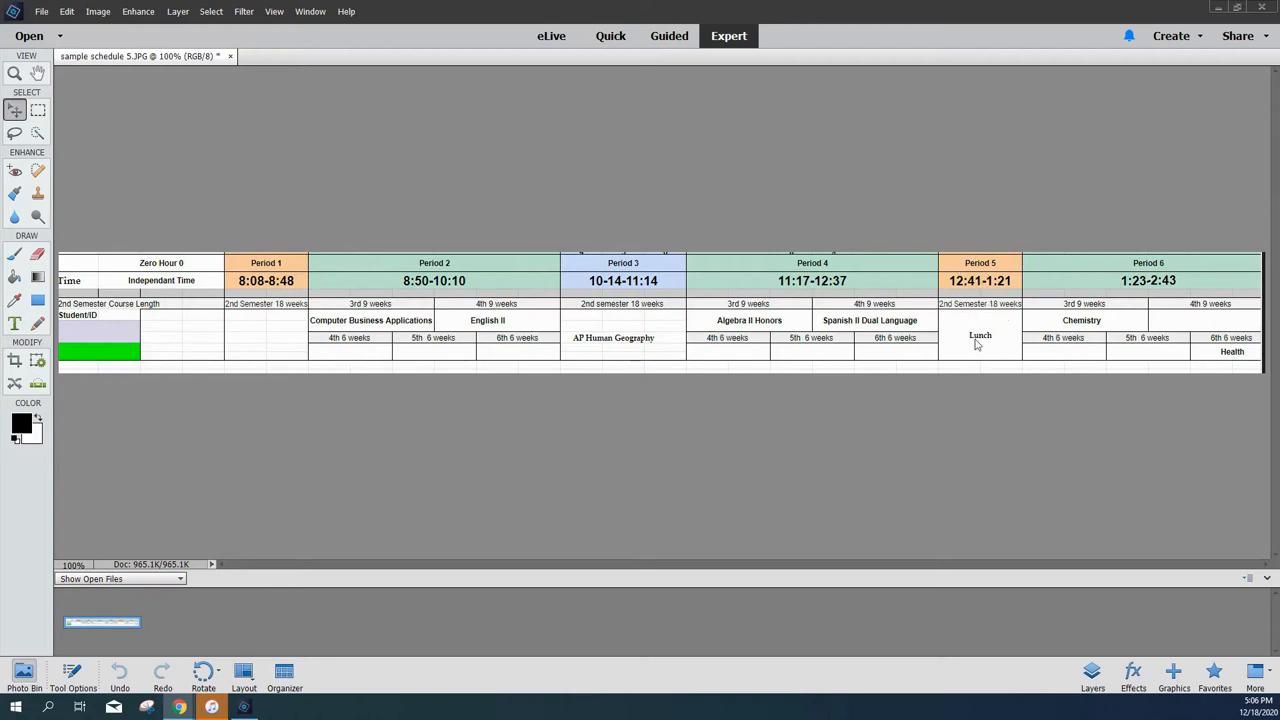
pyautogui.moveTo(480, 418)
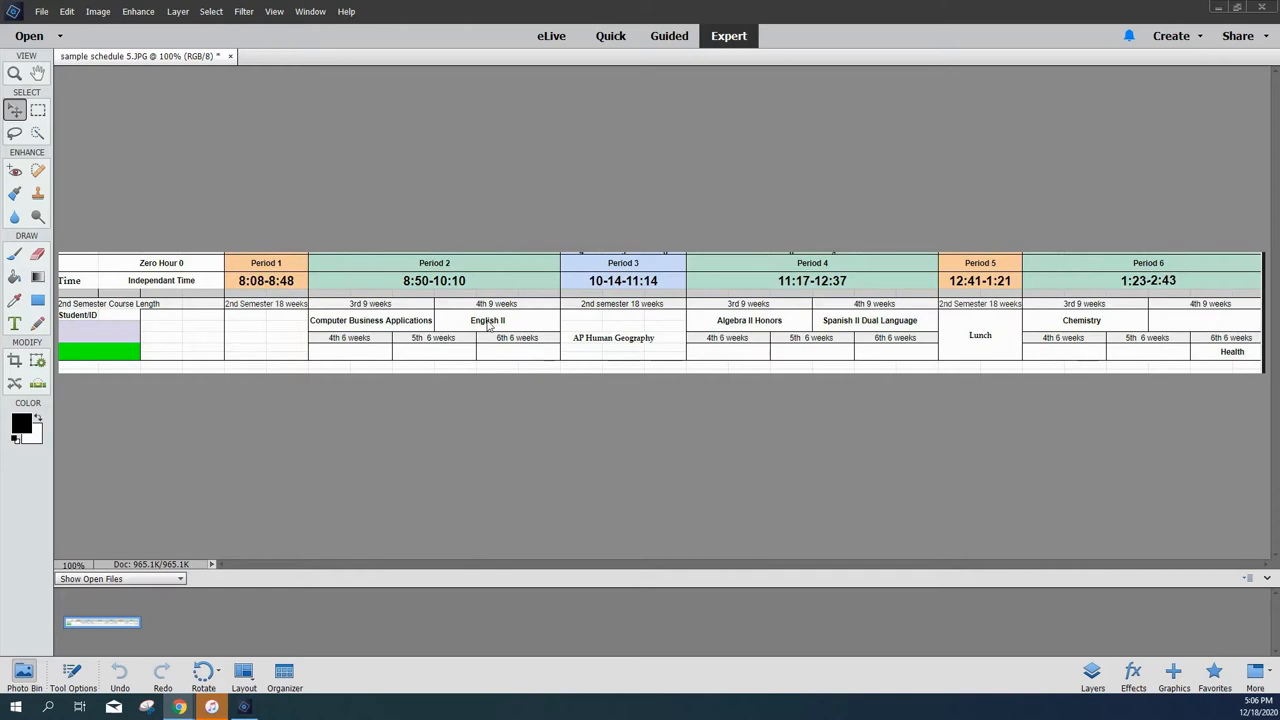
pyautogui.moveTo(622, 352)
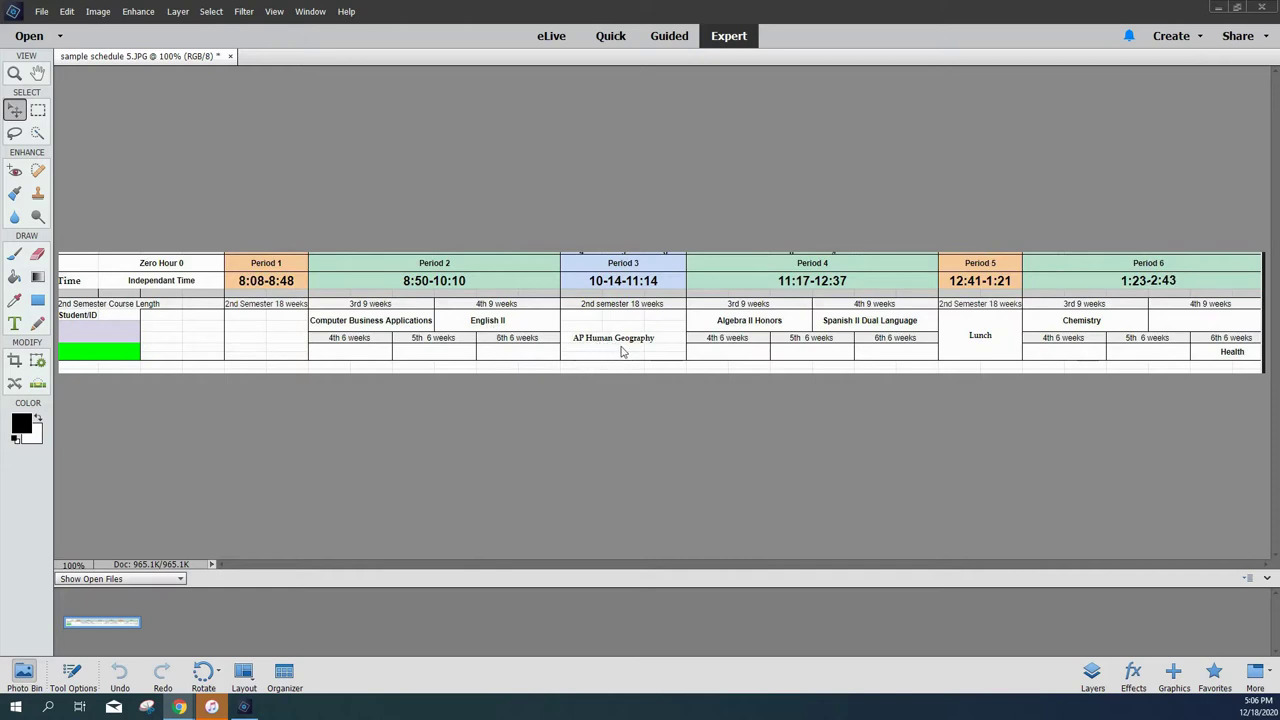
pyautogui.moveTo(864, 328)
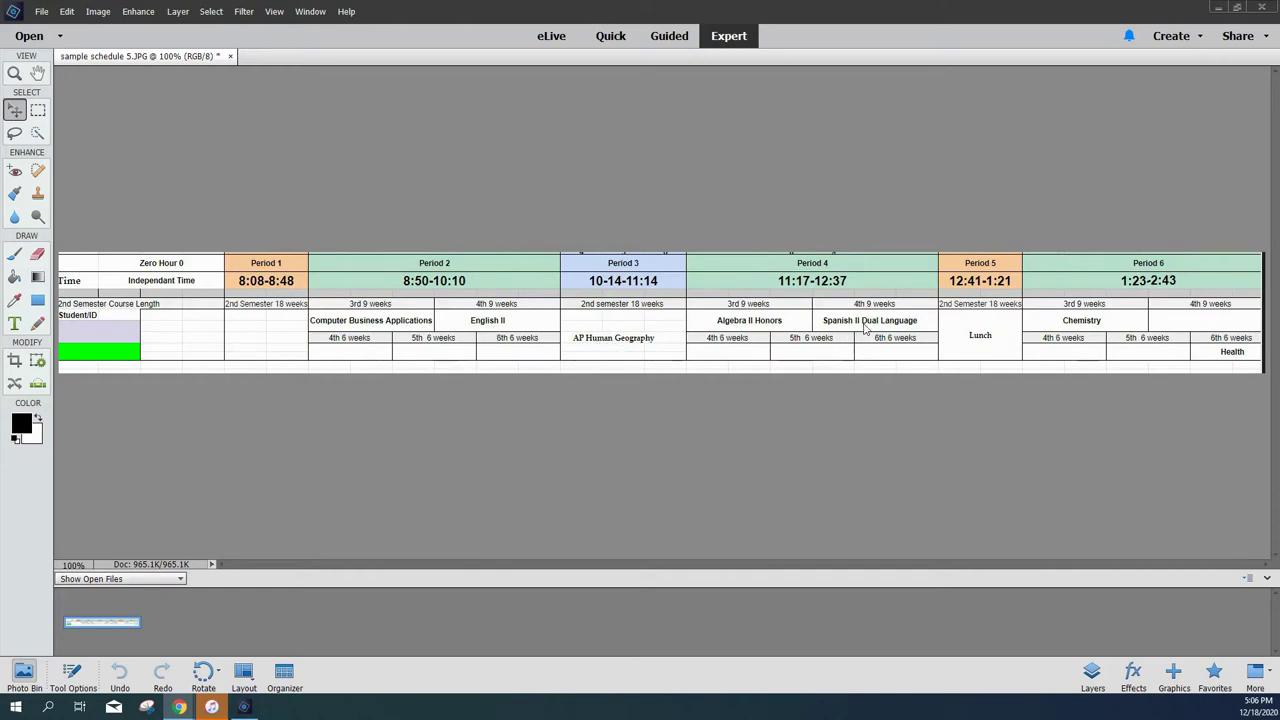
pyautogui.moveTo(1036, 370)
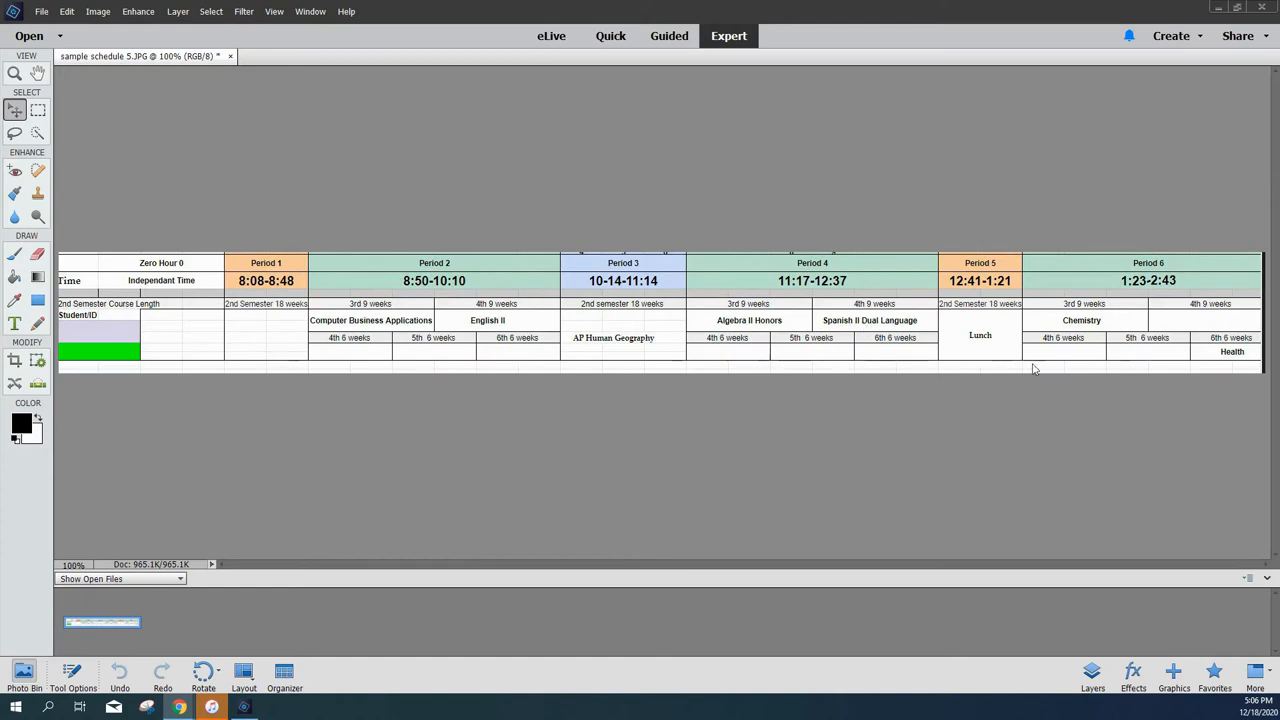
pyautogui.moveTo(1218, 360)
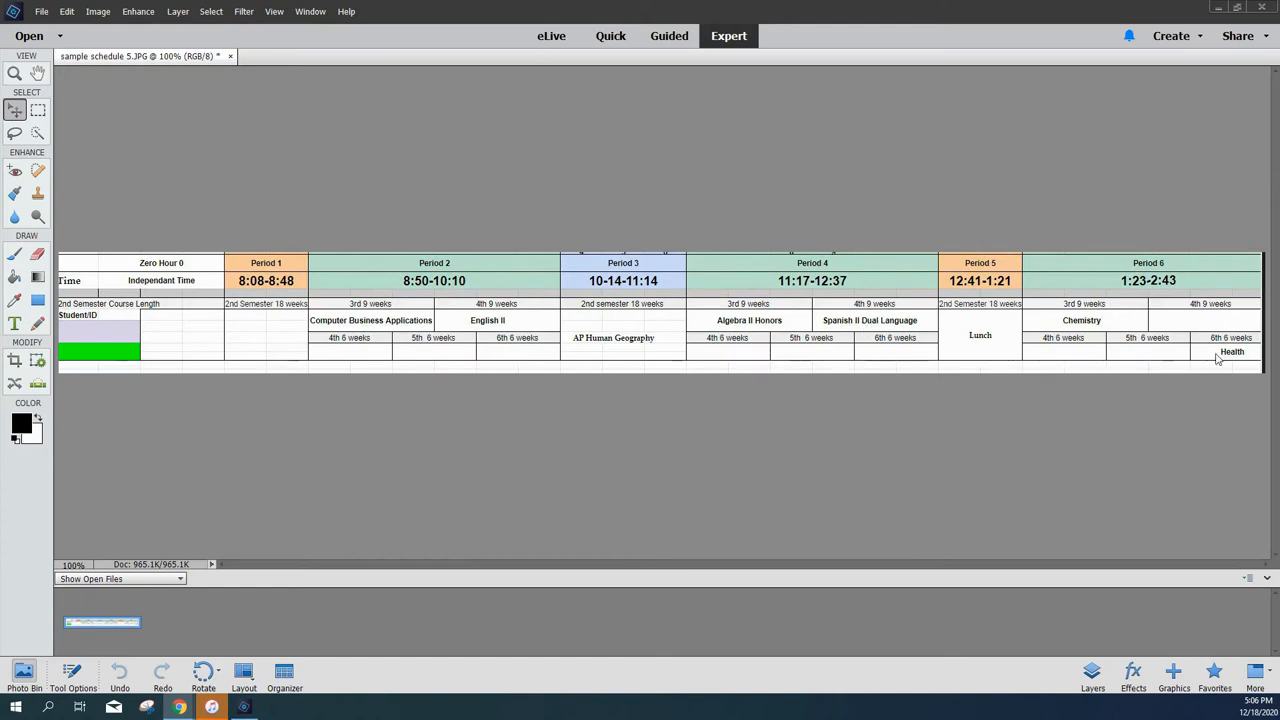
pyautogui.moveTo(1148, 386)
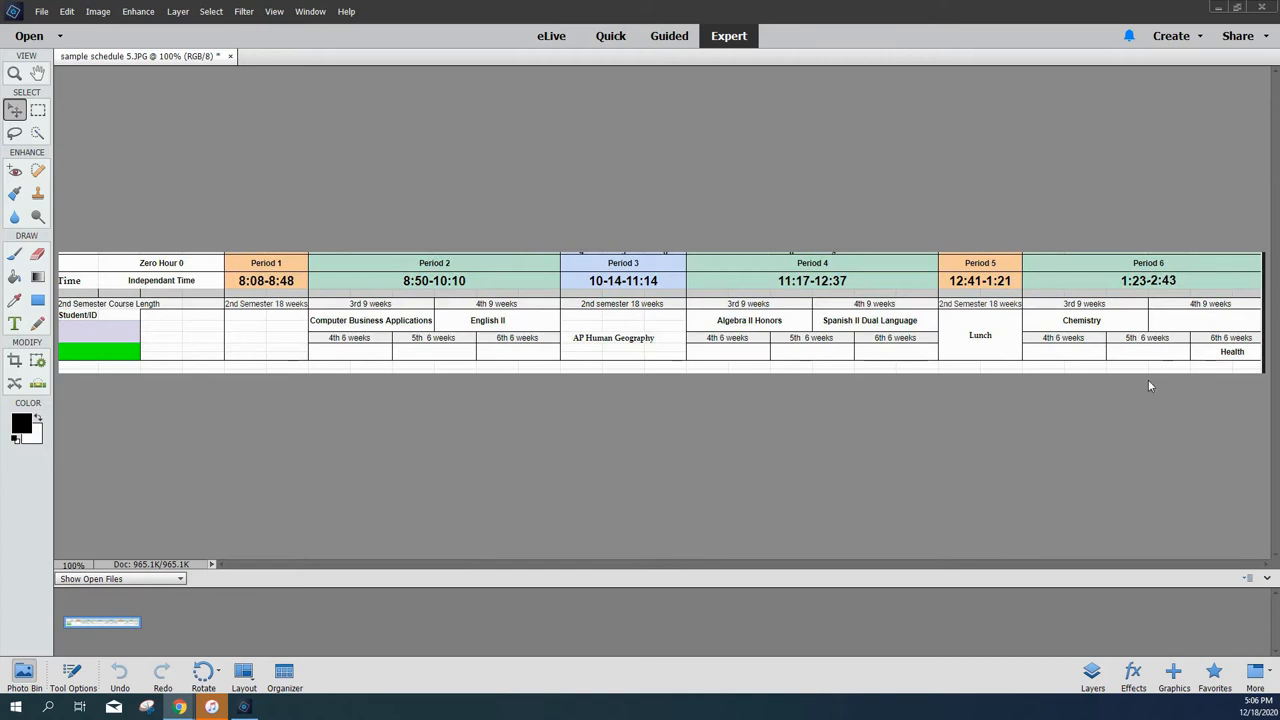
pyautogui.moveTo(700, 448)
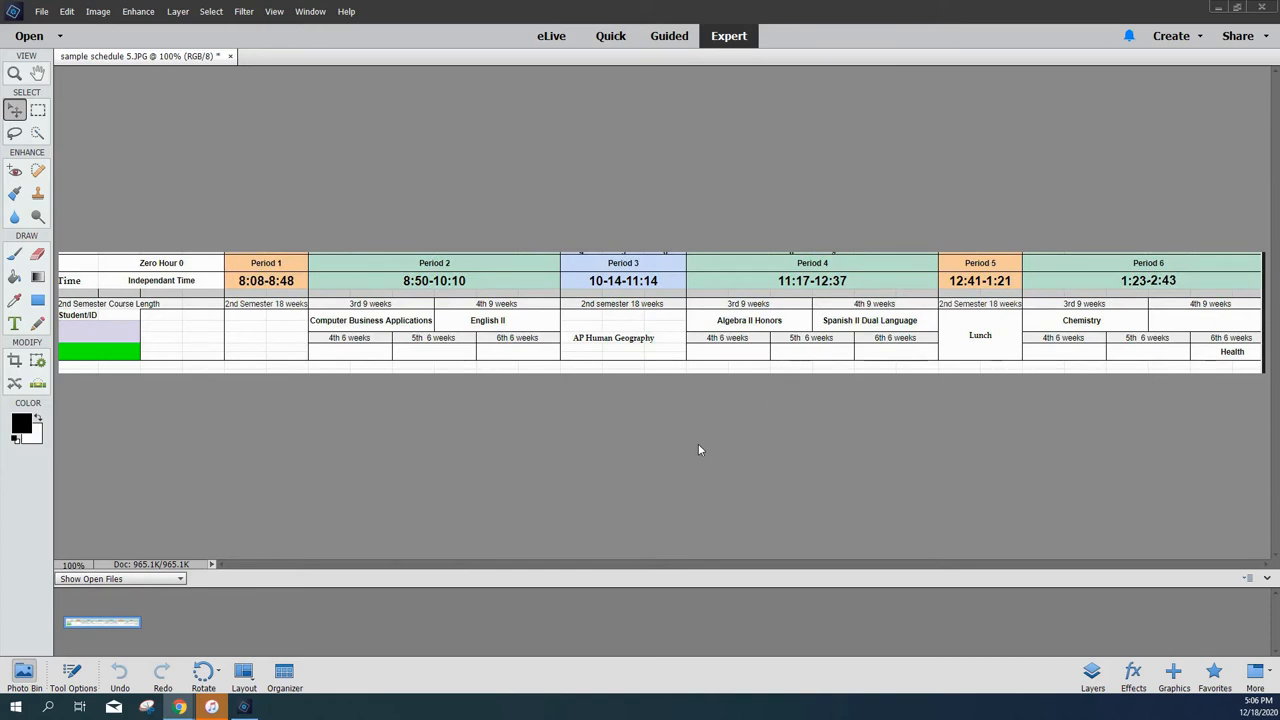
pyautogui.moveTo(668, 442)
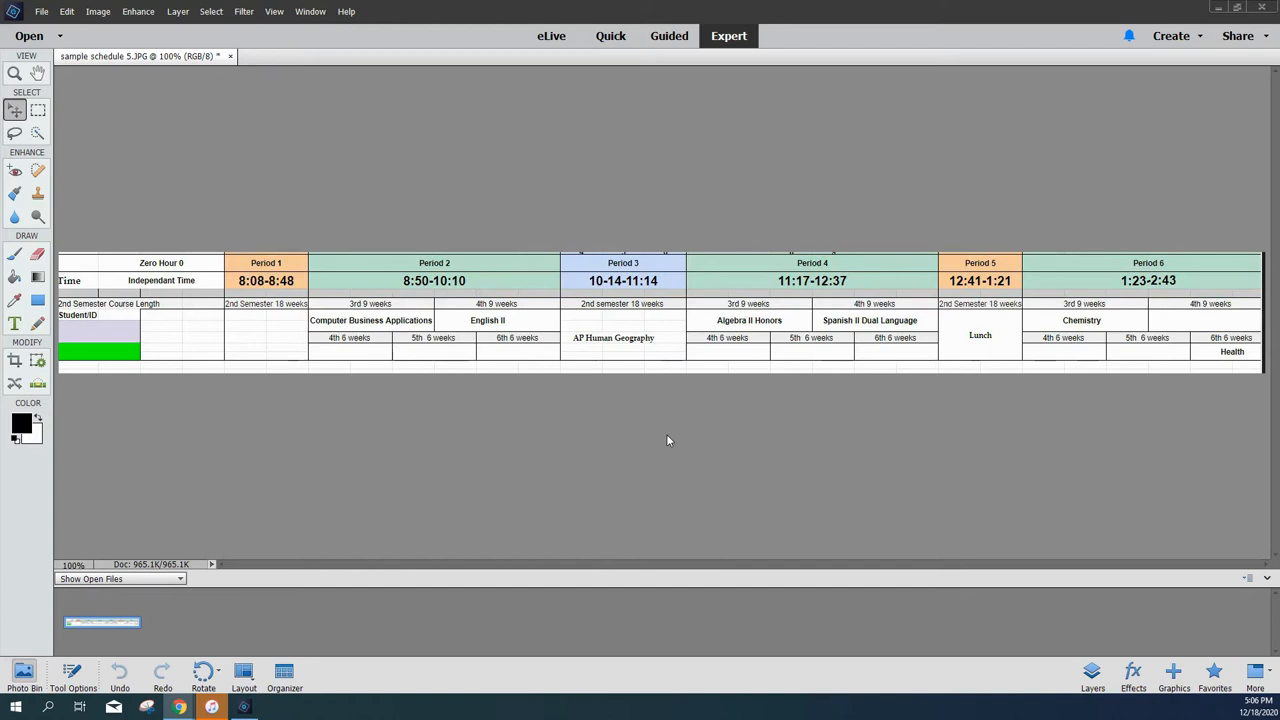
pyautogui.moveTo(952, 382)
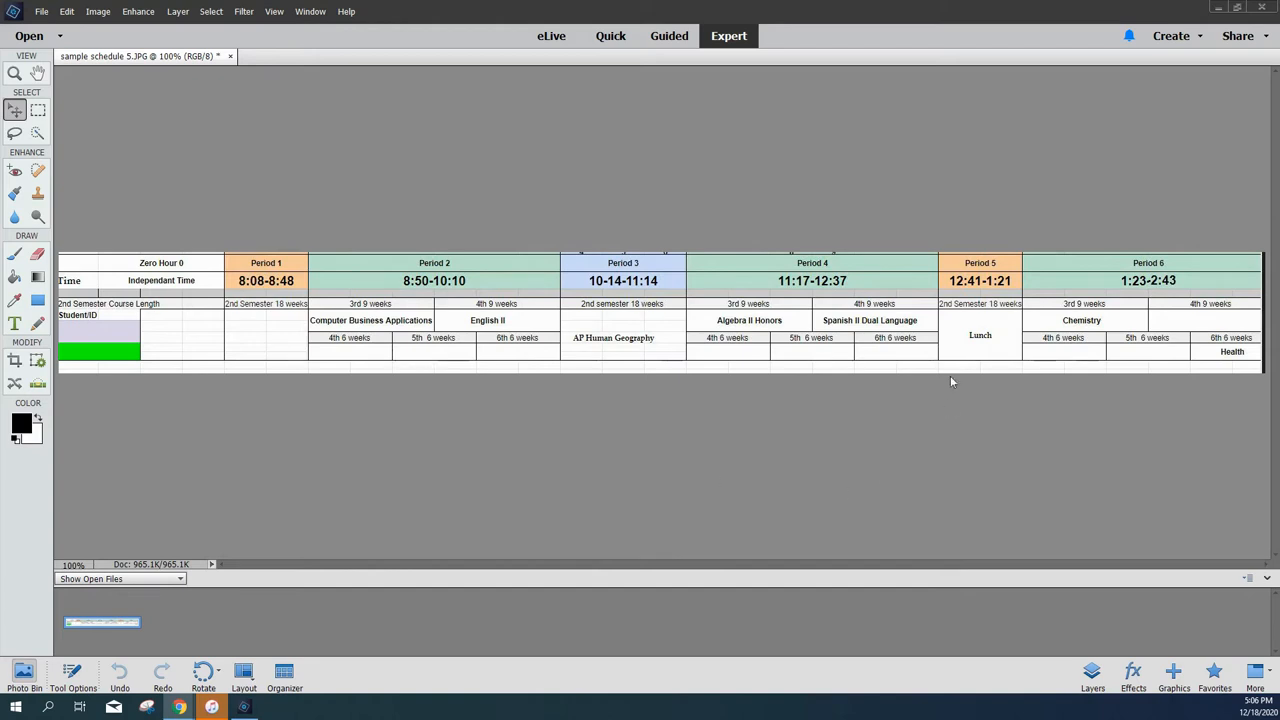
pyautogui.moveTo(988, 344)
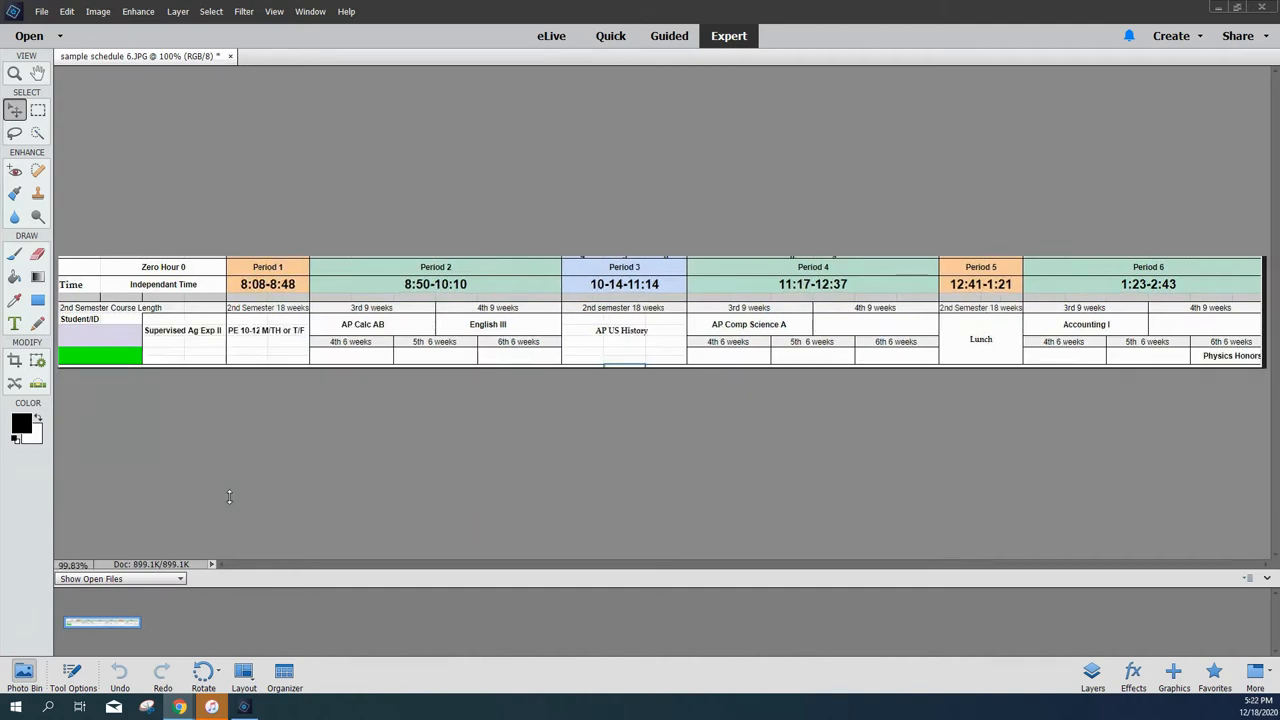
pyautogui.moveTo(250, 420)
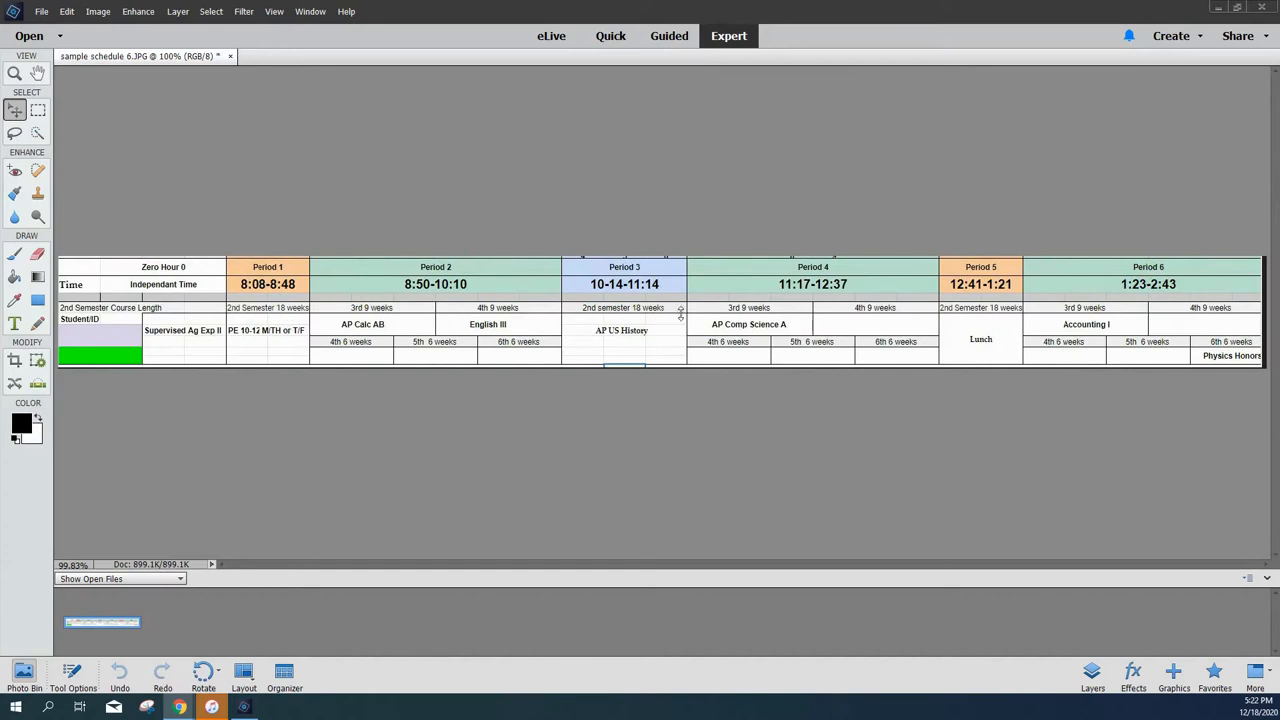
pyautogui.moveTo(490, 320)
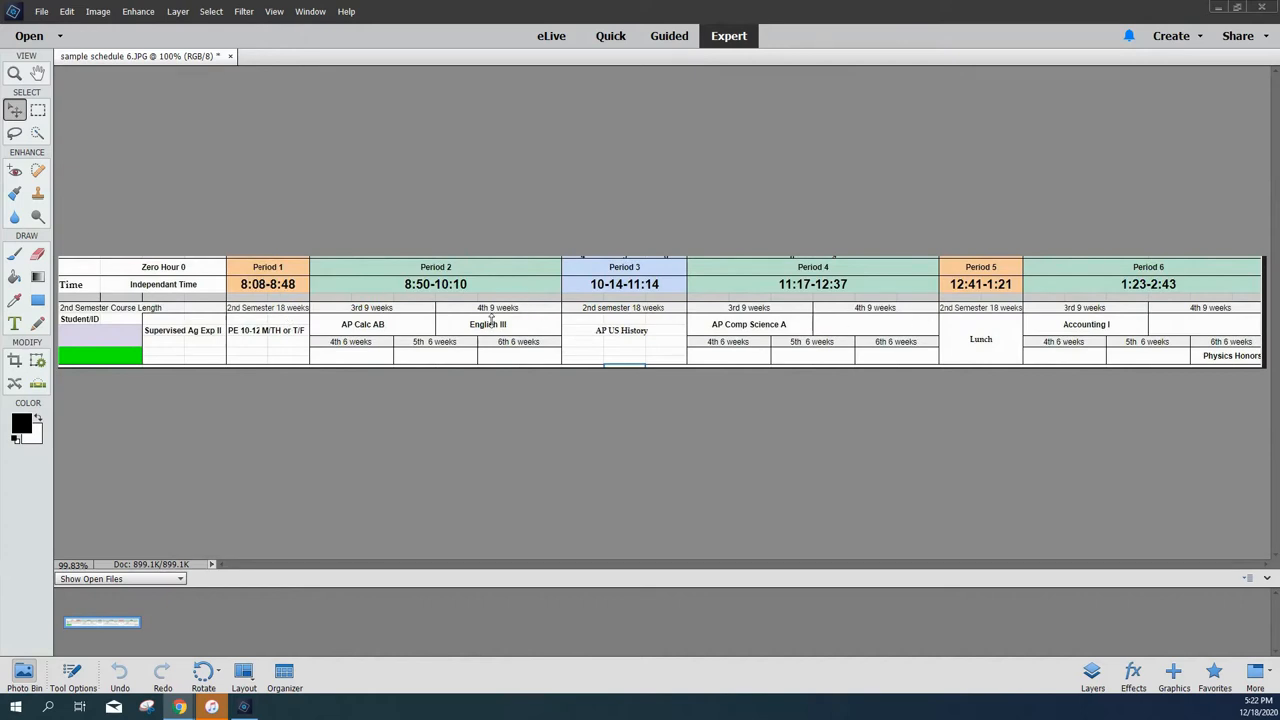
pyautogui.moveTo(402, 342)
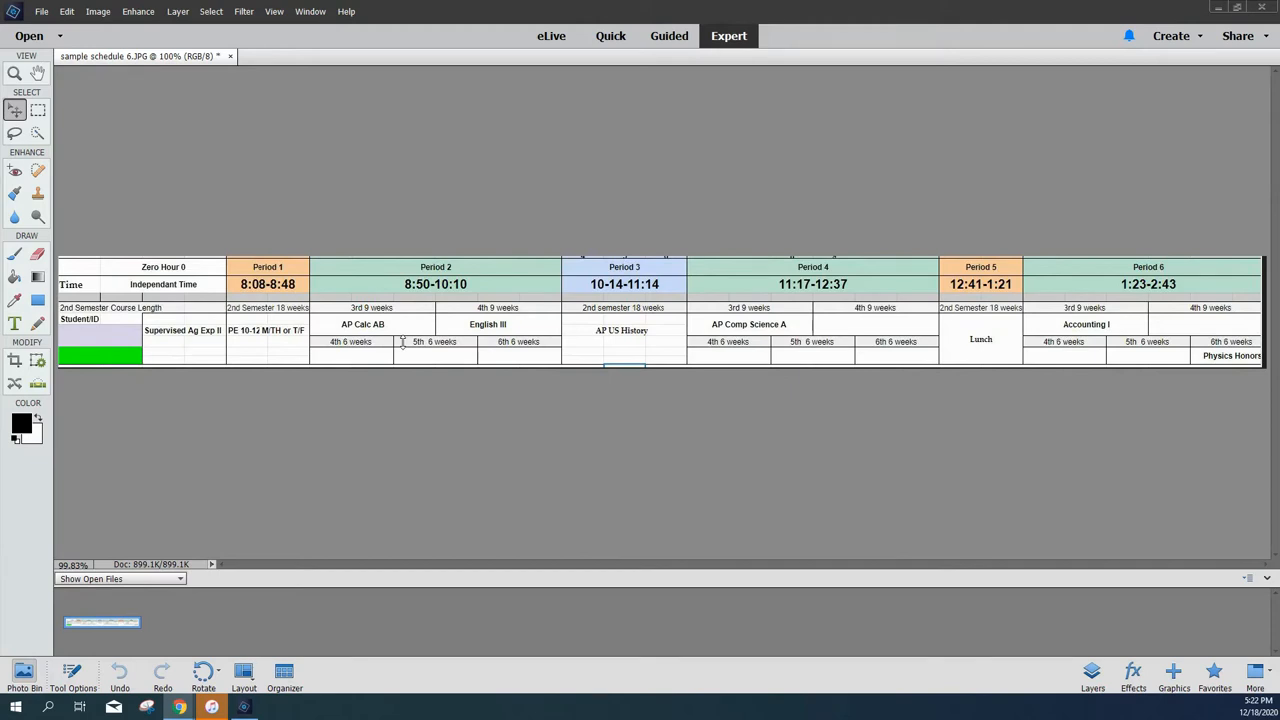
pyautogui.moveTo(356, 352)
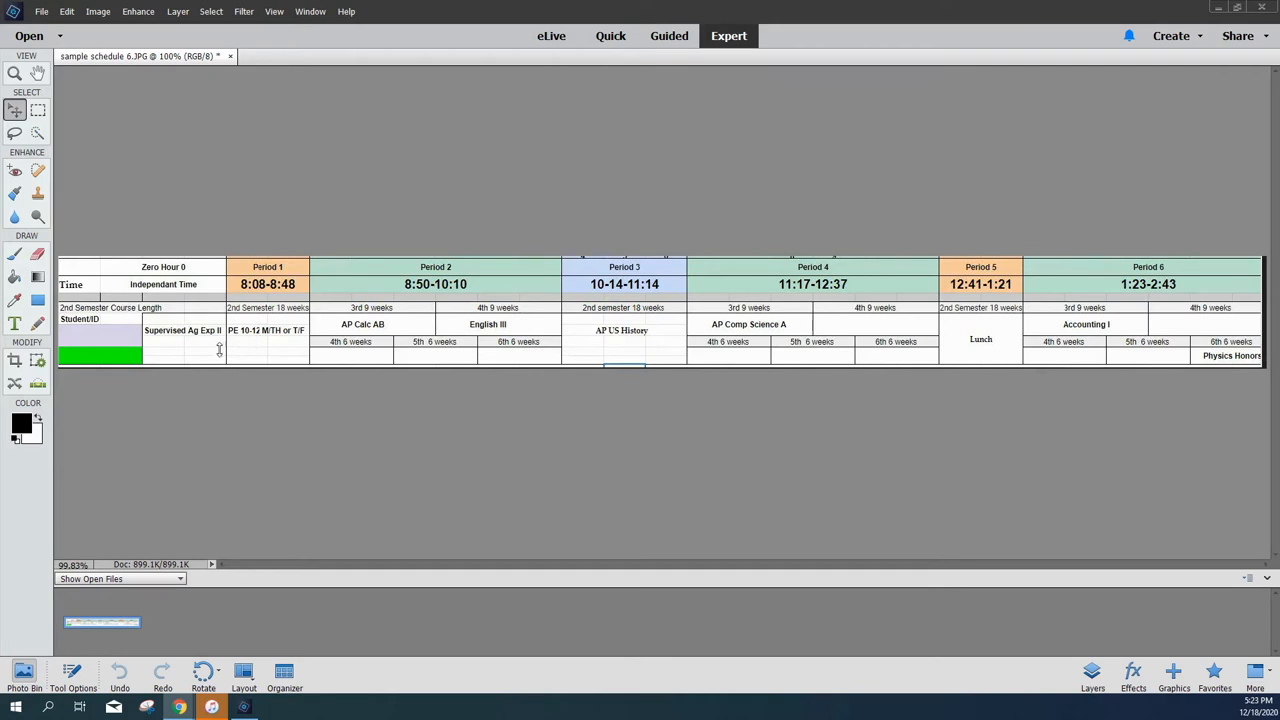
pyautogui.moveTo(164, 336)
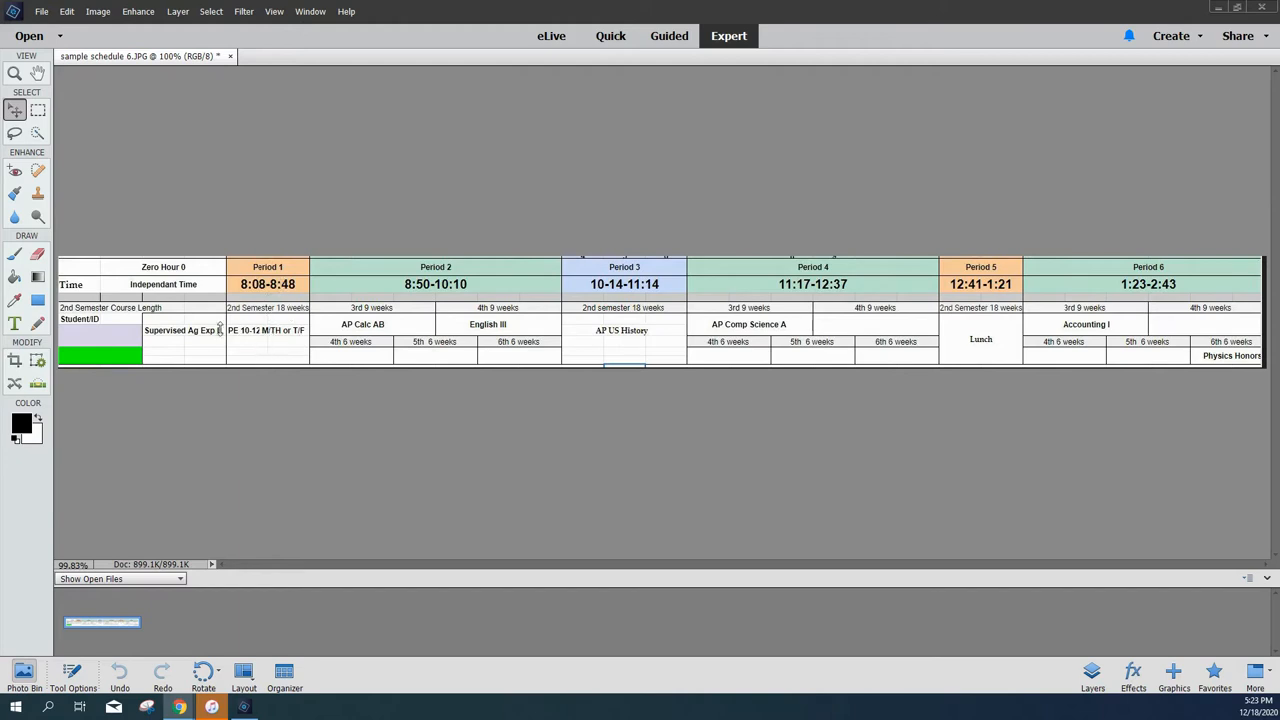
pyautogui.moveTo(372, 324)
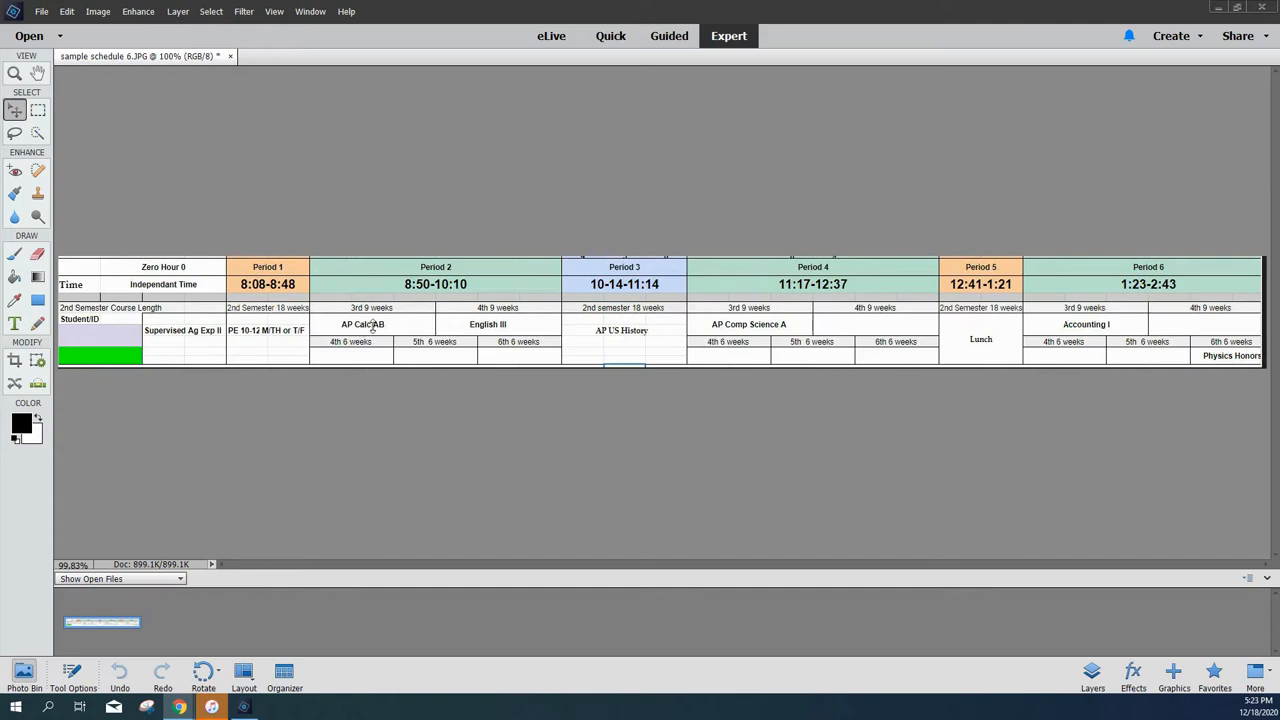
pyautogui.moveTo(620, 344)
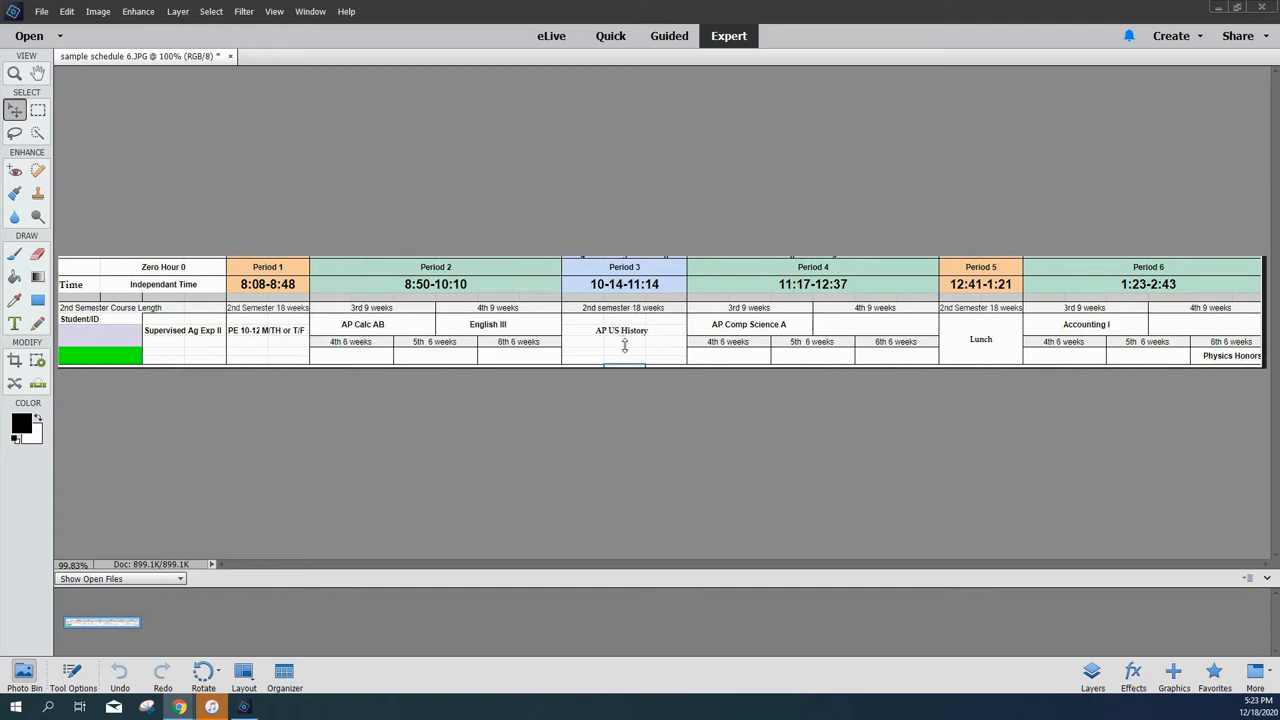
pyautogui.moveTo(764, 320)
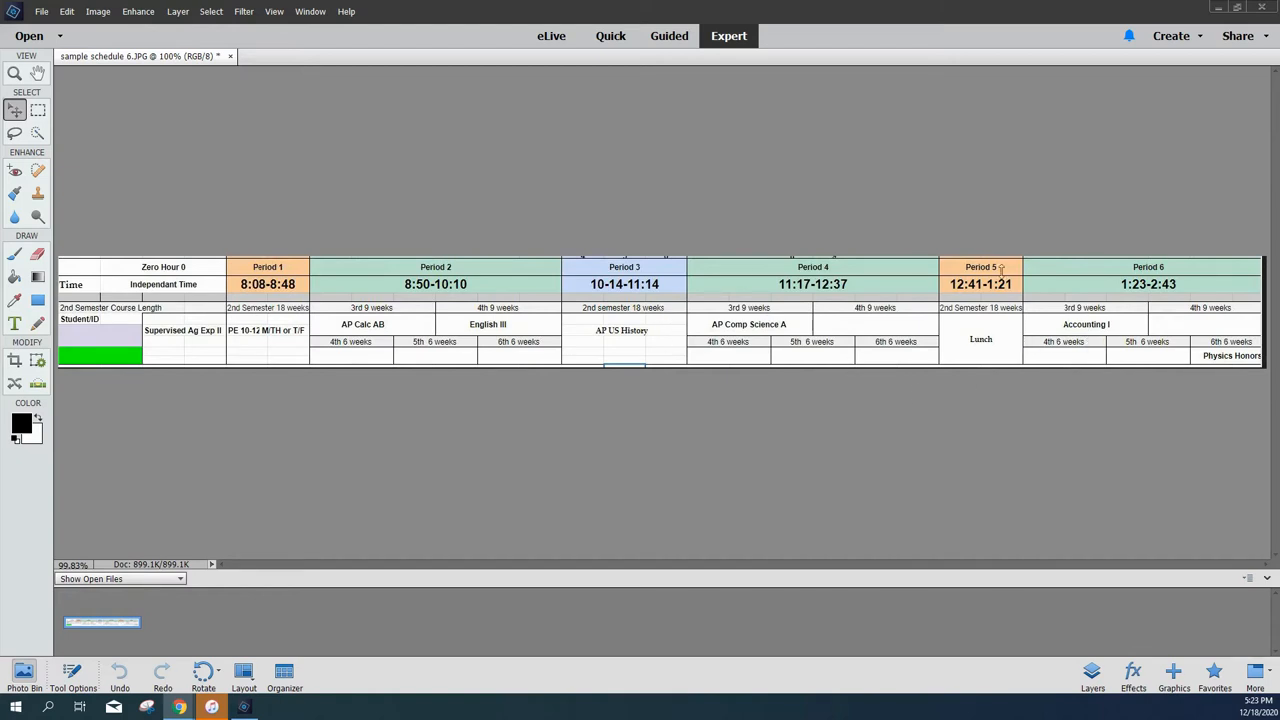
pyautogui.moveTo(982, 344)
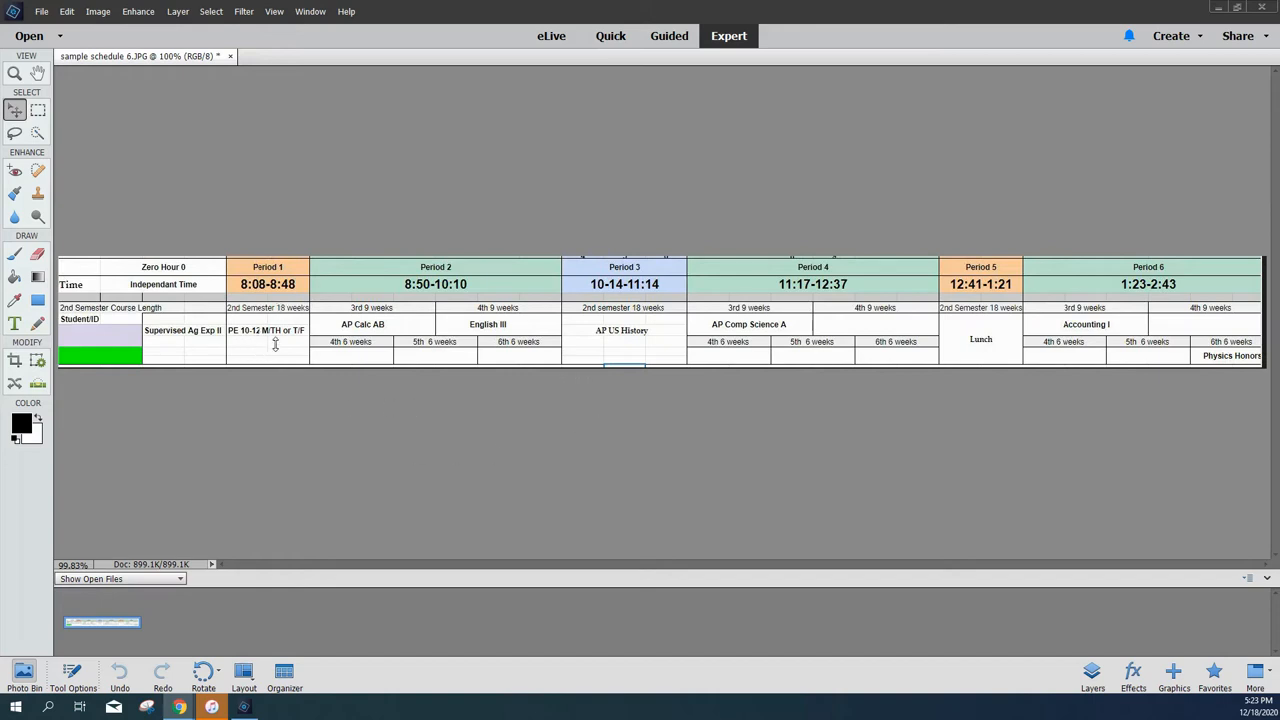
pyautogui.moveTo(468, 418)
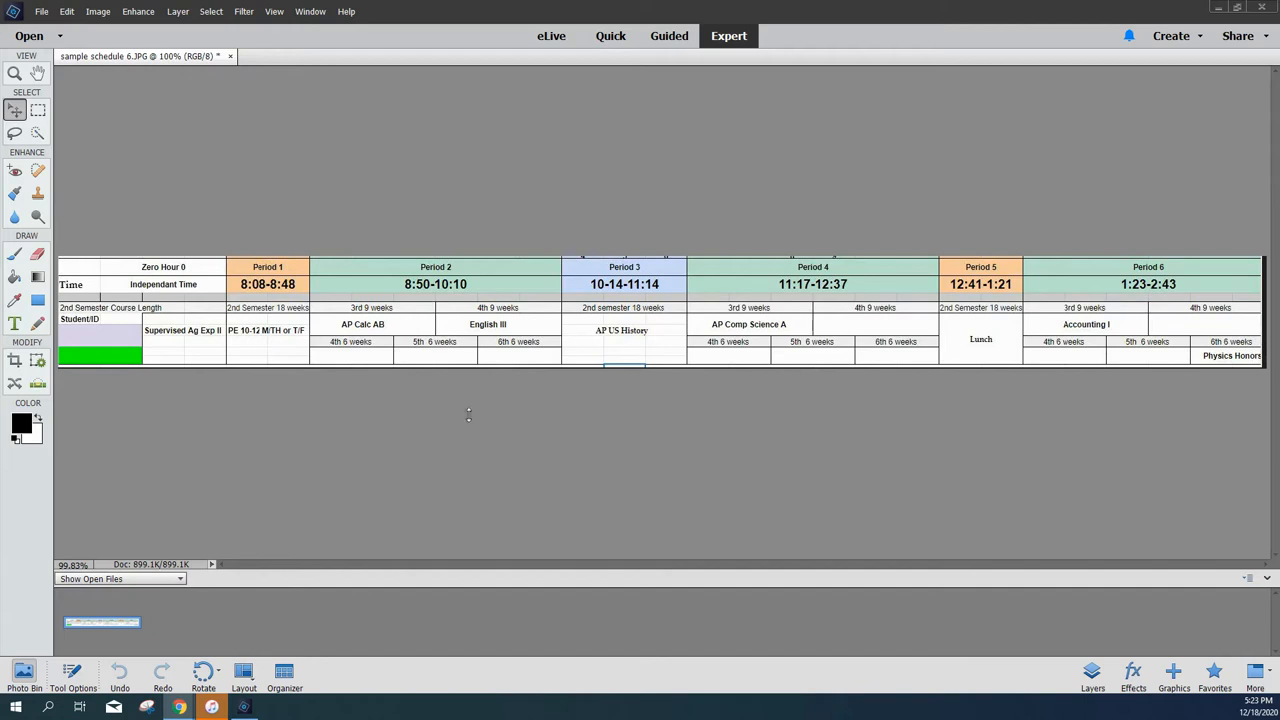
pyautogui.moveTo(652, 332)
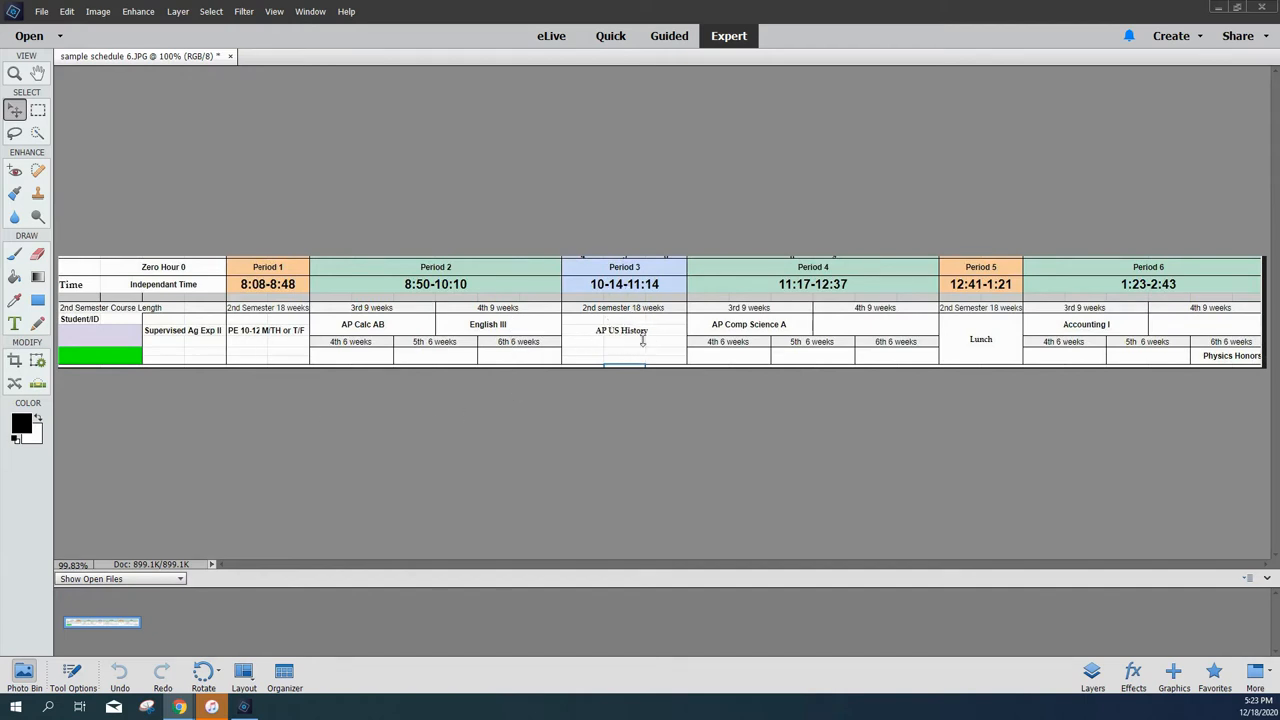
pyautogui.moveTo(612, 328)
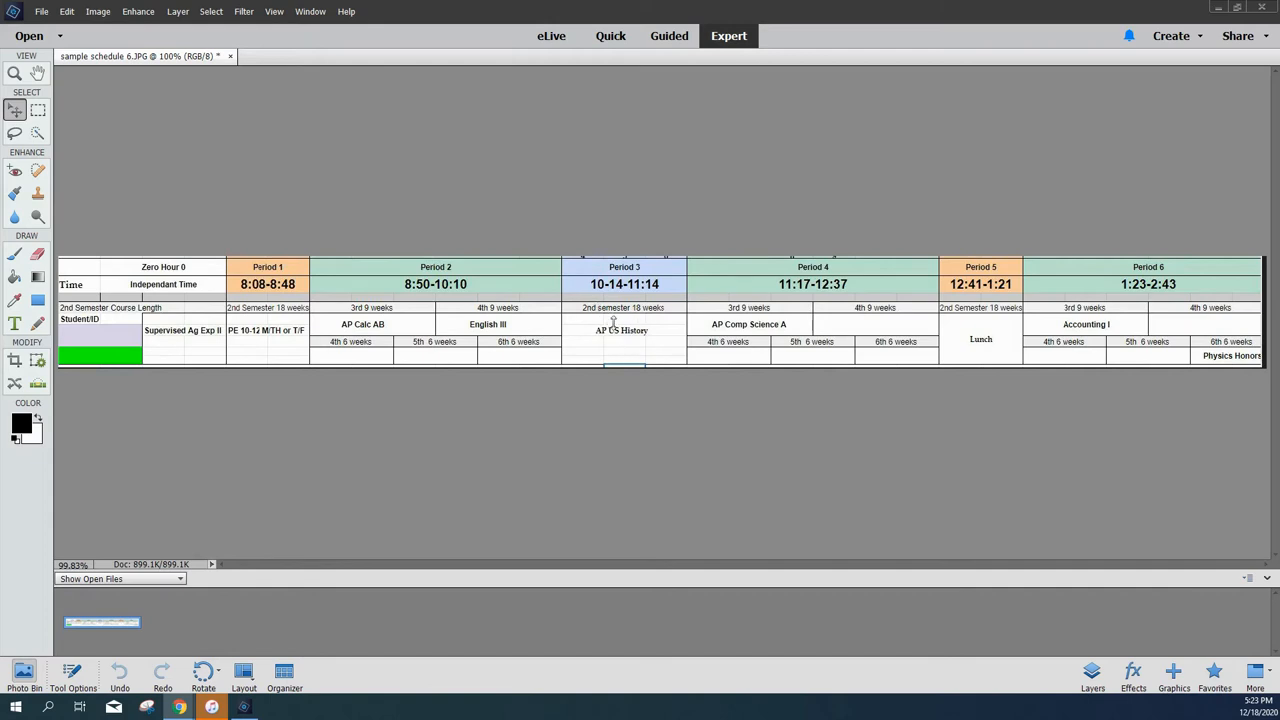
pyautogui.moveTo(1020, 340)
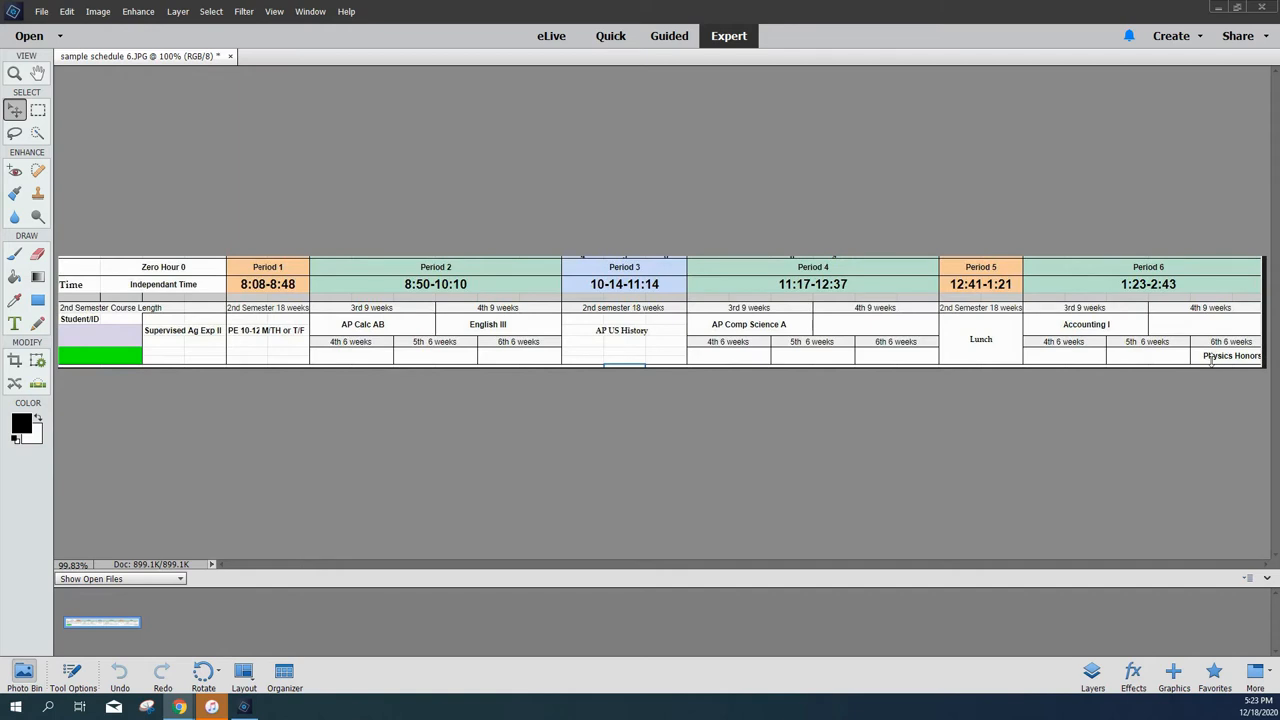
pyautogui.moveTo(908, 380)
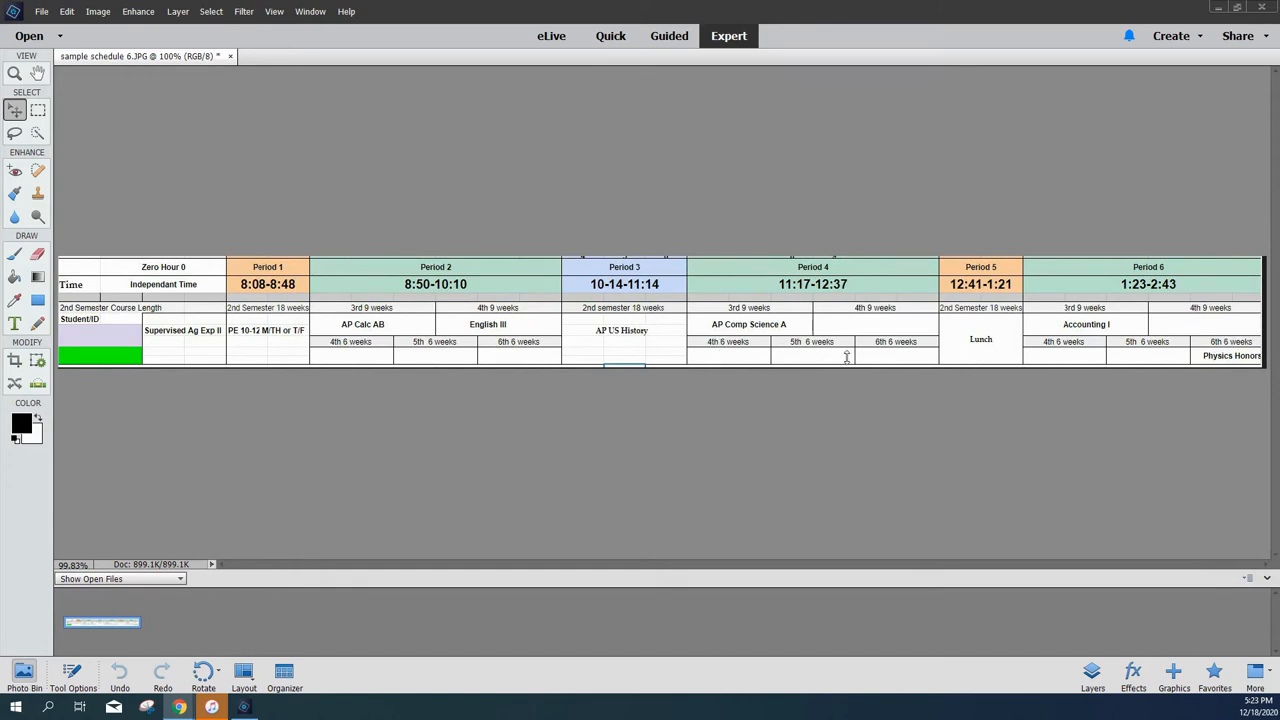
pyautogui.moveTo(924, 324)
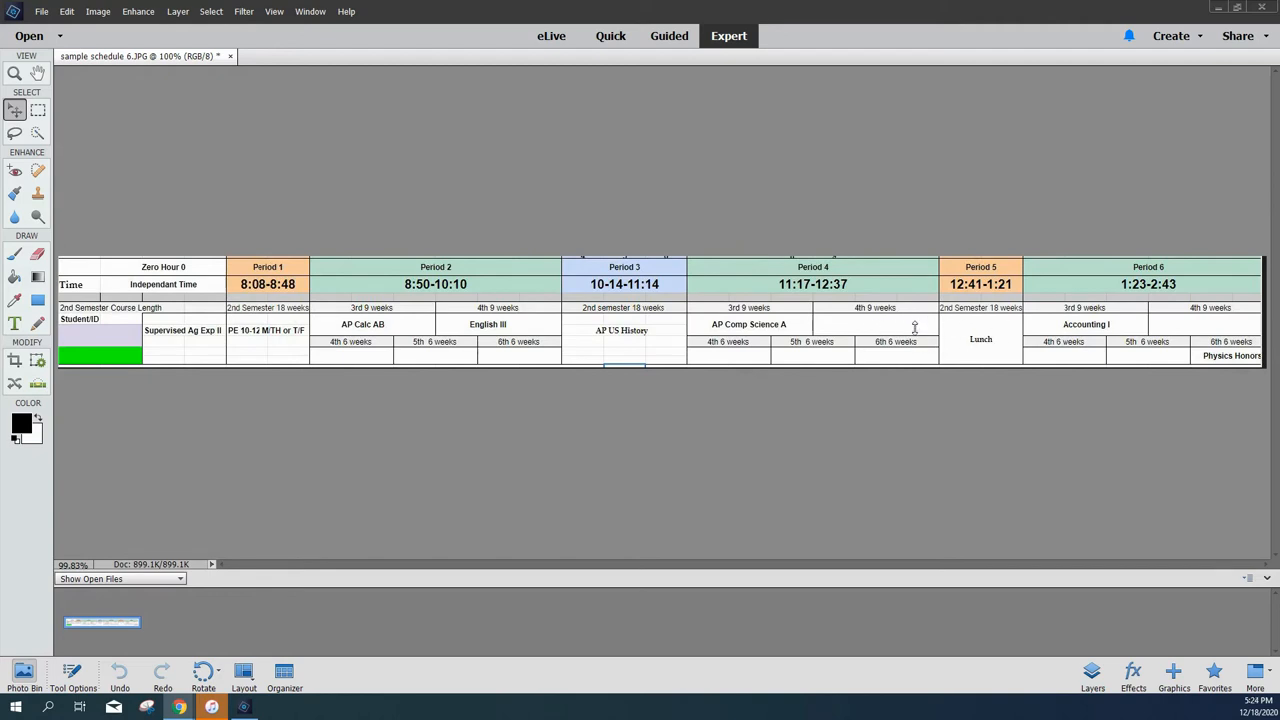
pyautogui.moveTo(190, 348)
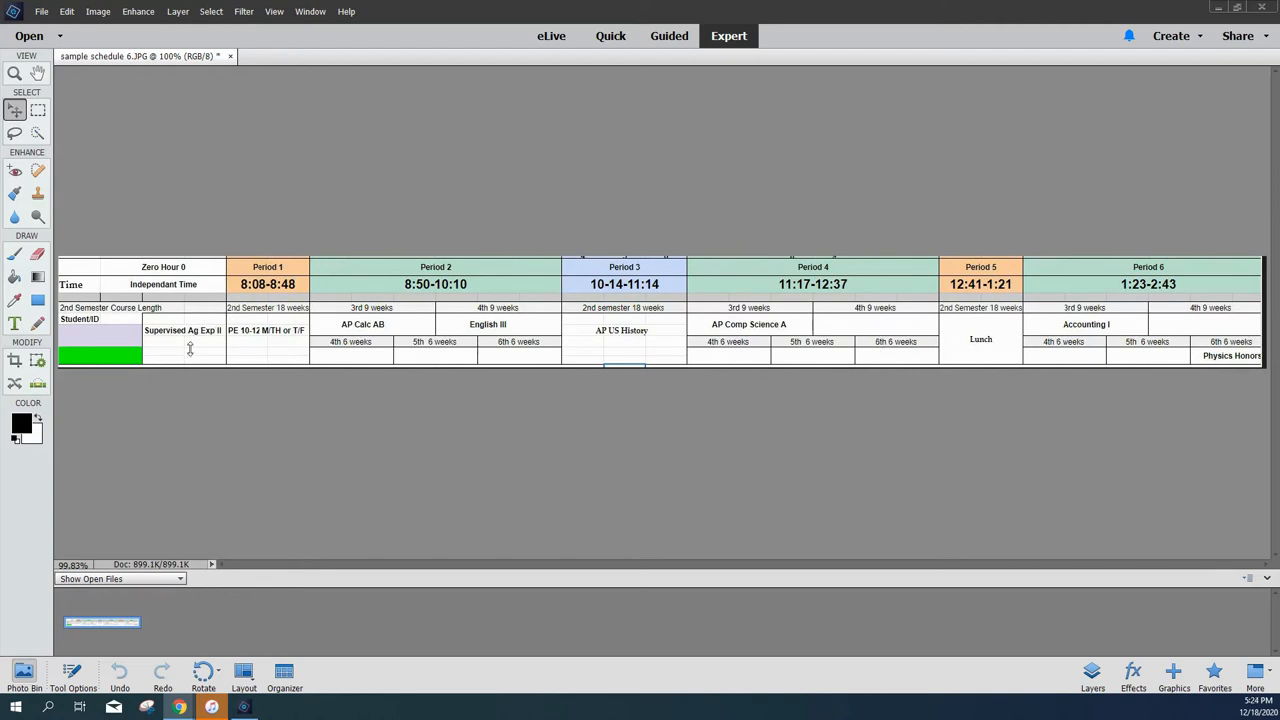
pyautogui.moveTo(780, 298)
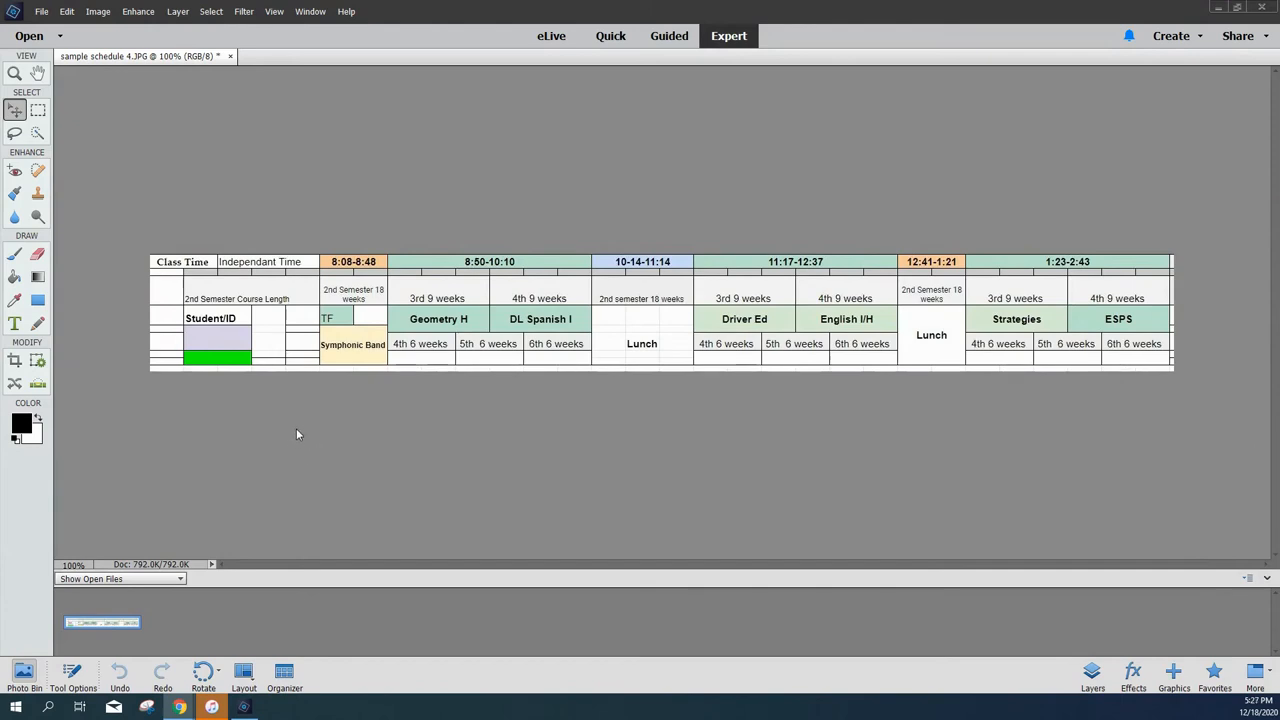
pyautogui.moveTo(358, 332)
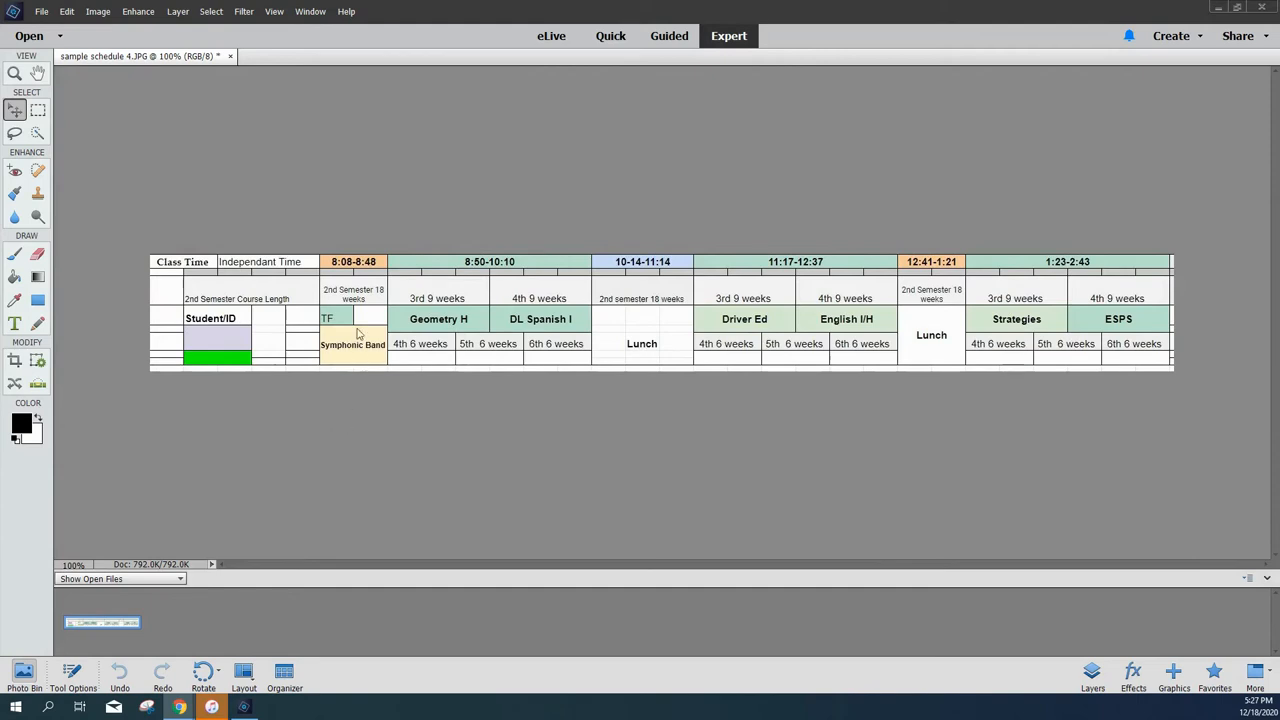
pyautogui.moveTo(380, 448)
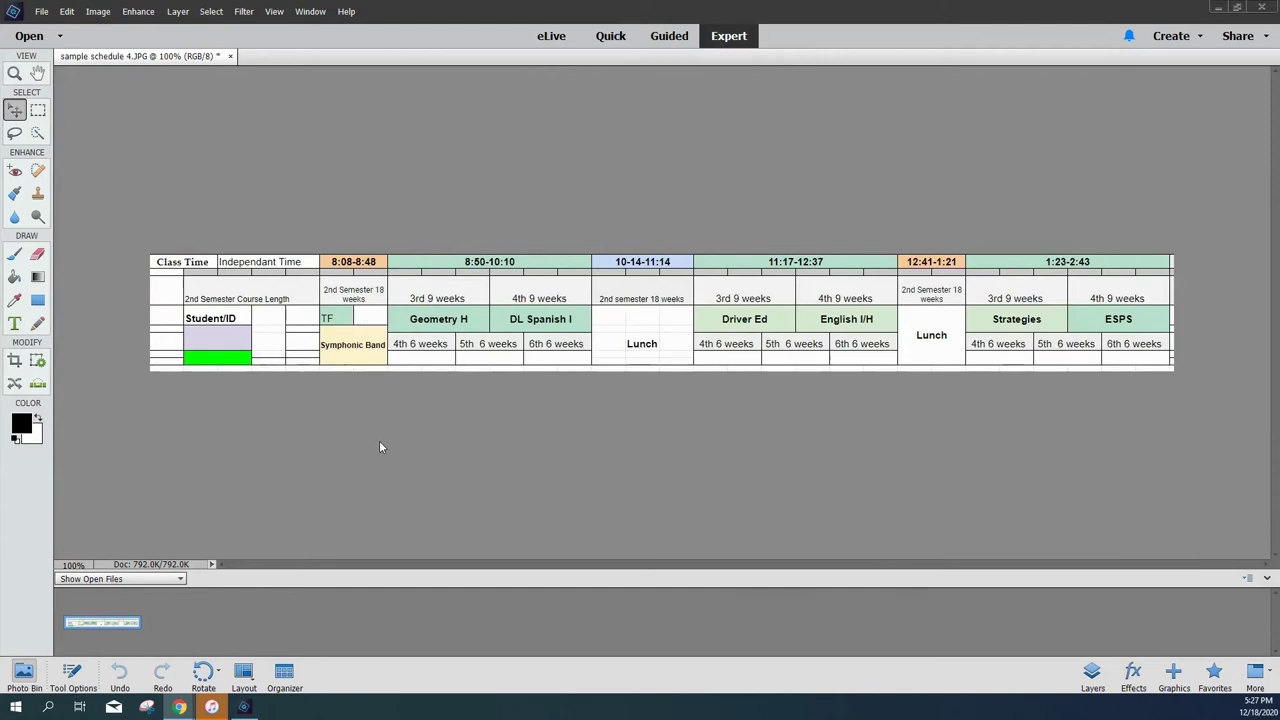
pyautogui.moveTo(352, 352)
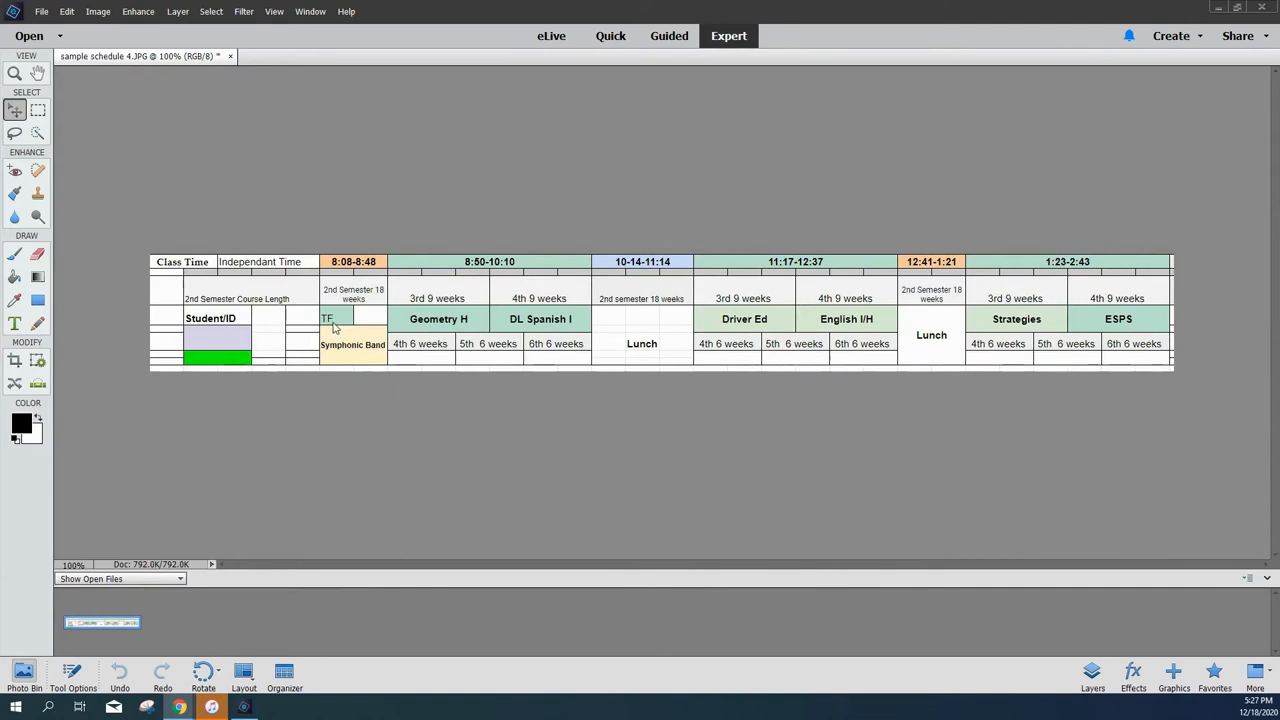
pyautogui.moveTo(448, 400)
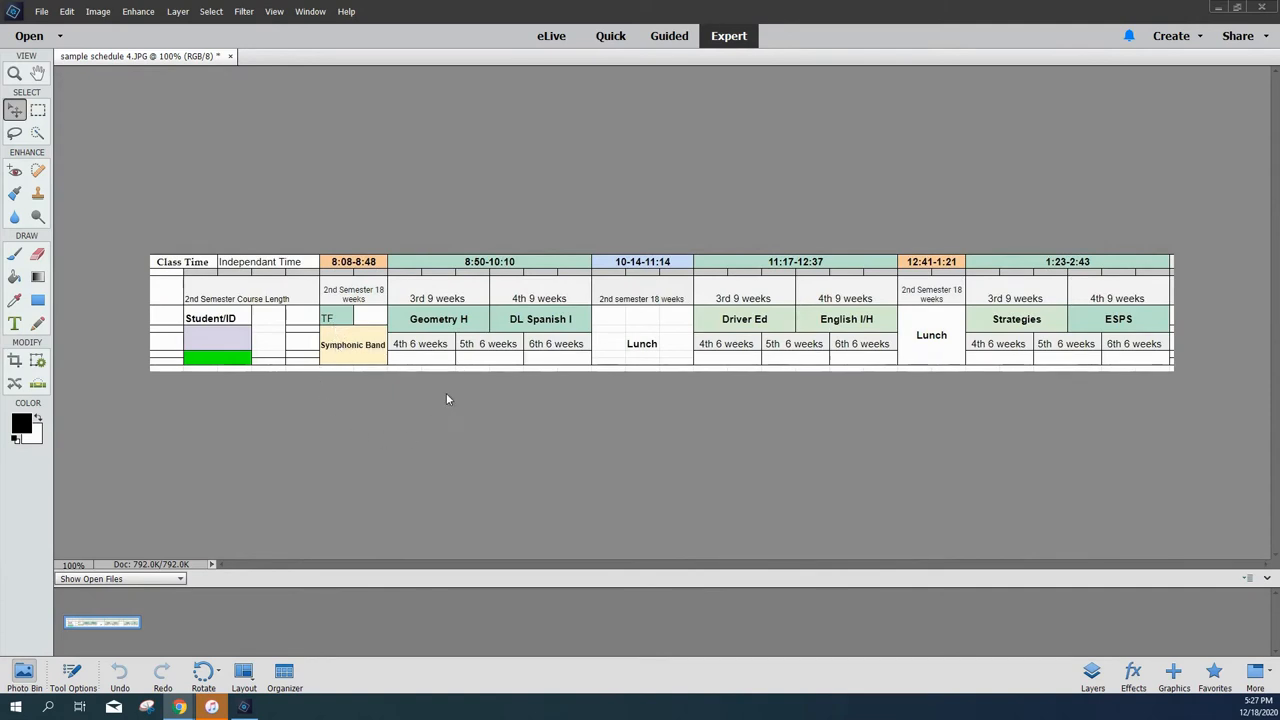
pyautogui.moveTo(712, 312)
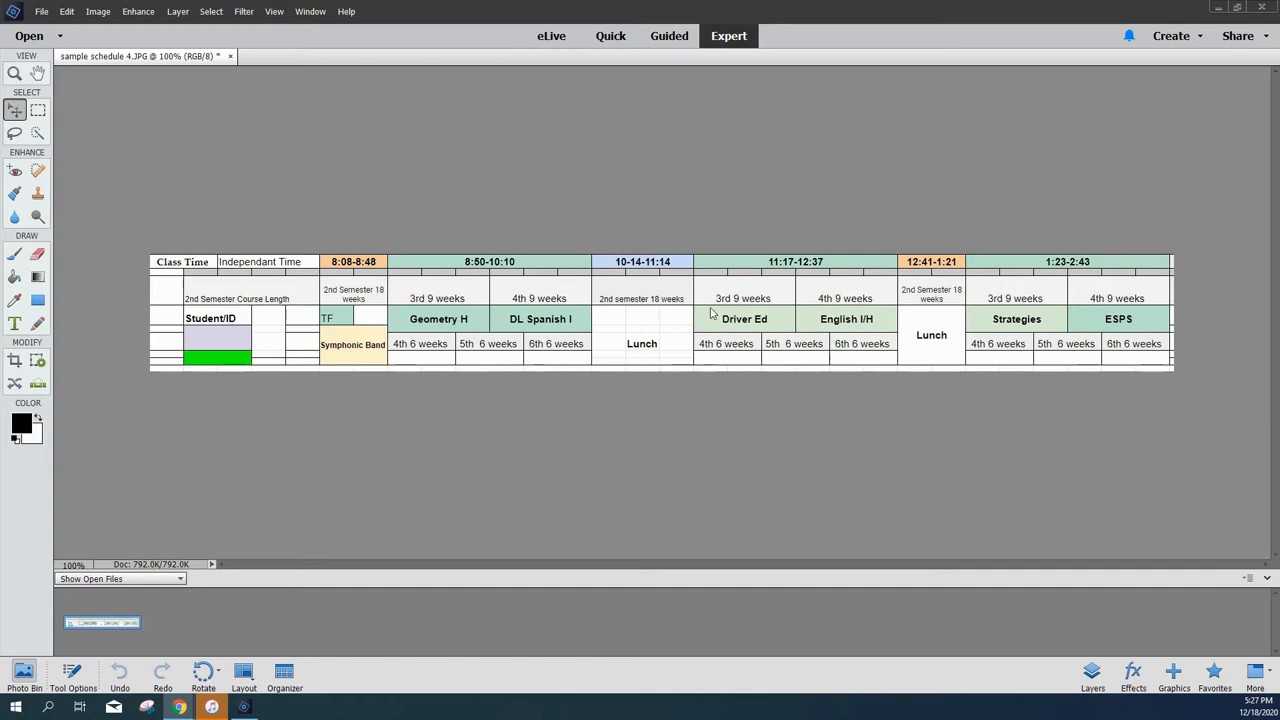
pyautogui.moveTo(1046, 324)
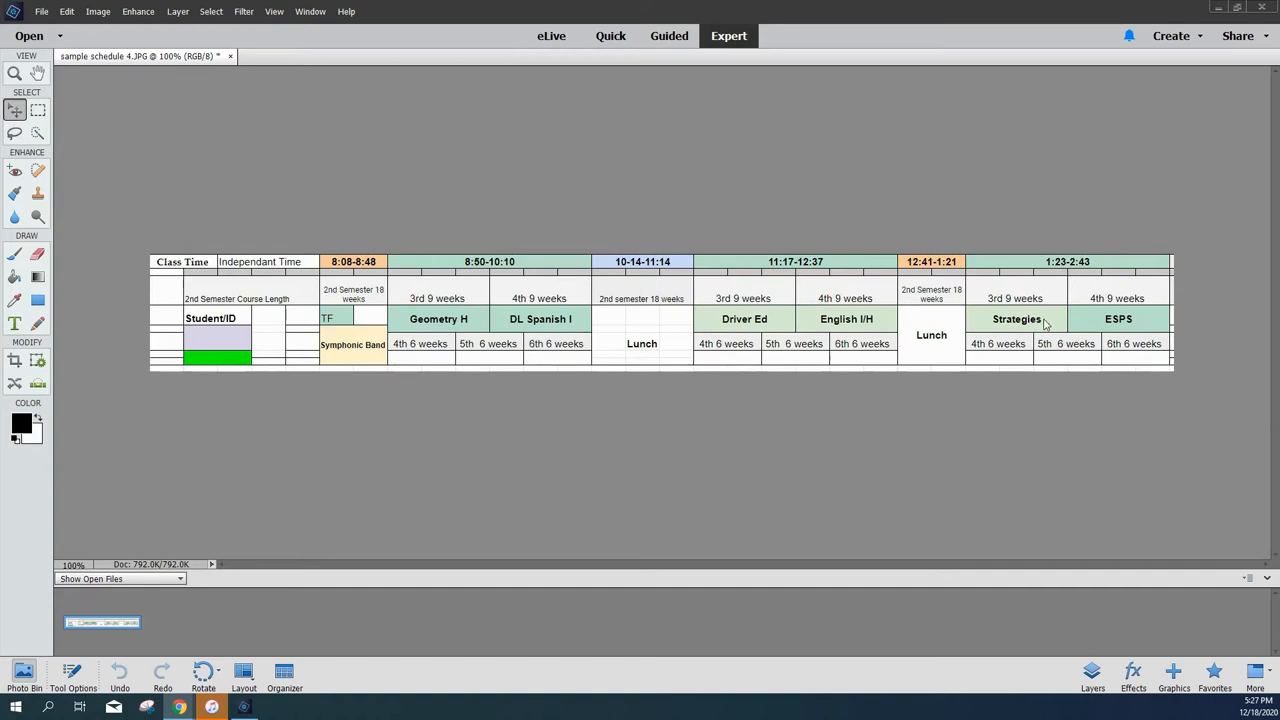
pyautogui.moveTo(364, 368)
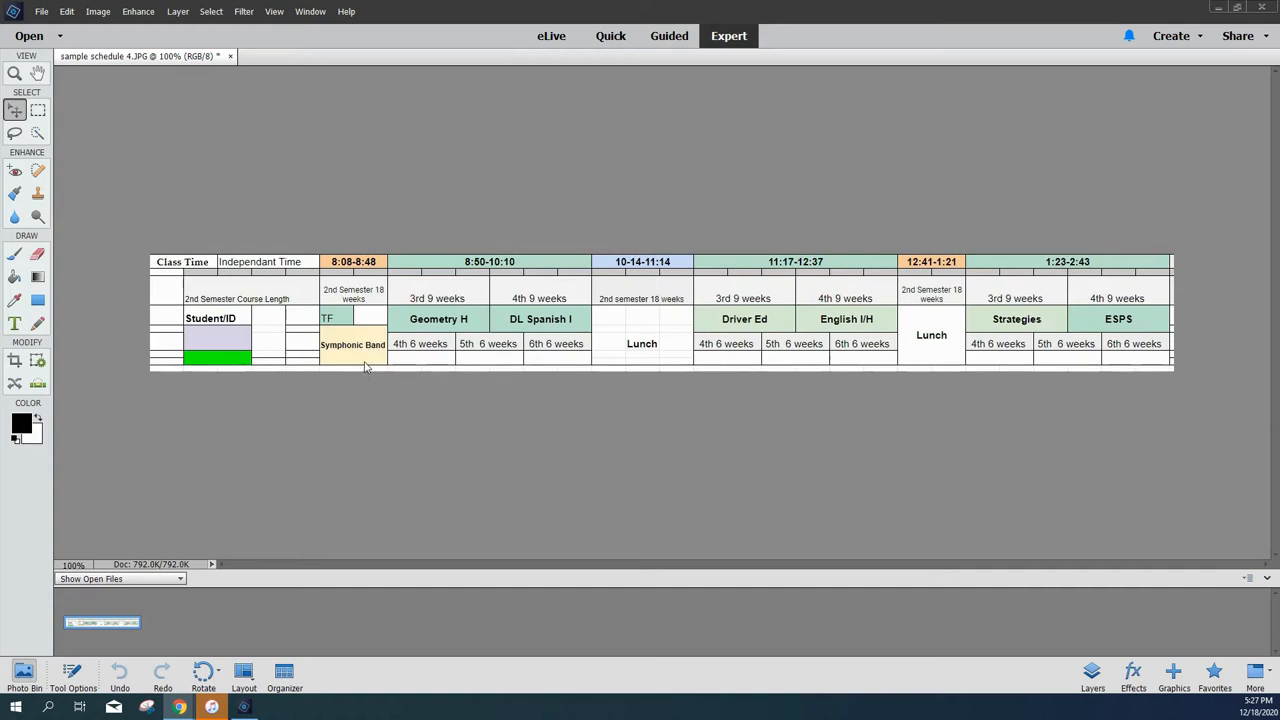
pyautogui.moveTo(630, 320)
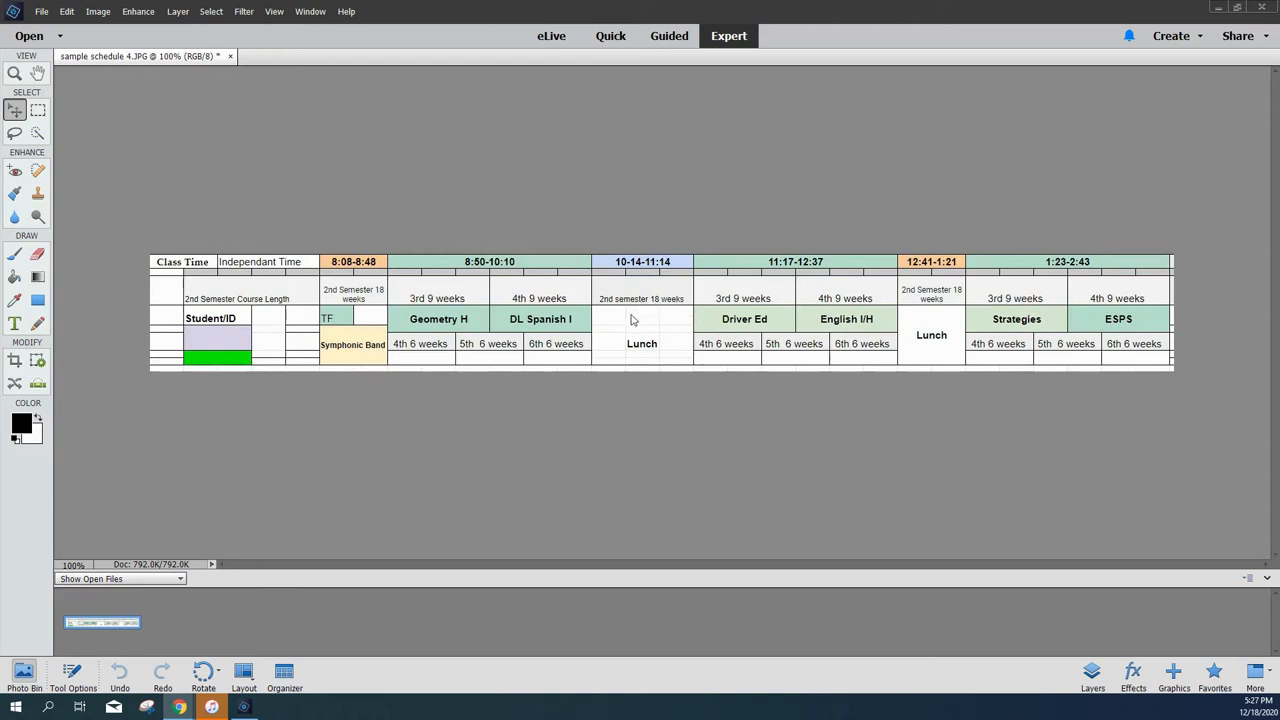
pyautogui.moveTo(640, 368)
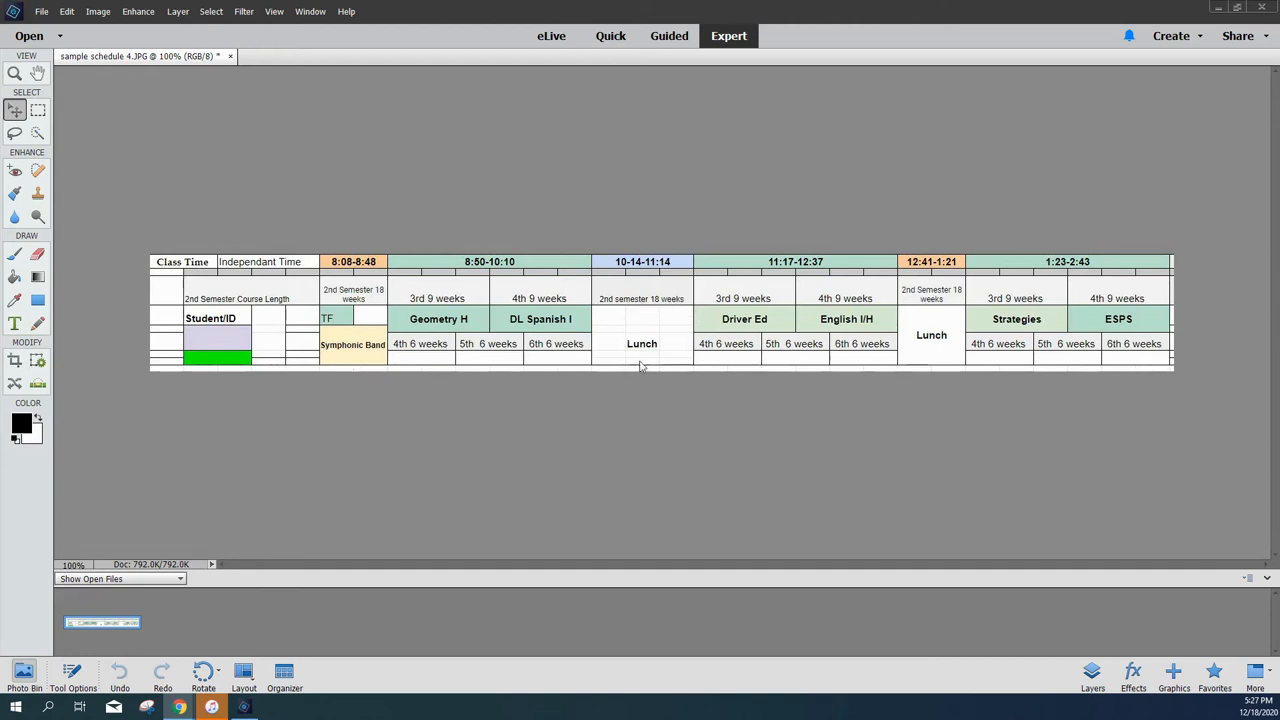
pyautogui.moveTo(672, 376)
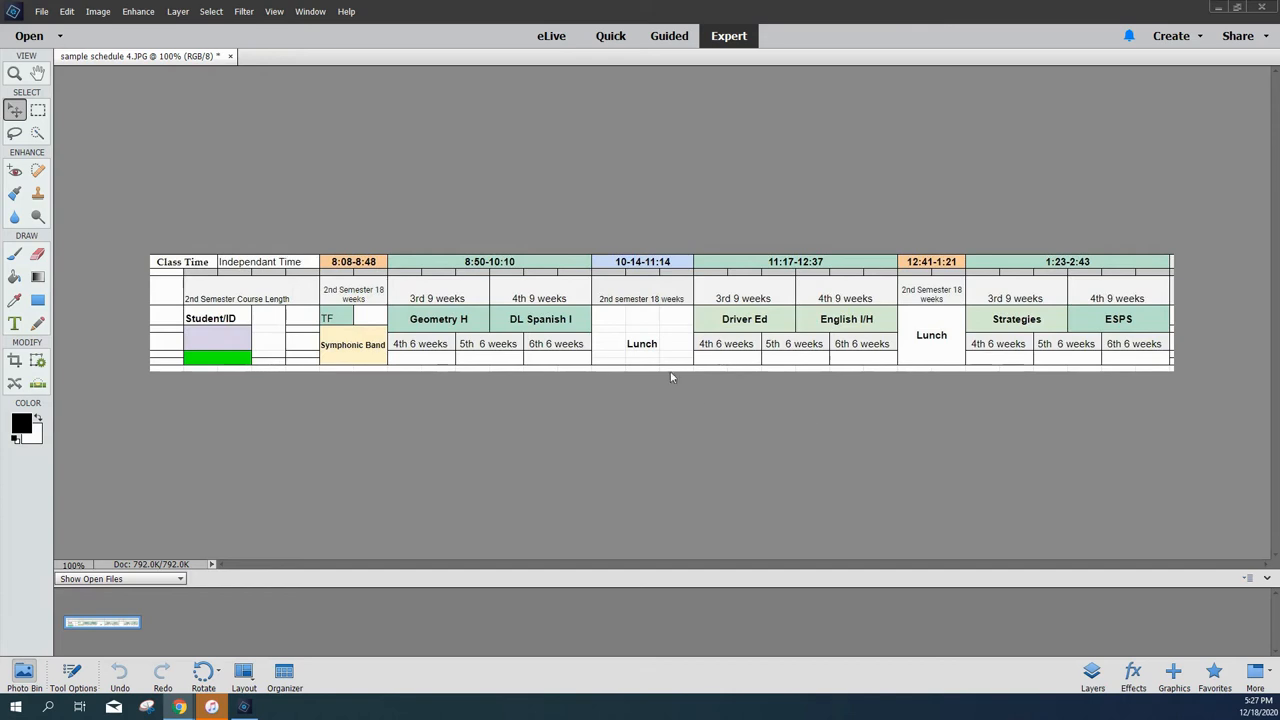
pyautogui.moveTo(644, 362)
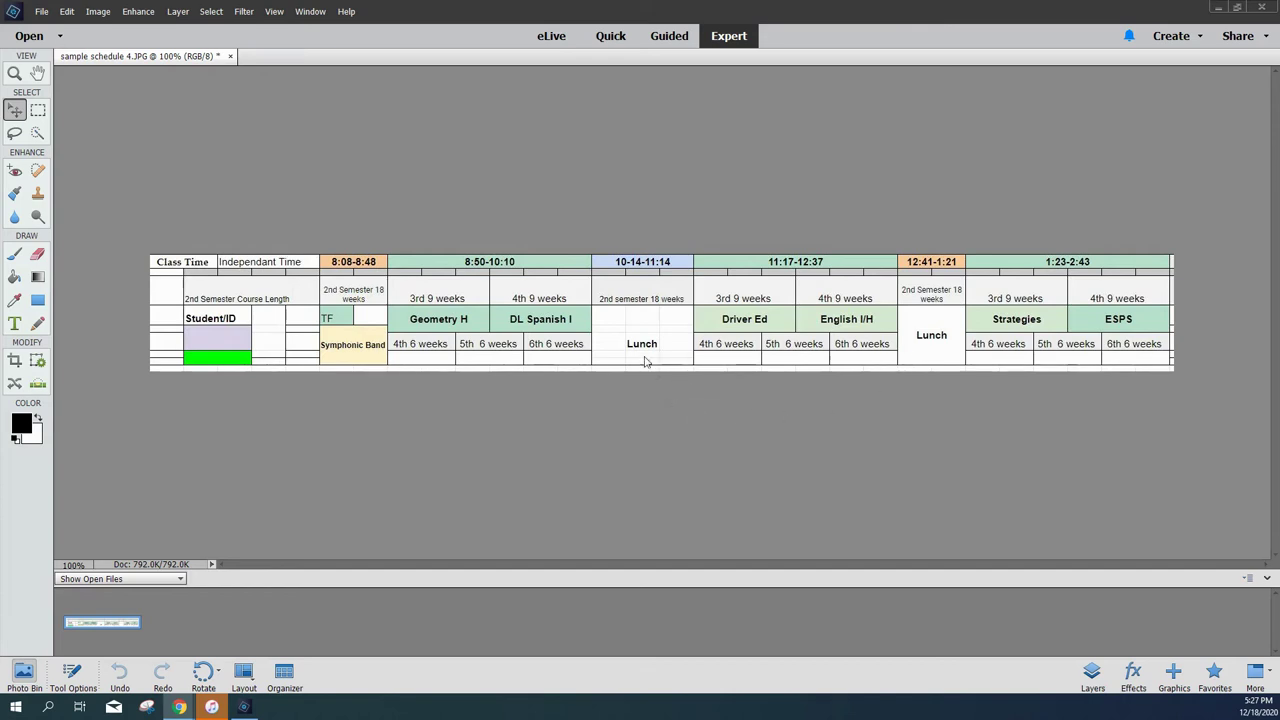
pyautogui.moveTo(658, 370)
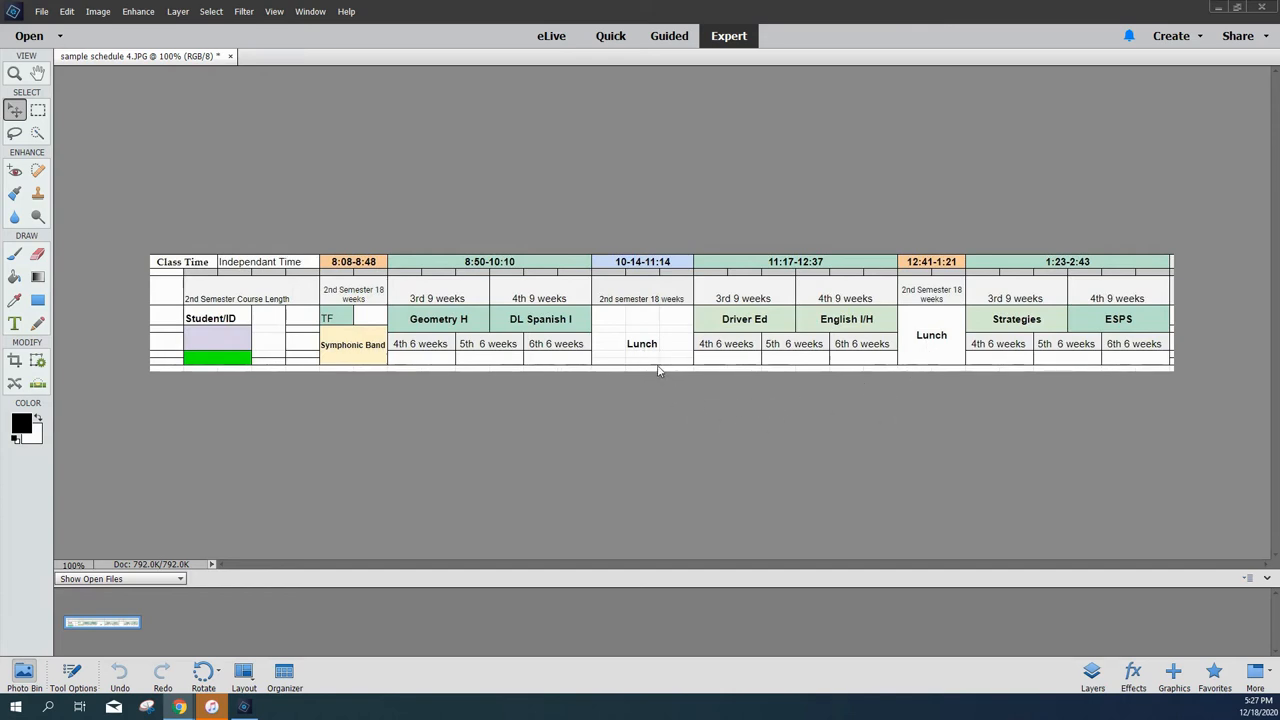
pyautogui.moveTo(644, 364)
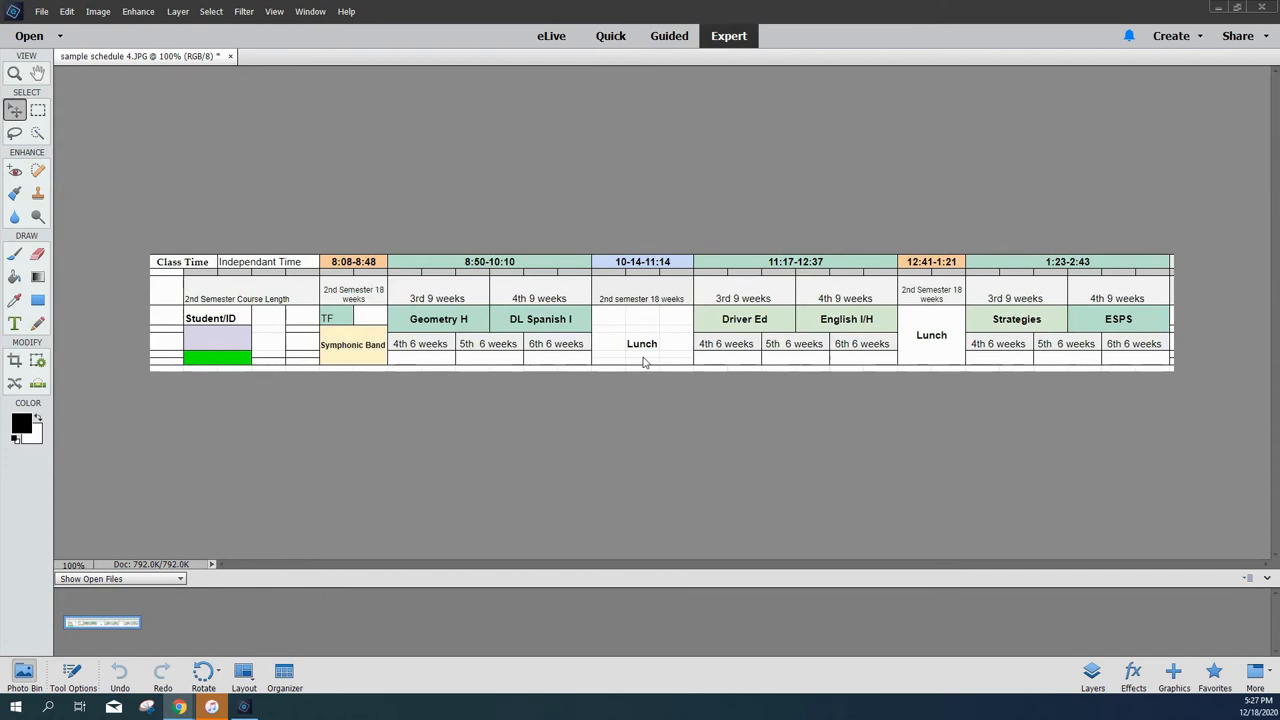
pyautogui.moveTo(492, 432)
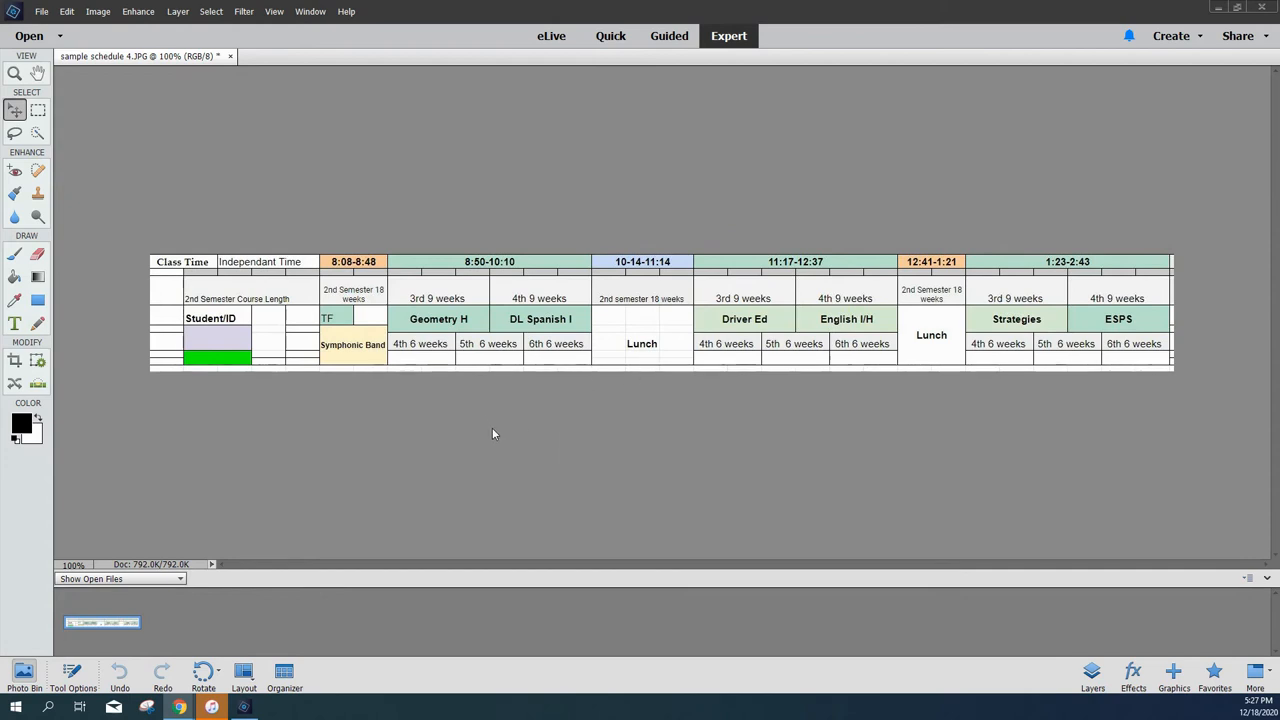
pyautogui.moveTo(458, 432)
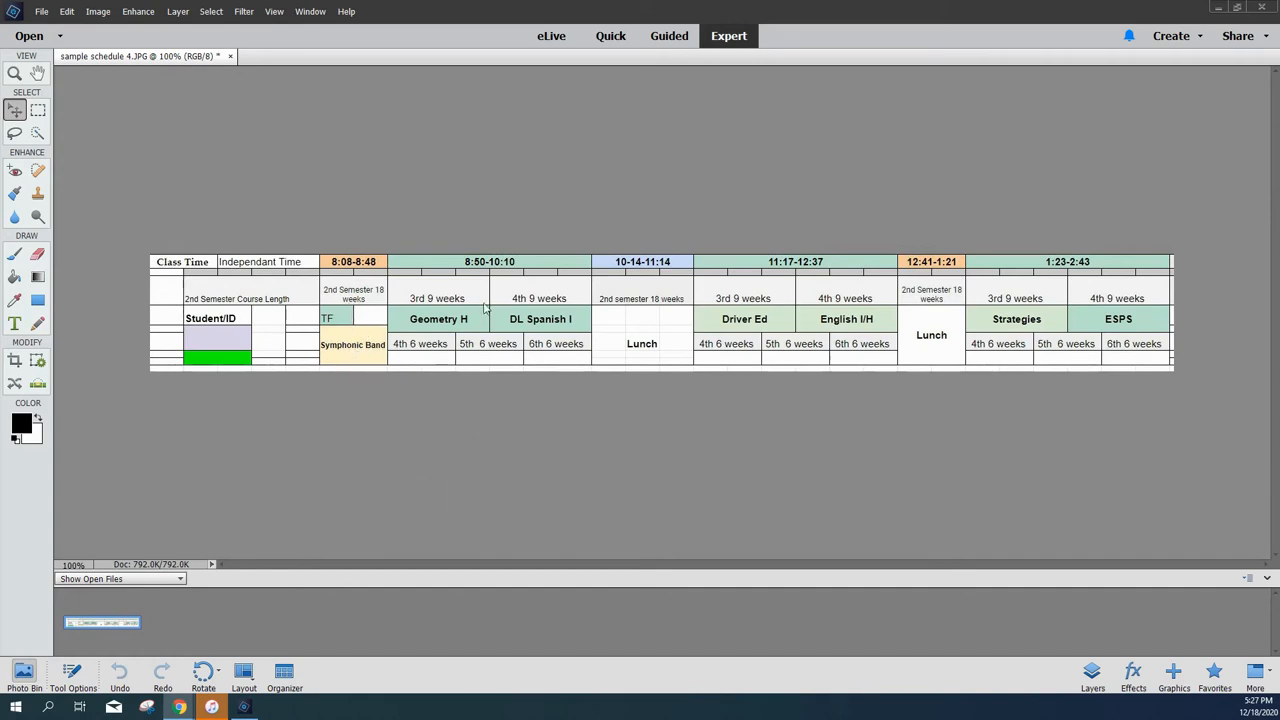
pyautogui.moveTo(730, 312)
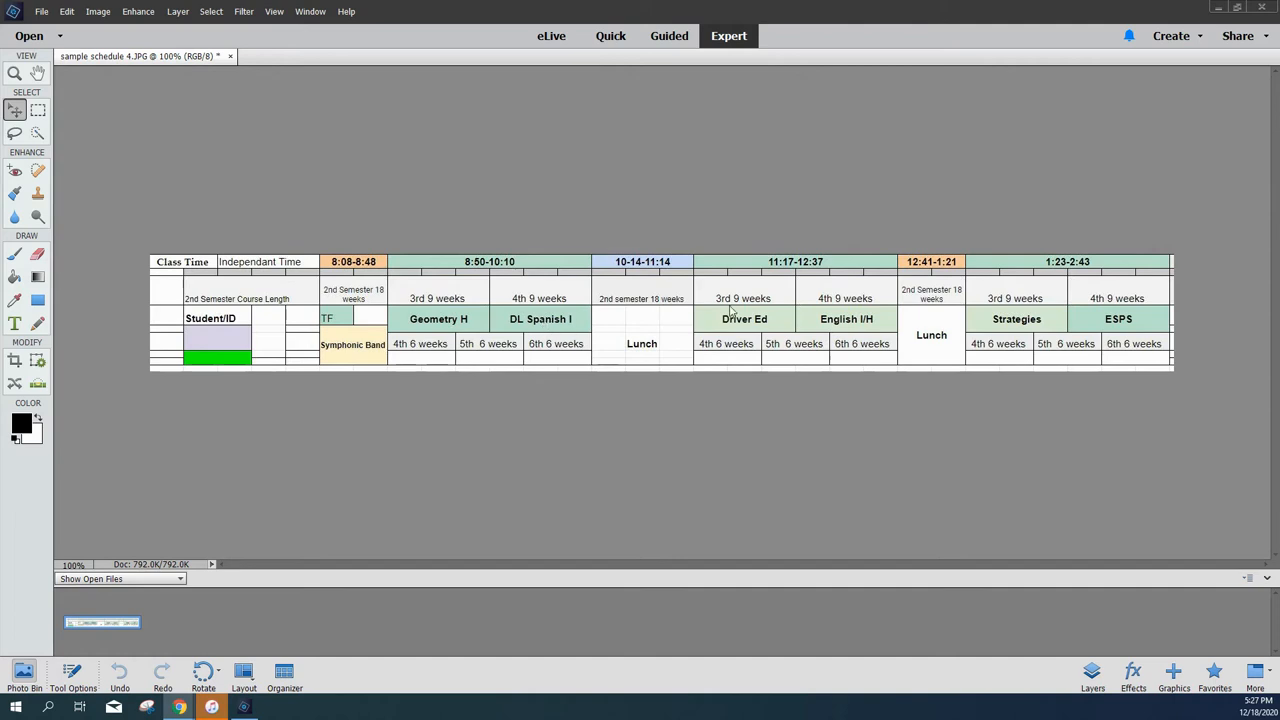
pyautogui.moveTo(1126, 312)
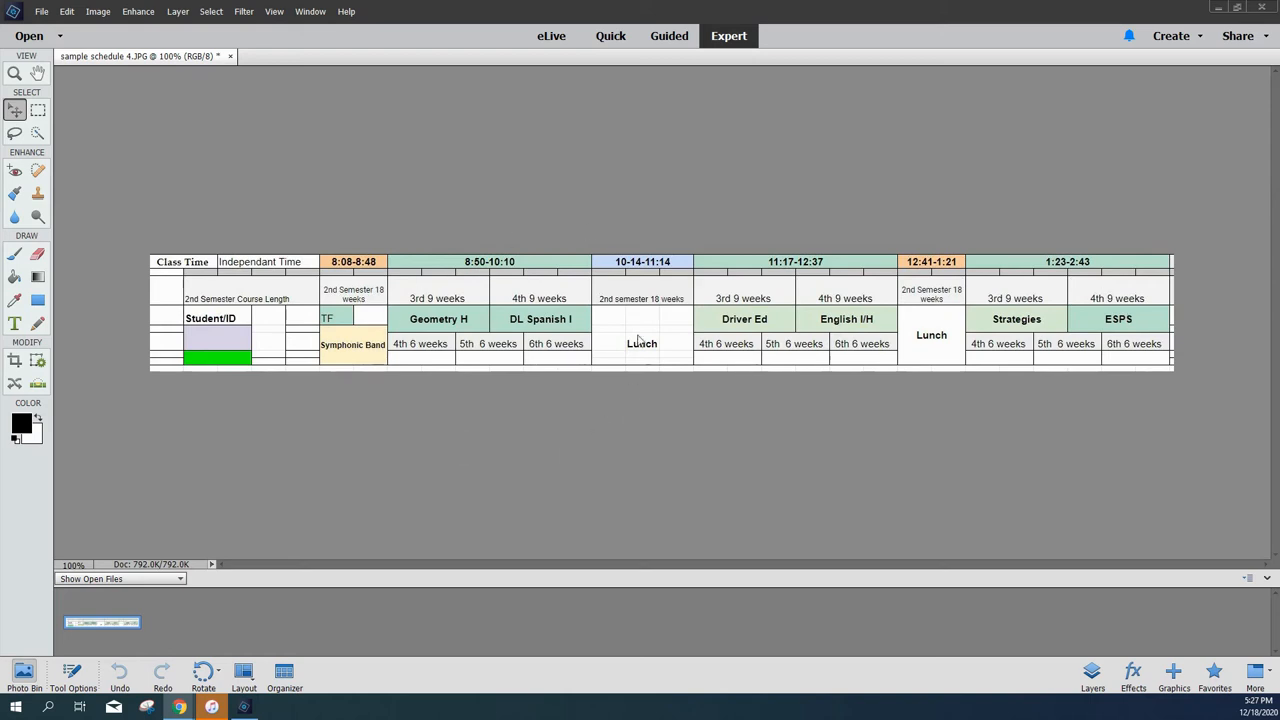
pyautogui.moveTo(666, 340)
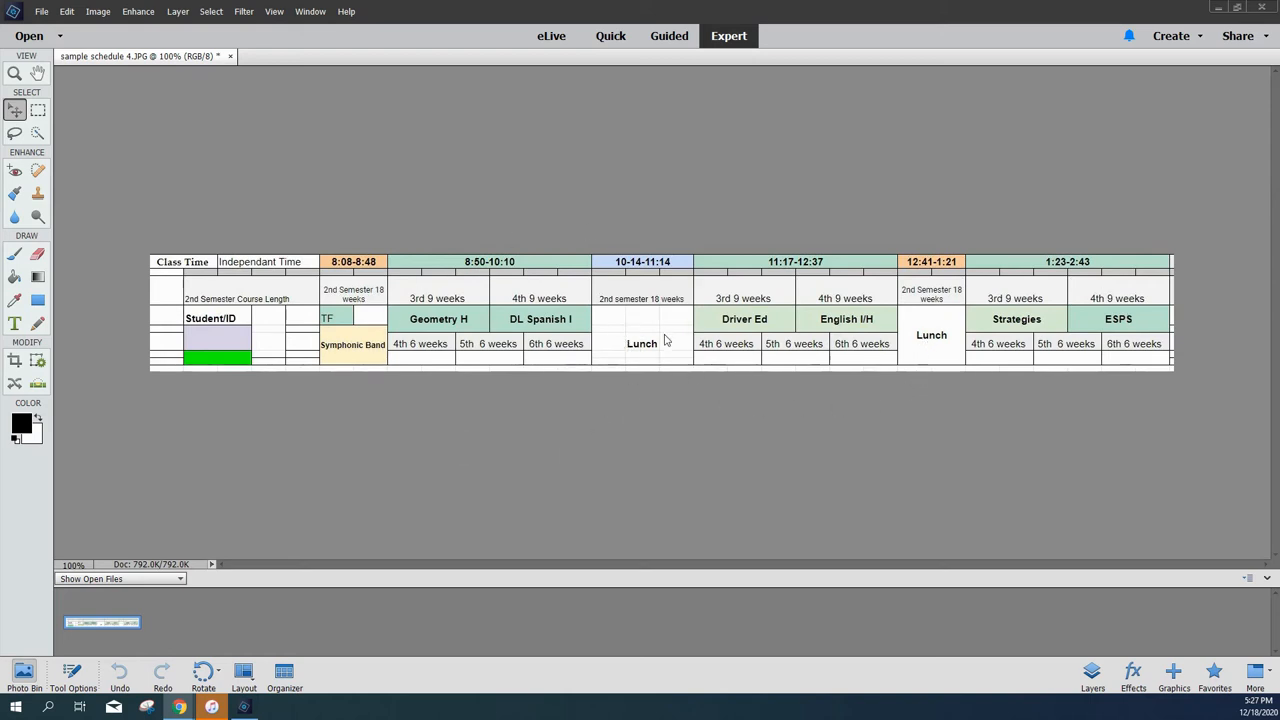
pyautogui.moveTo(928, 380)
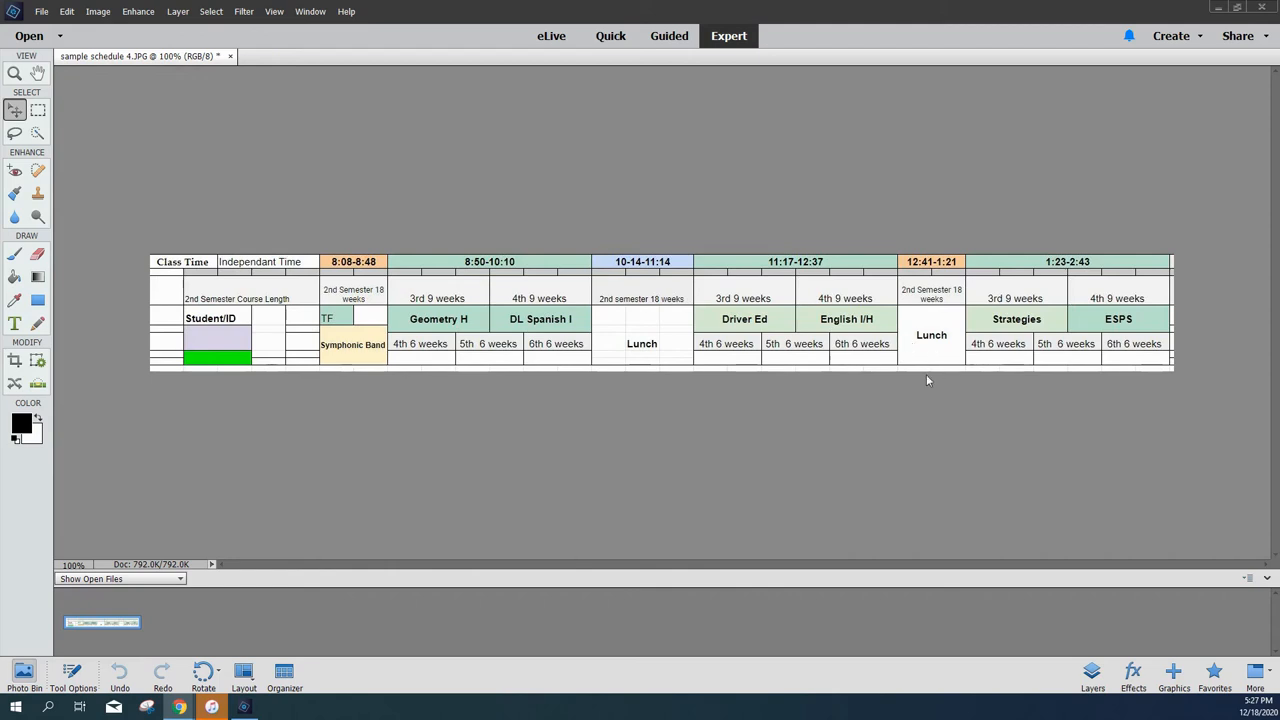
pyautogui.moveTo(768, 412)
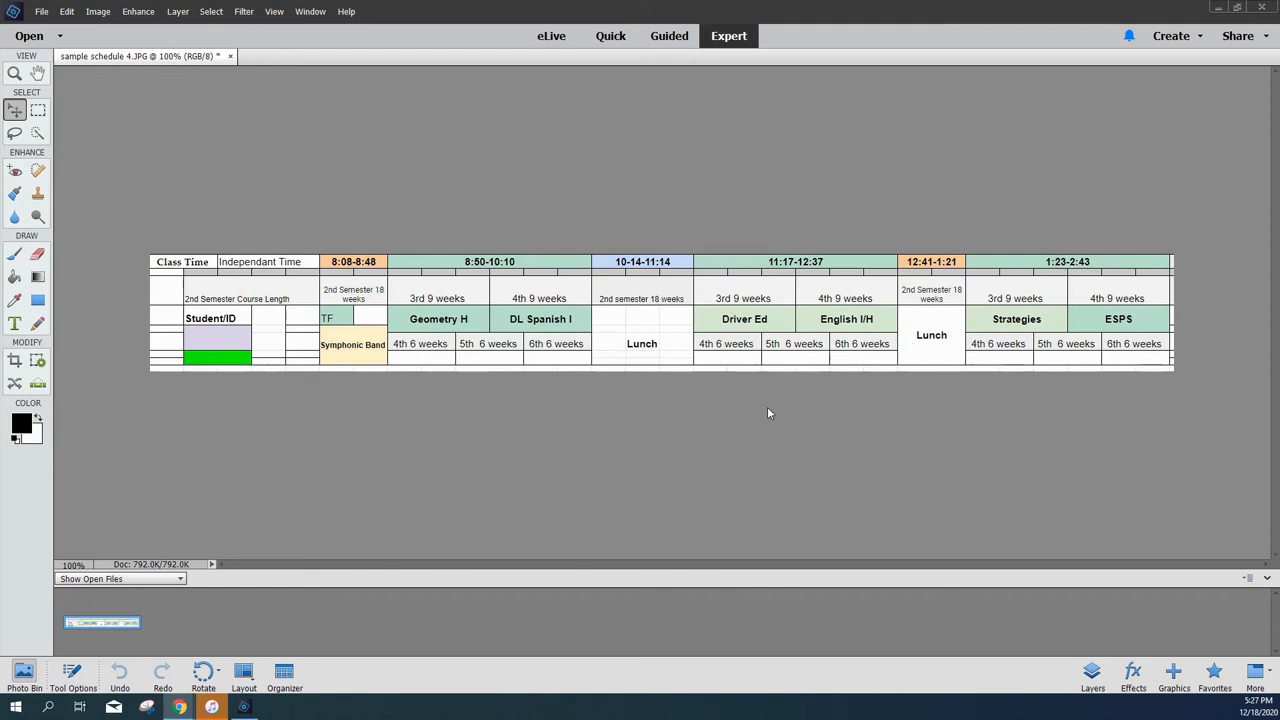
pyautogui.moveTo(770, 448)
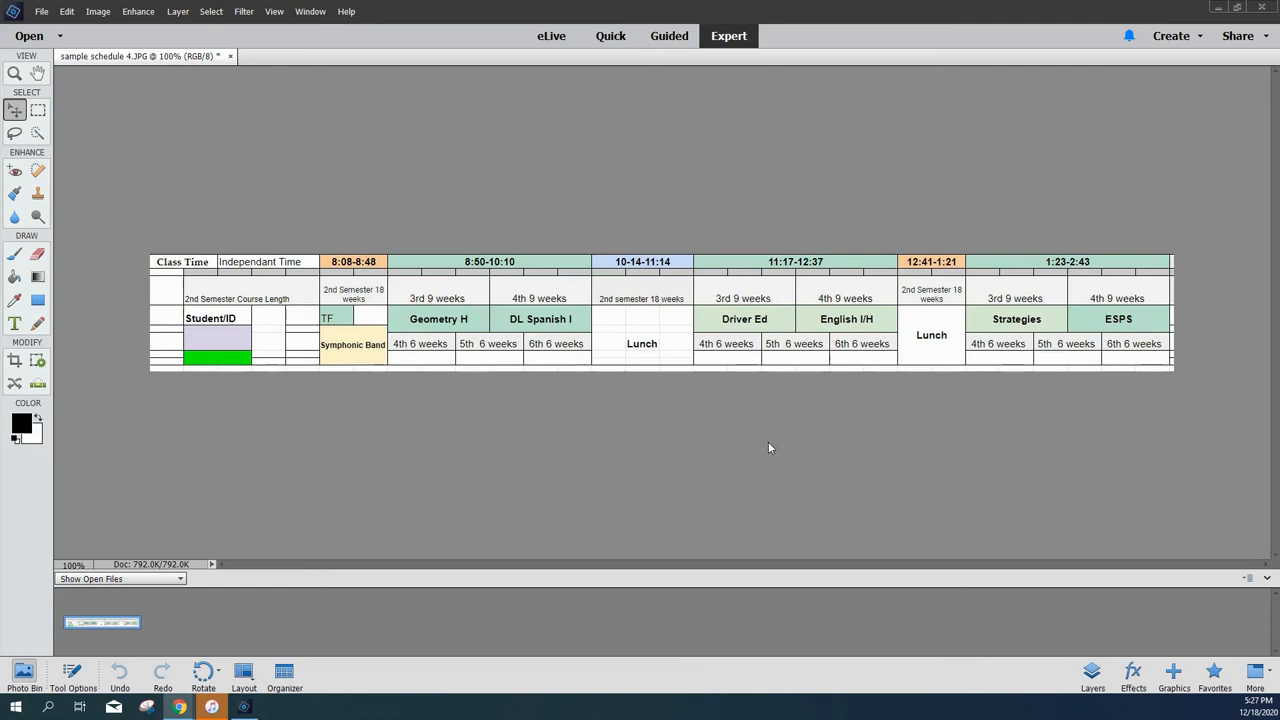
pyautogui.moveTo(612, 330)
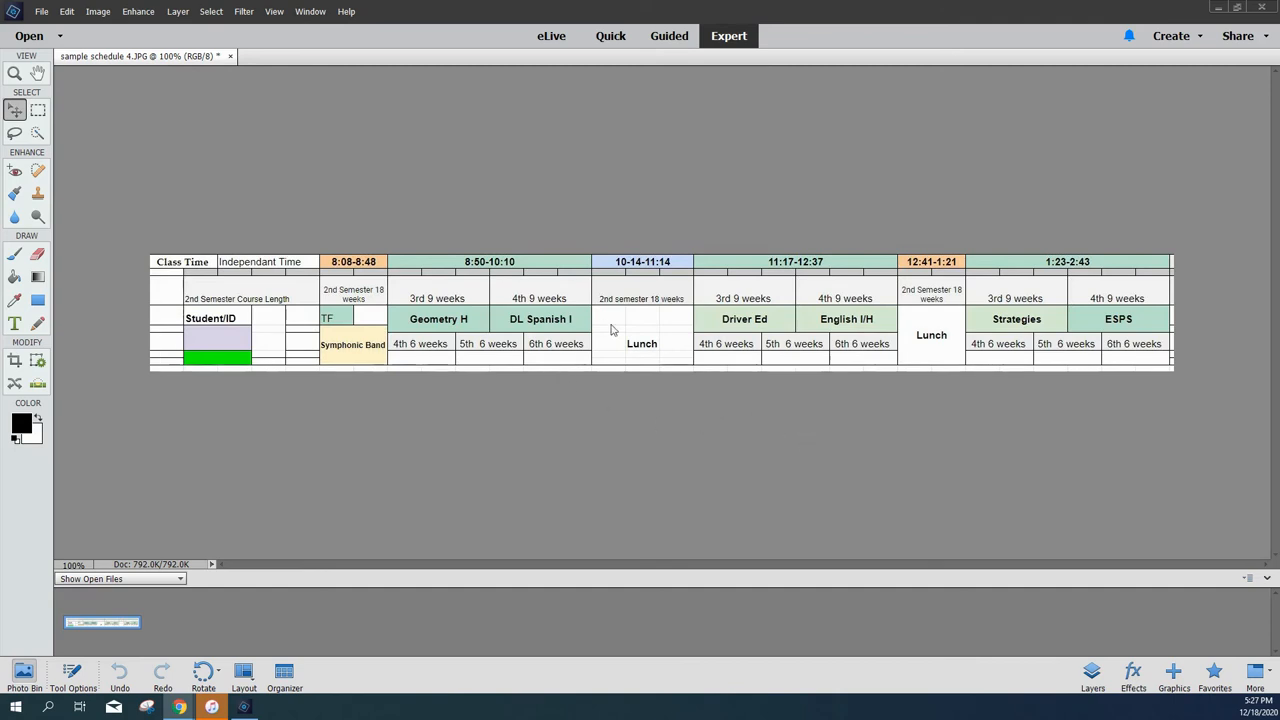
pyautogui.moveTo(652, 340)
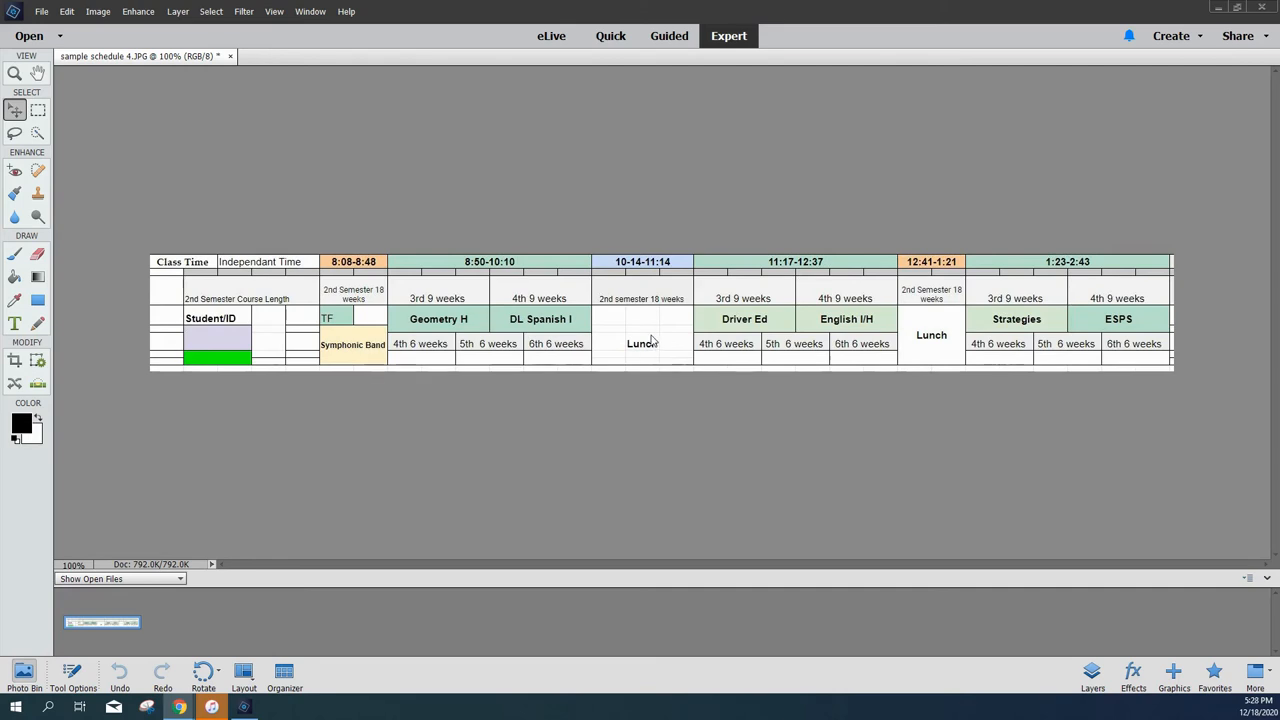
pyautogui.moveTo(668, 348)
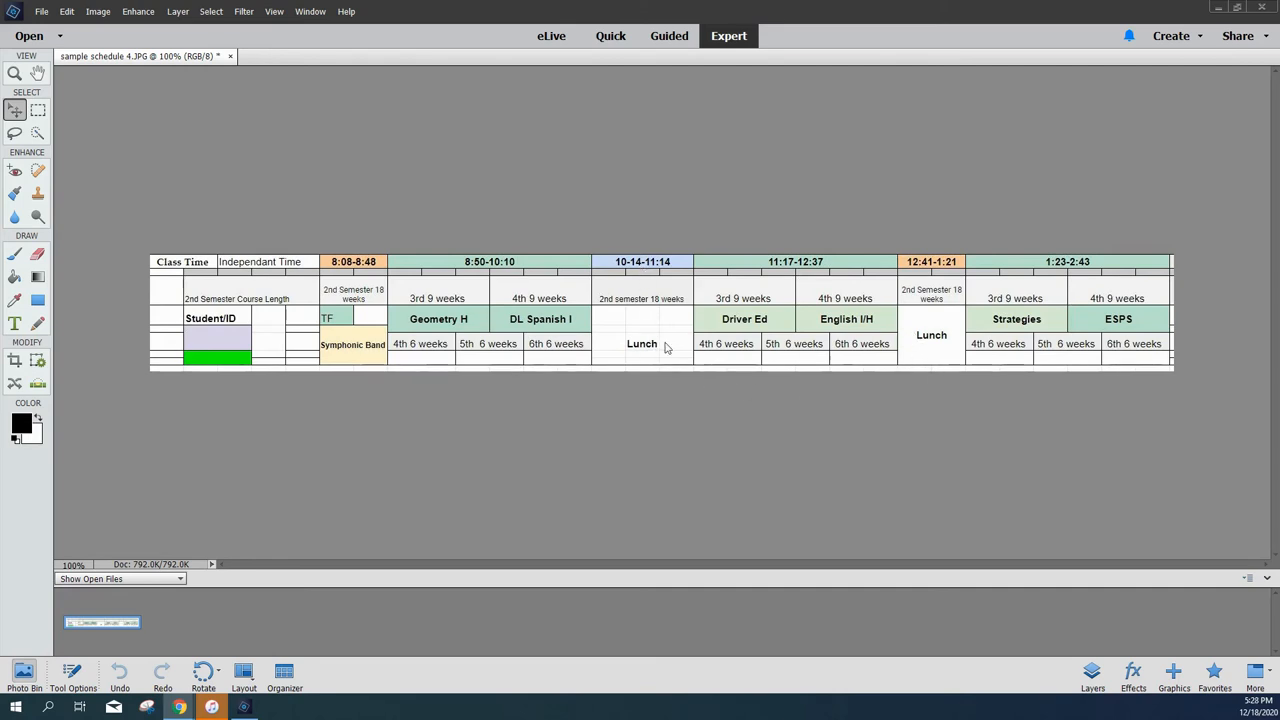
pyautogui.moveTo(450, 384)
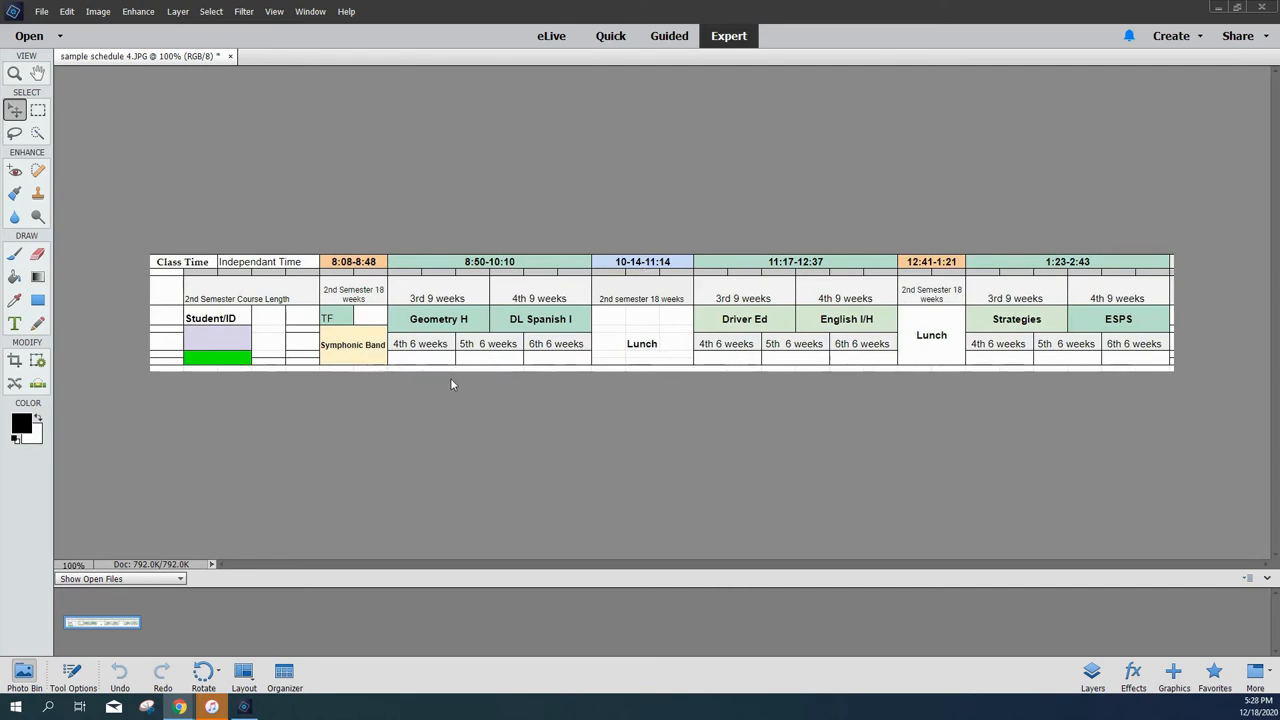
pyautogui.moveTo(906, 312)
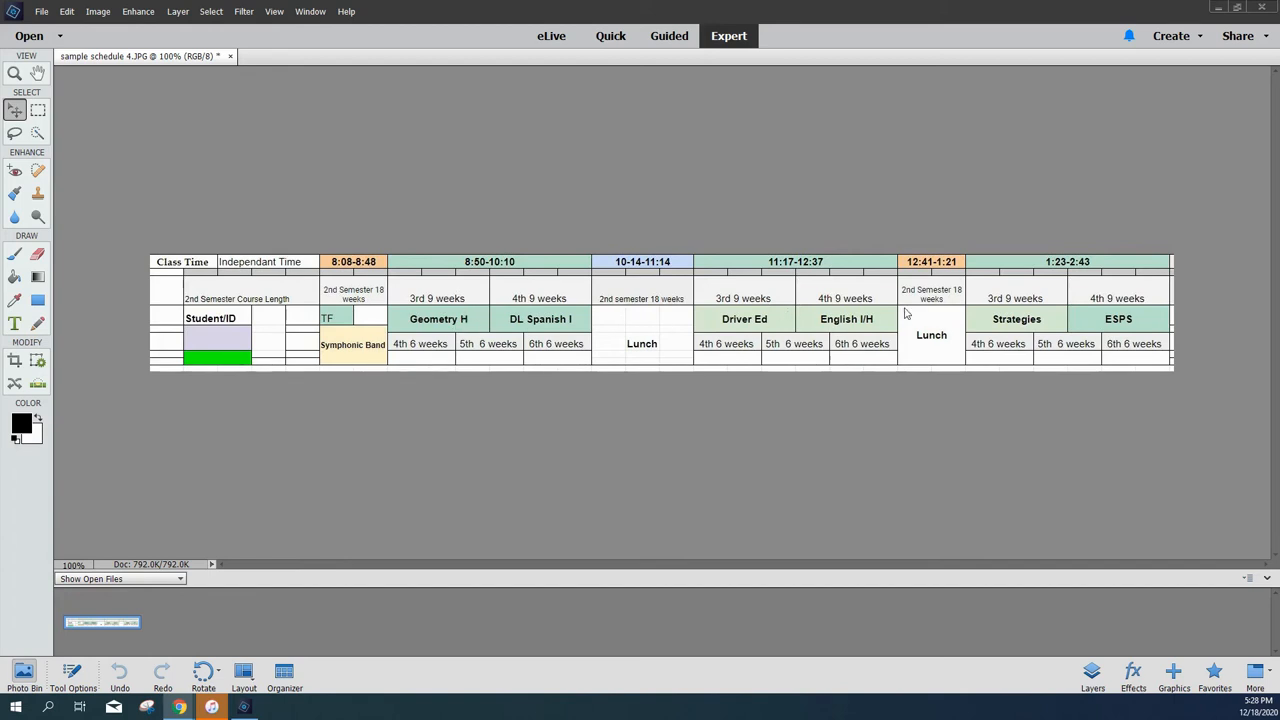
pyautogui.moveTo(808, 304)
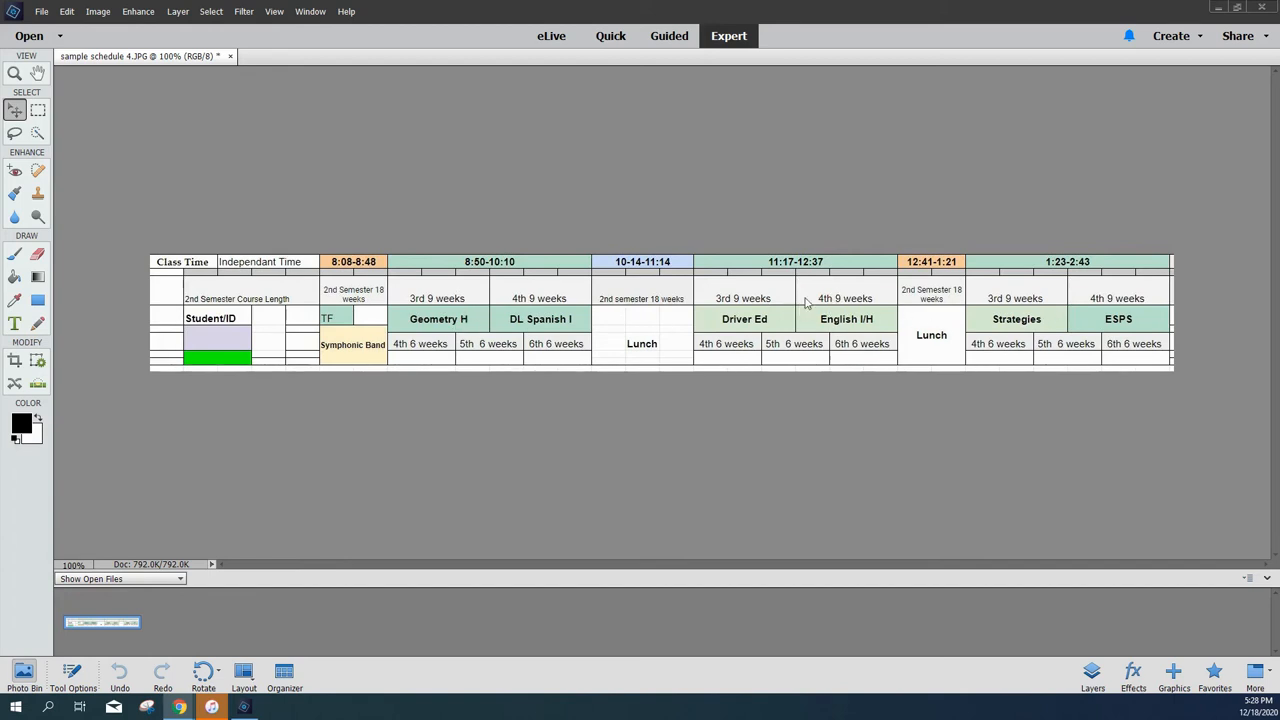
pyautogui.moveTo(644, 330)
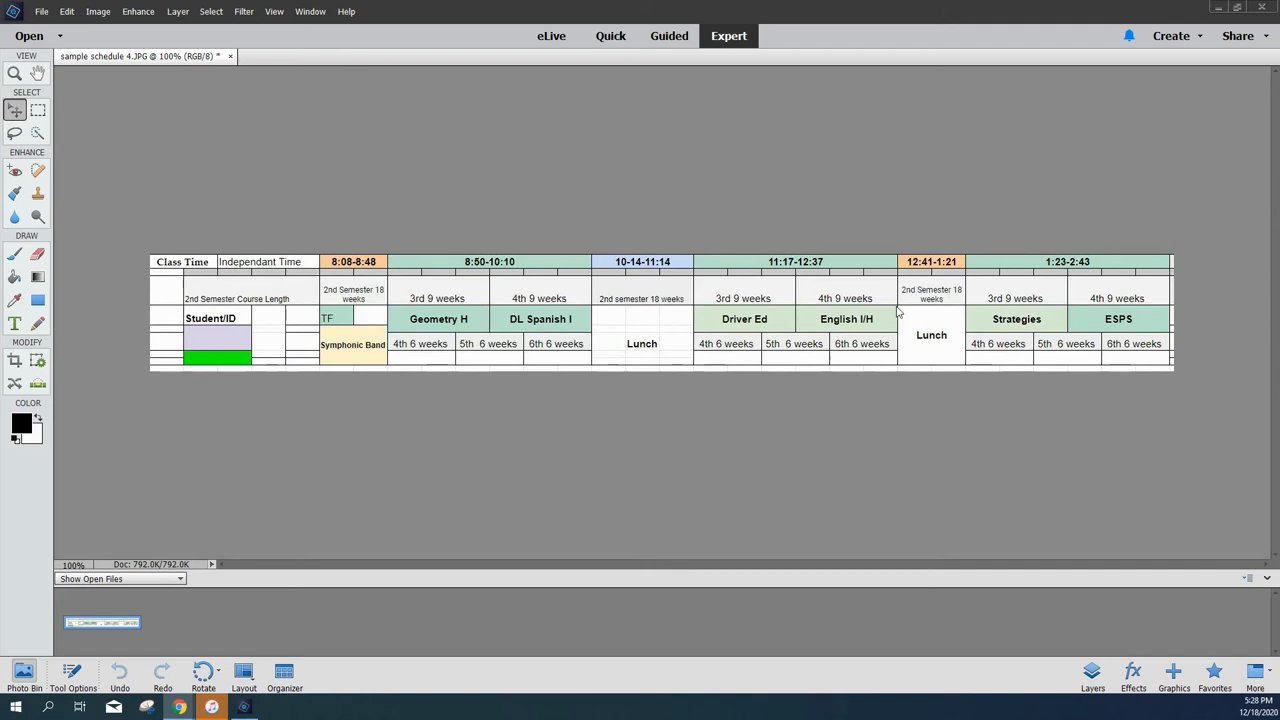
pyautogui.moveTo(544, 408)
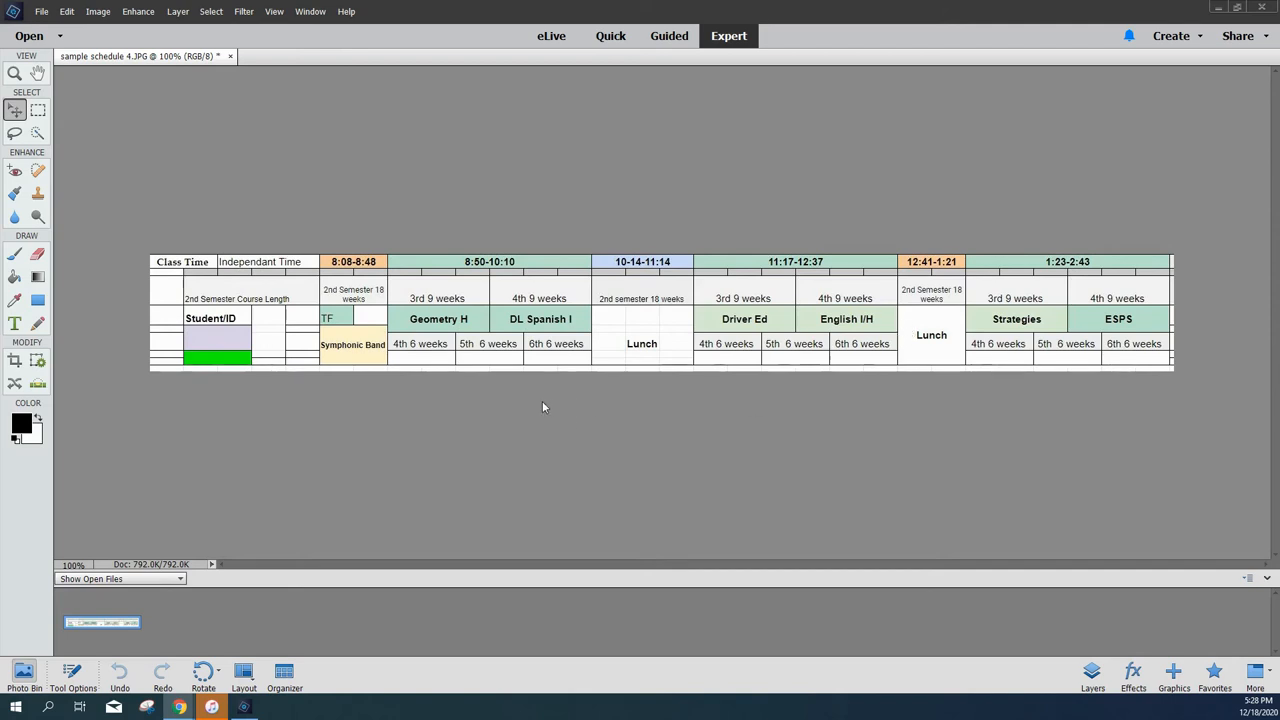
pyautogui.moveTo(496, 420)
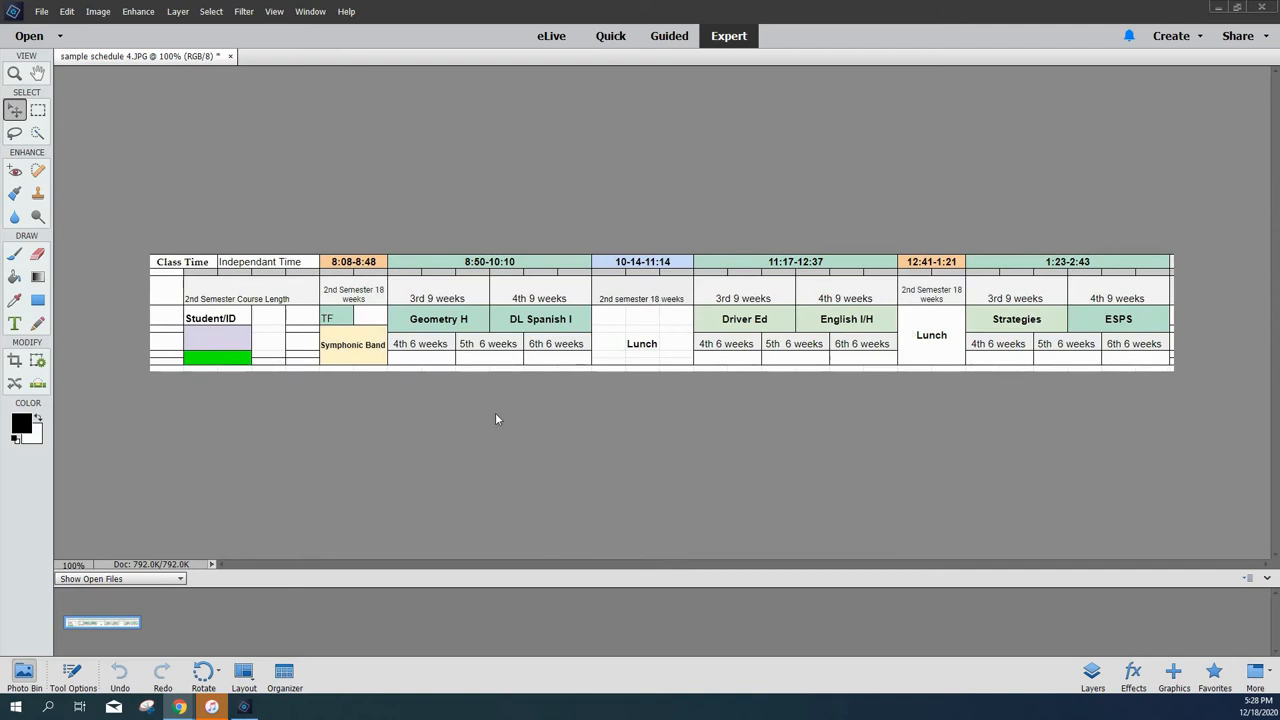
pyautogui.moveTo(500, 422)
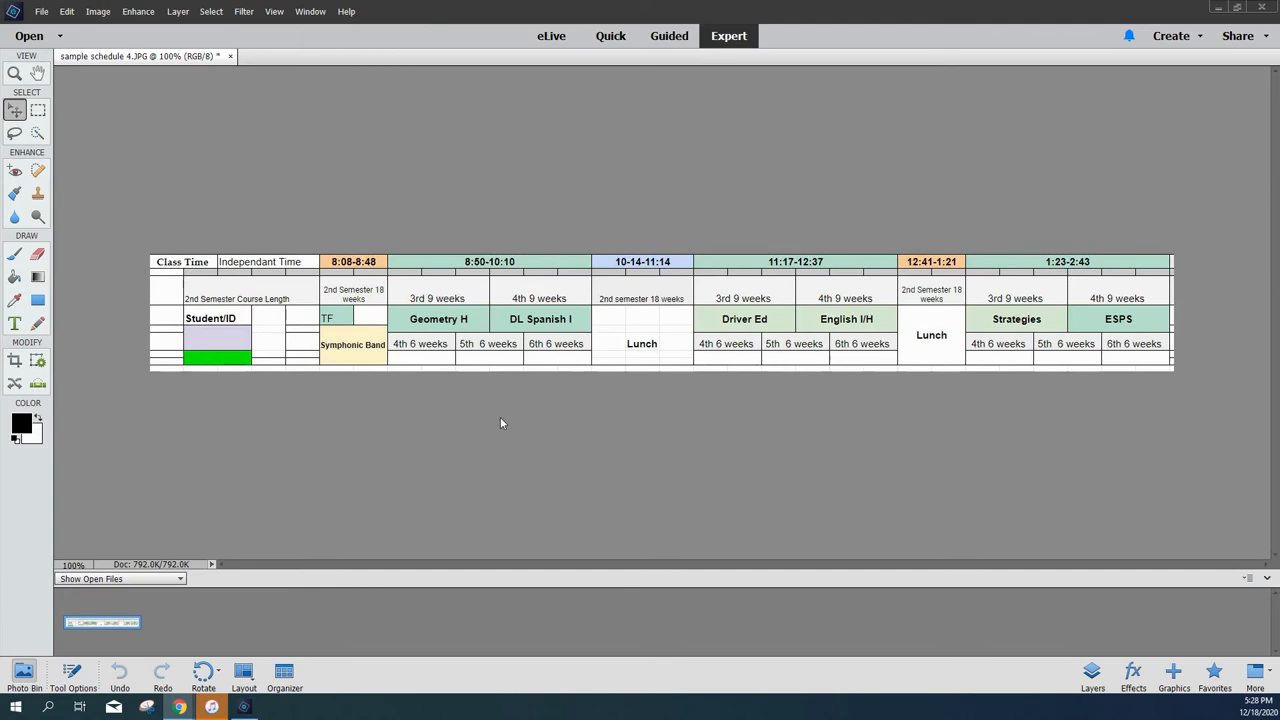
pyautogui.moveTo(508, 454)
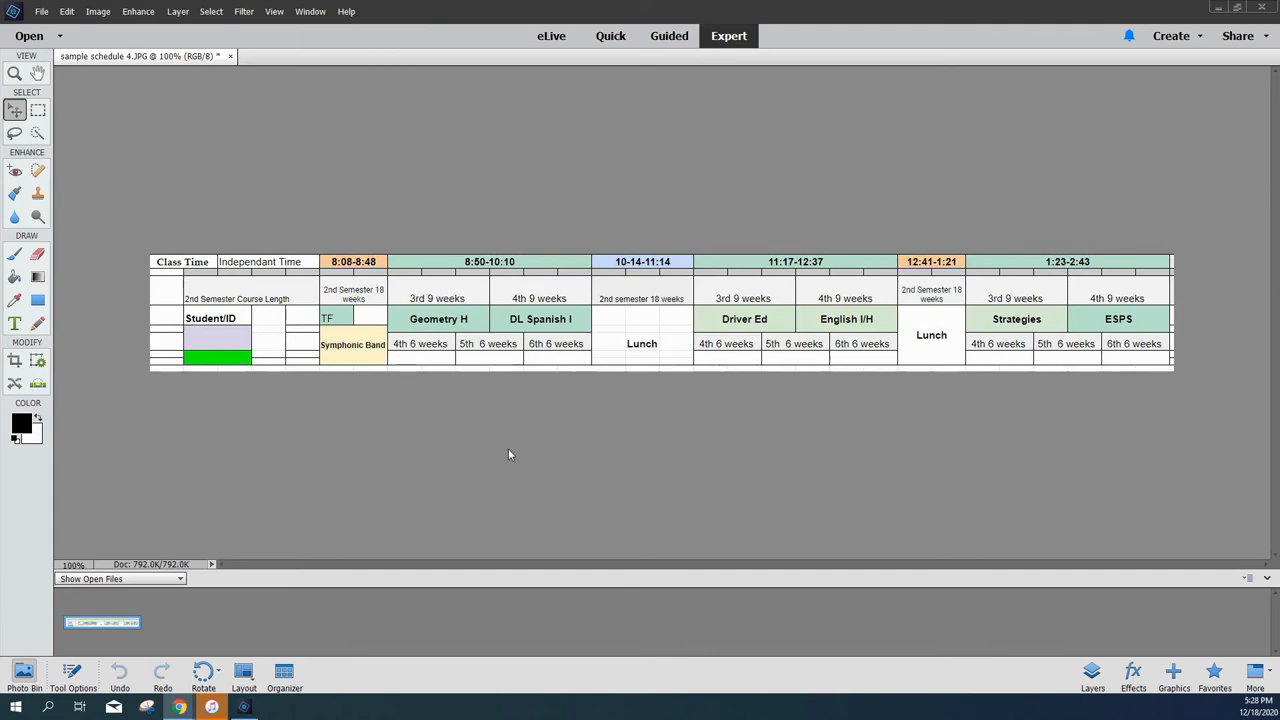